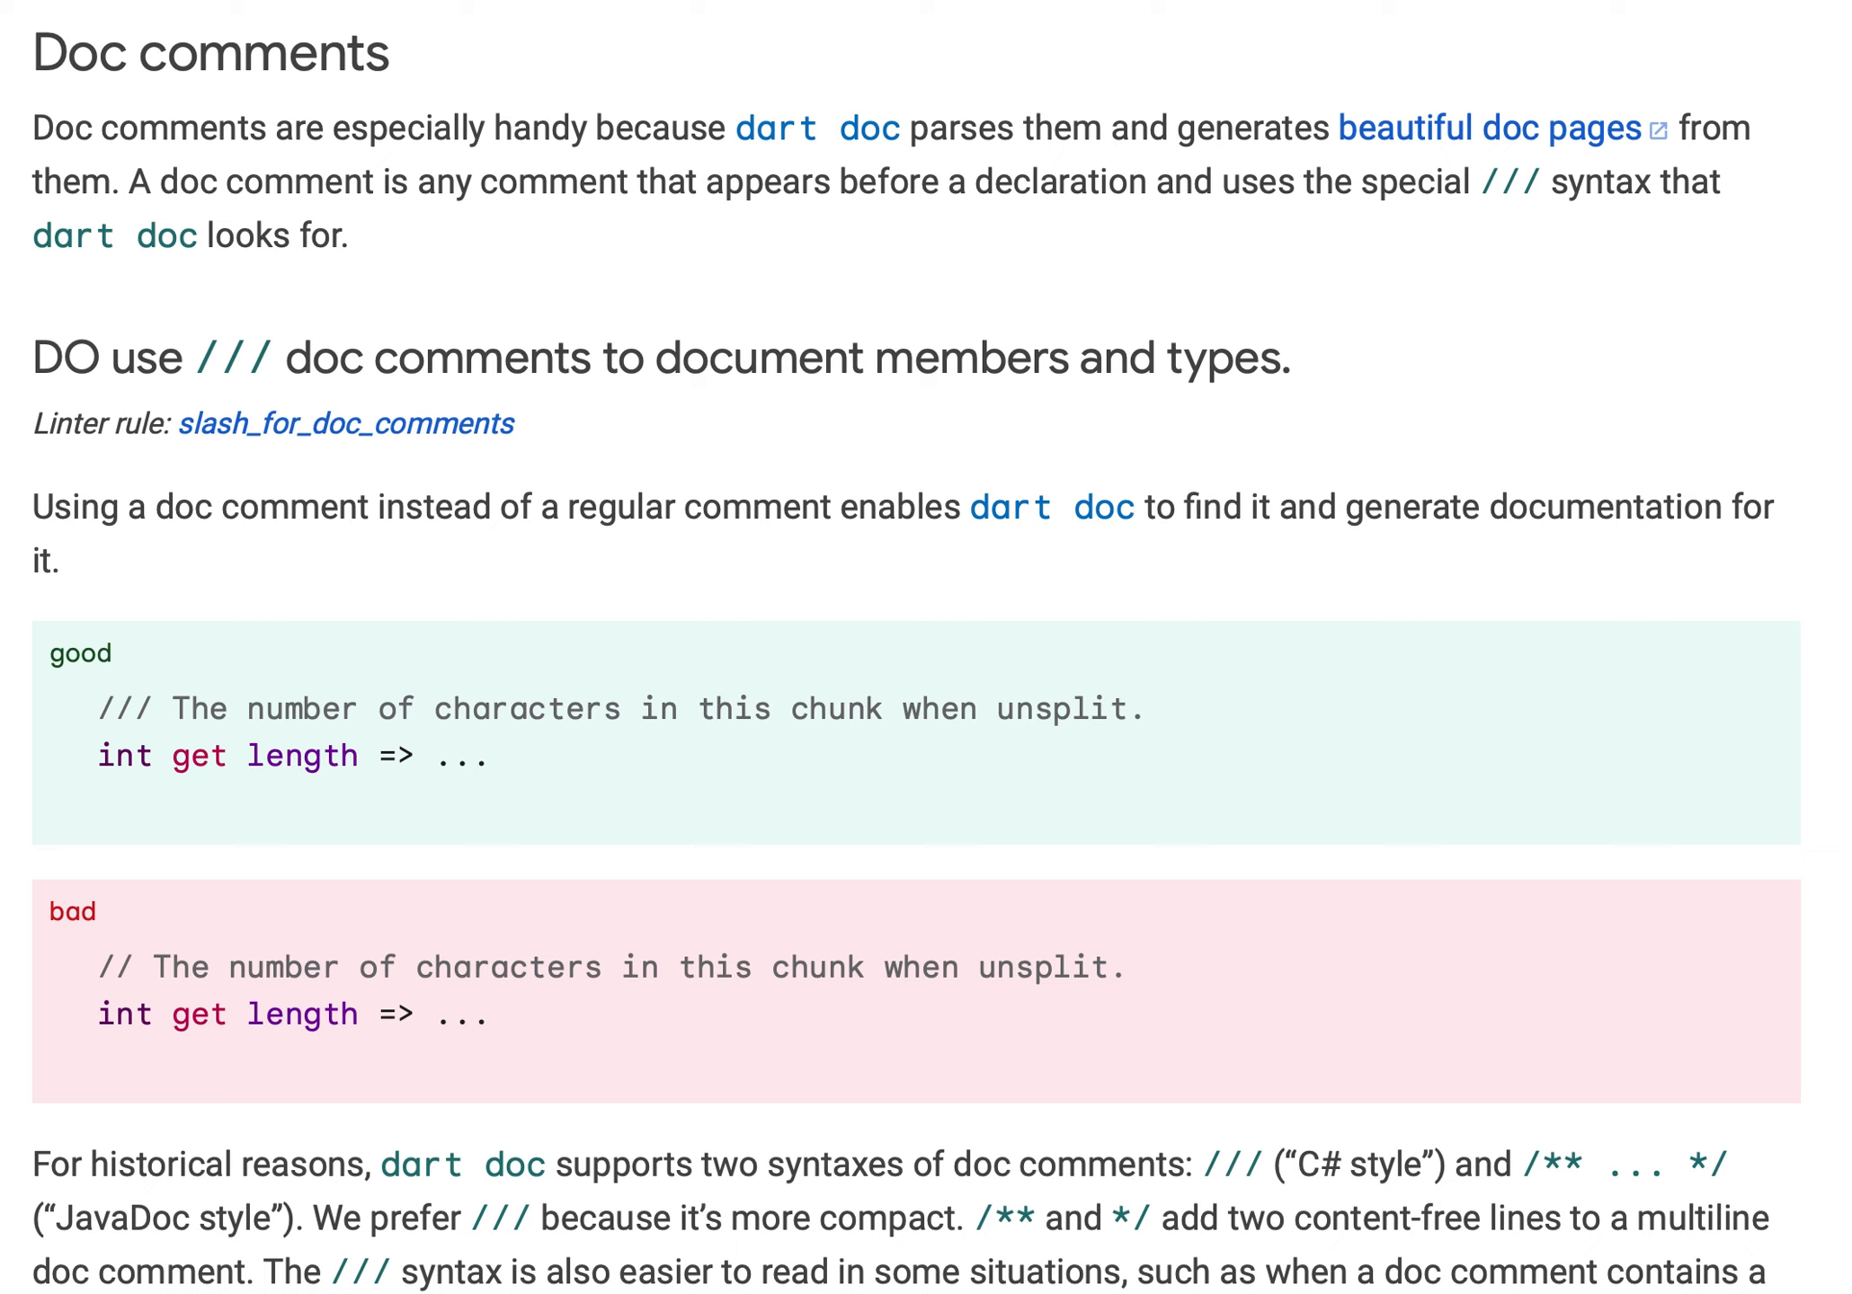
mouse_move(962, 349)
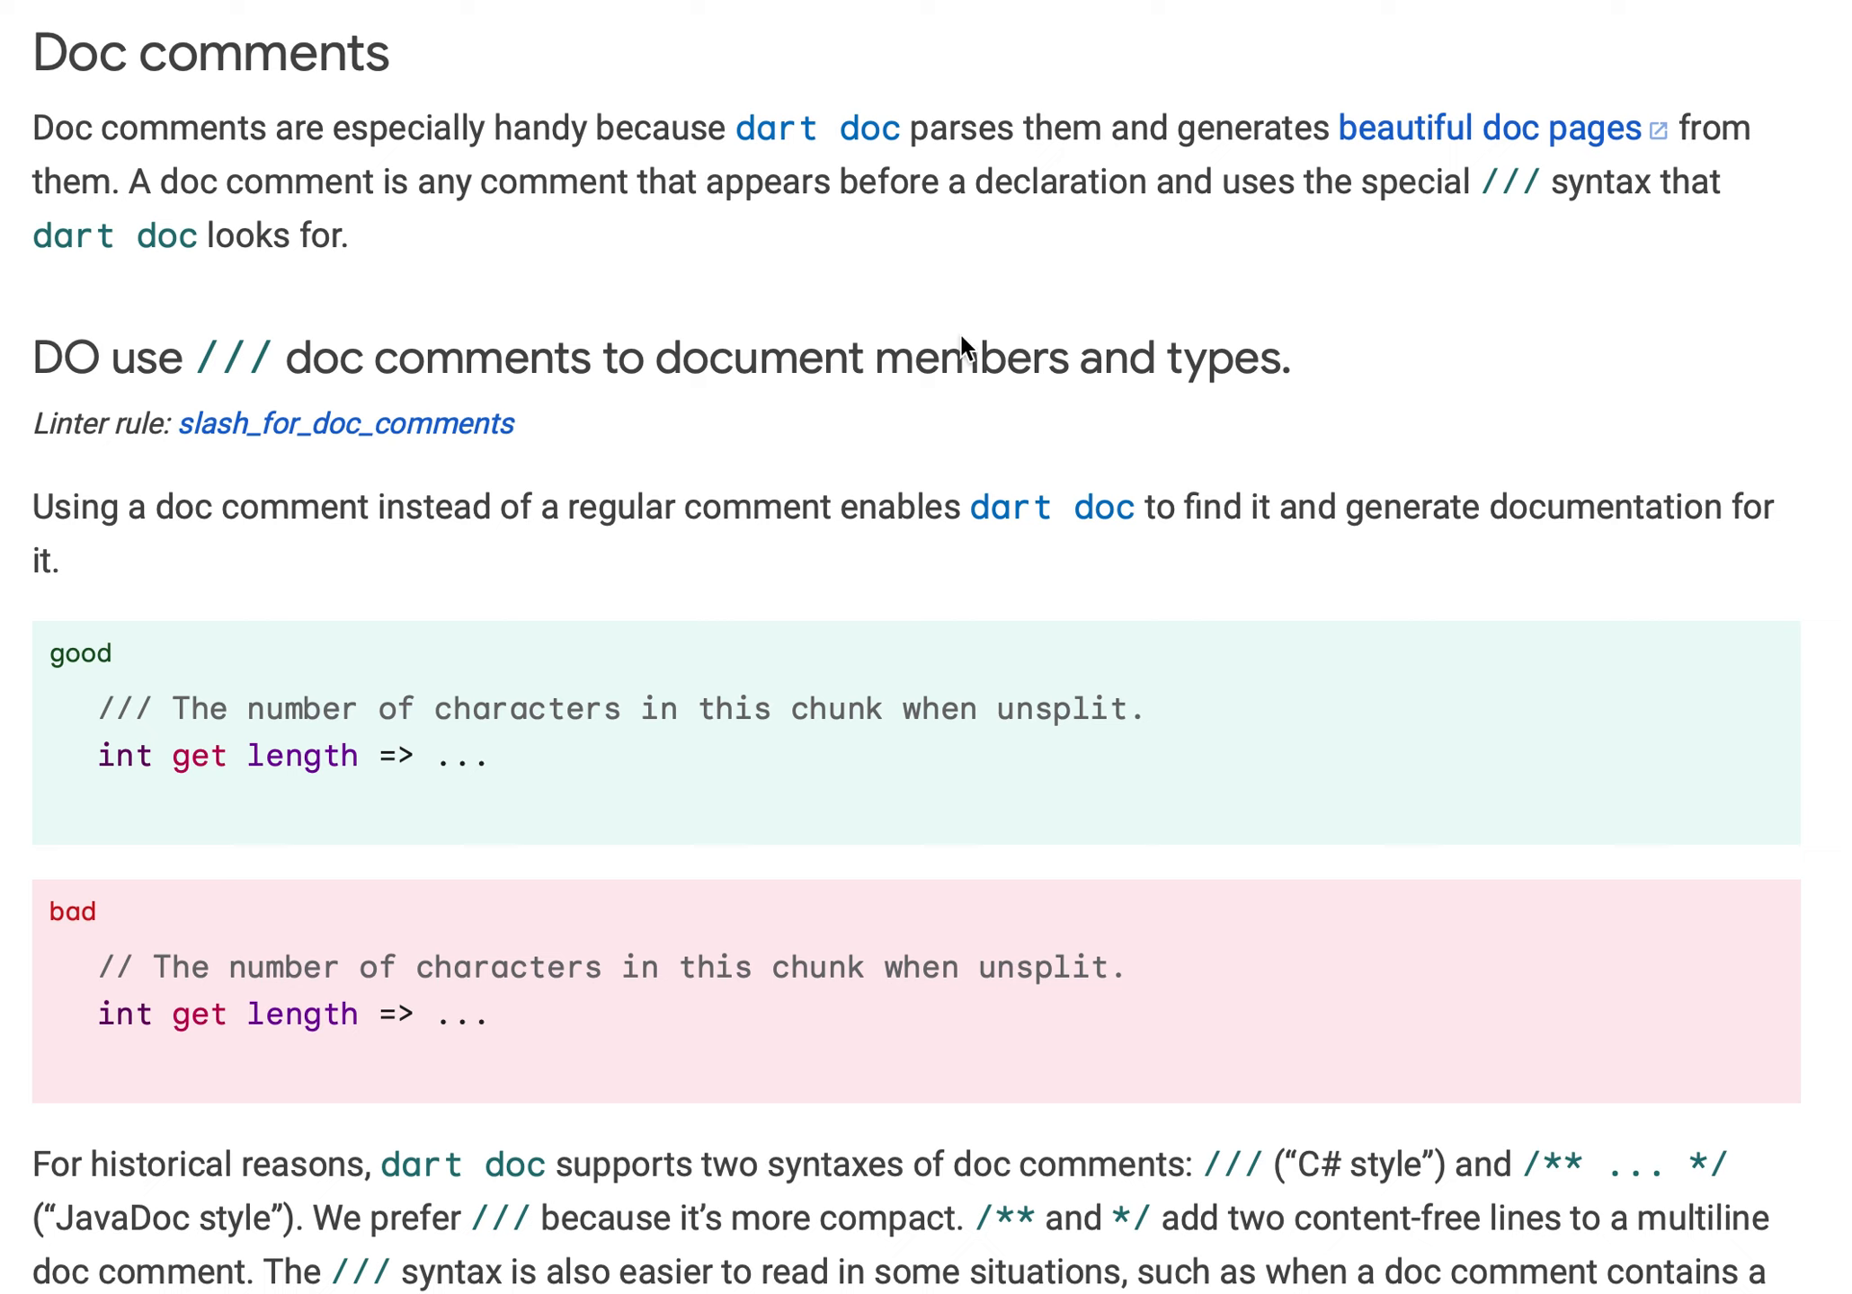
mouse_move(802, 159)
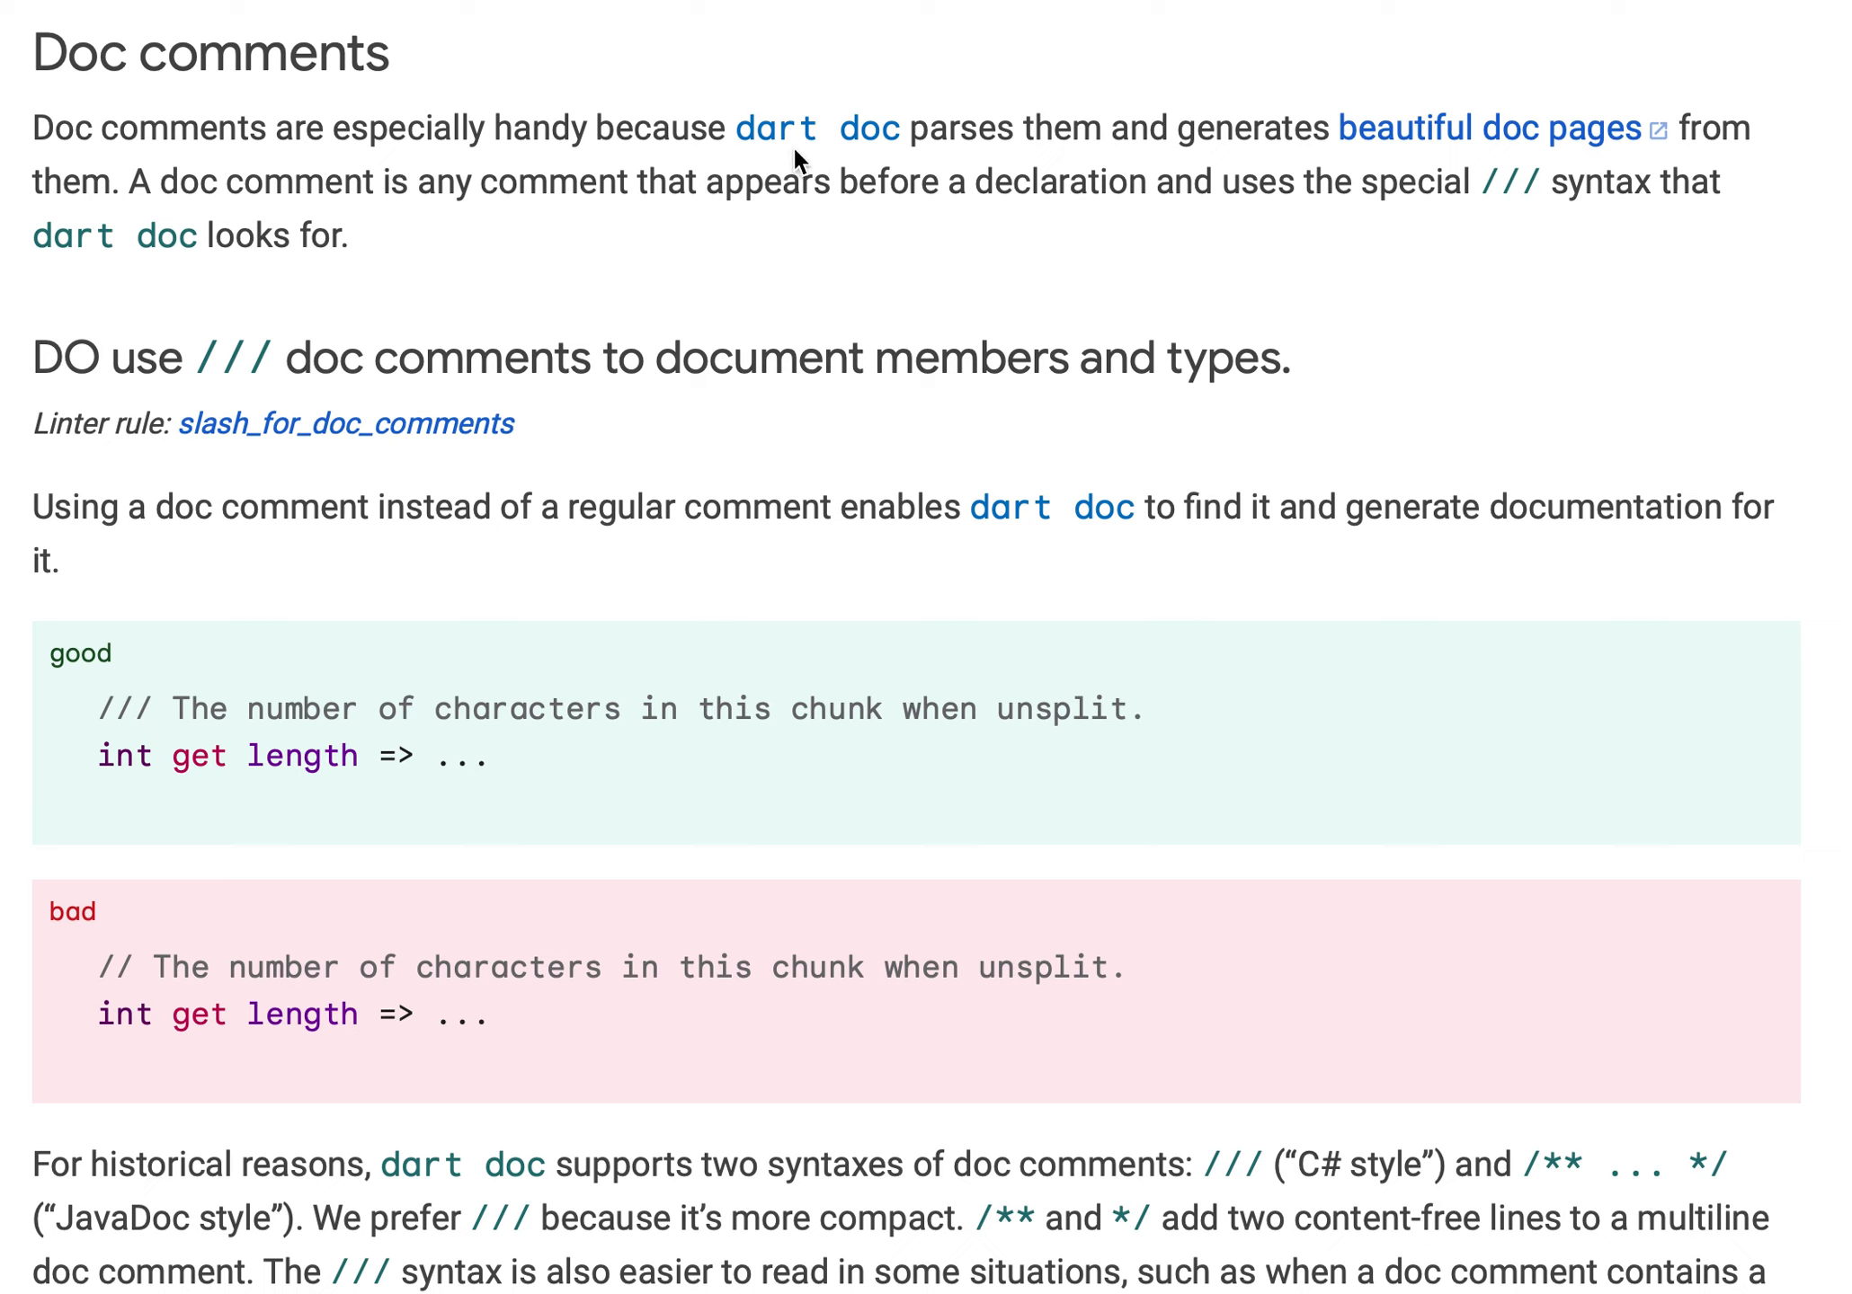
mouse_move(764, 201)
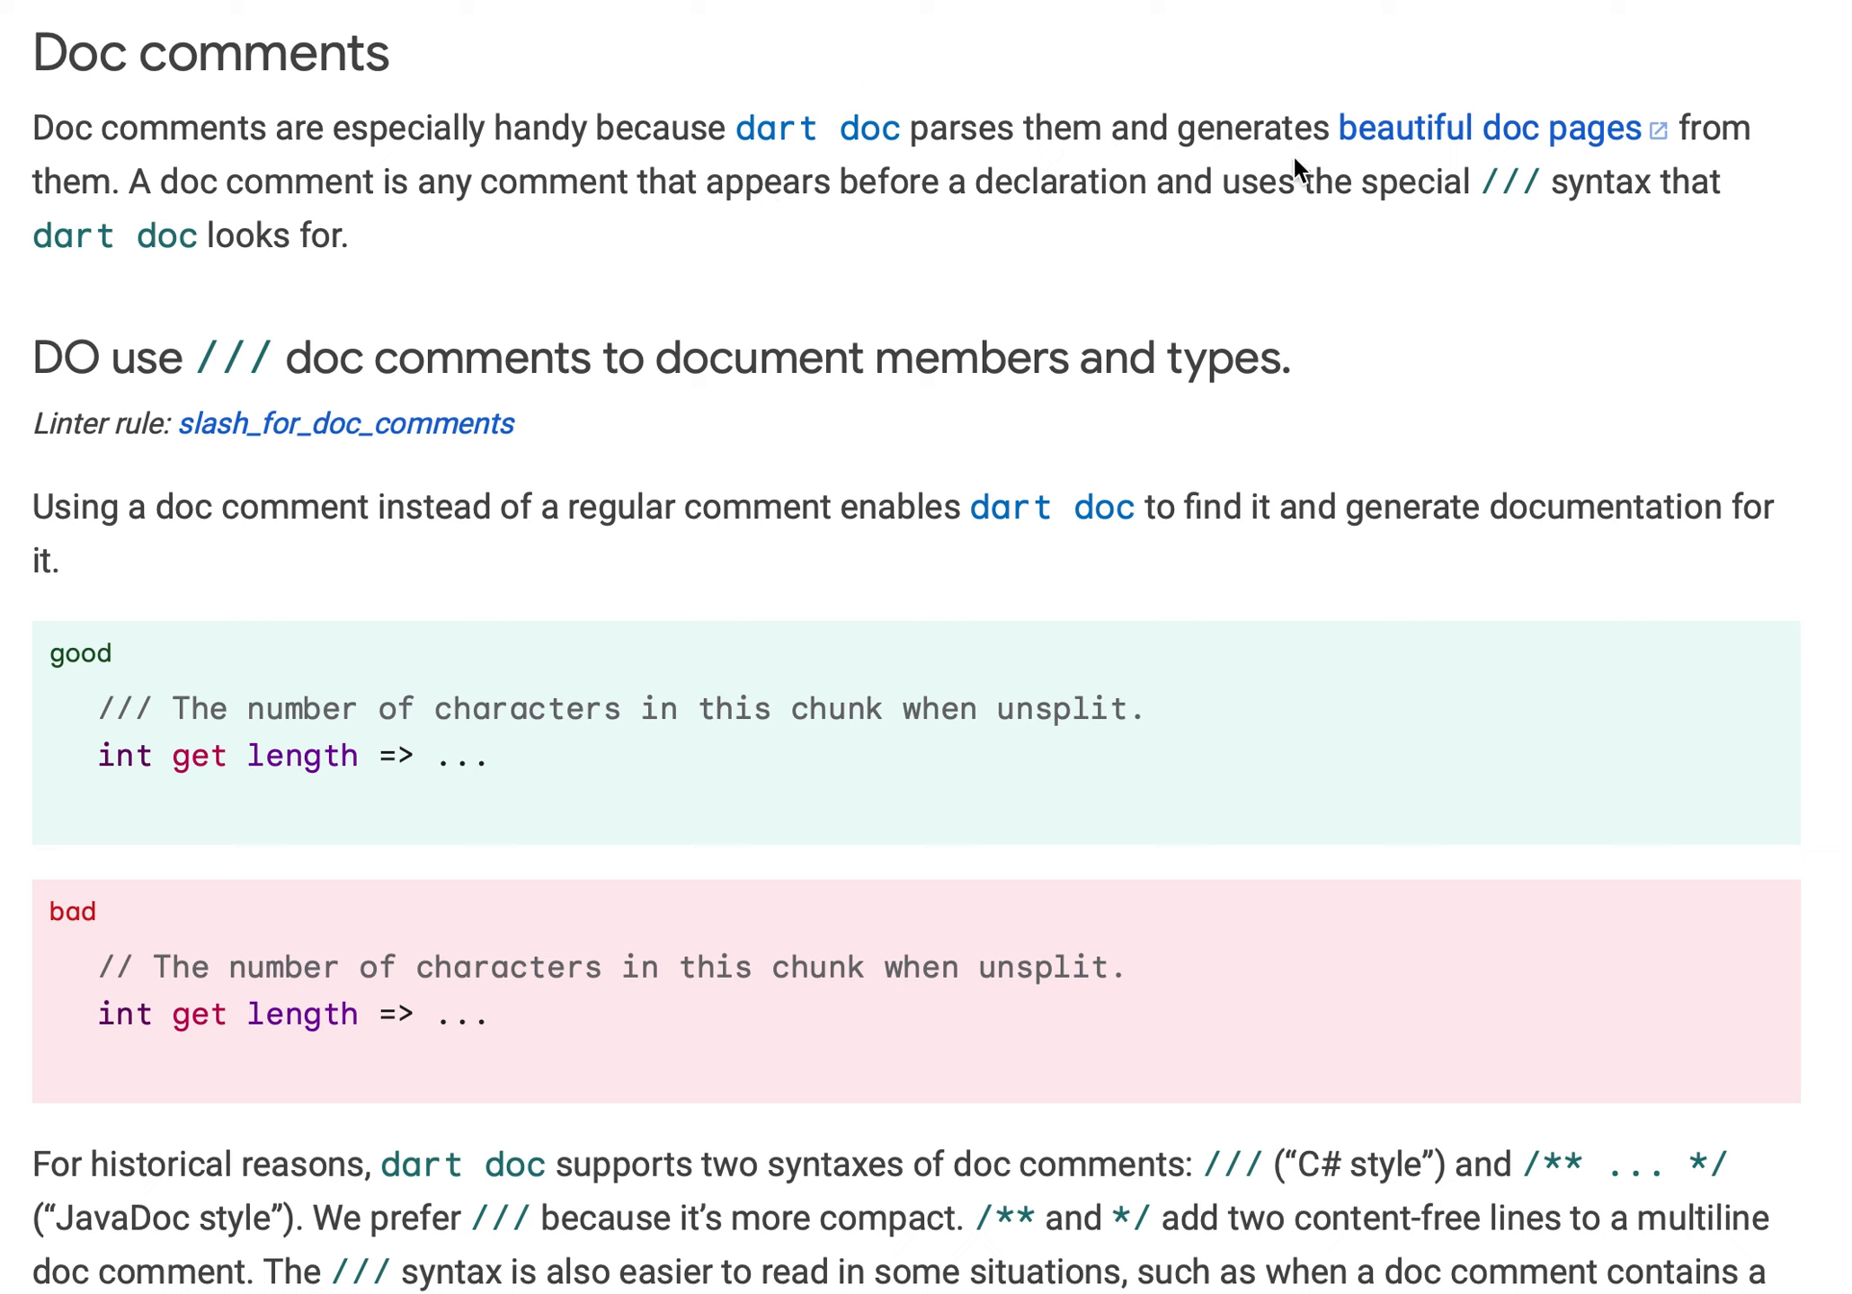
mouse_move(1367, 163)
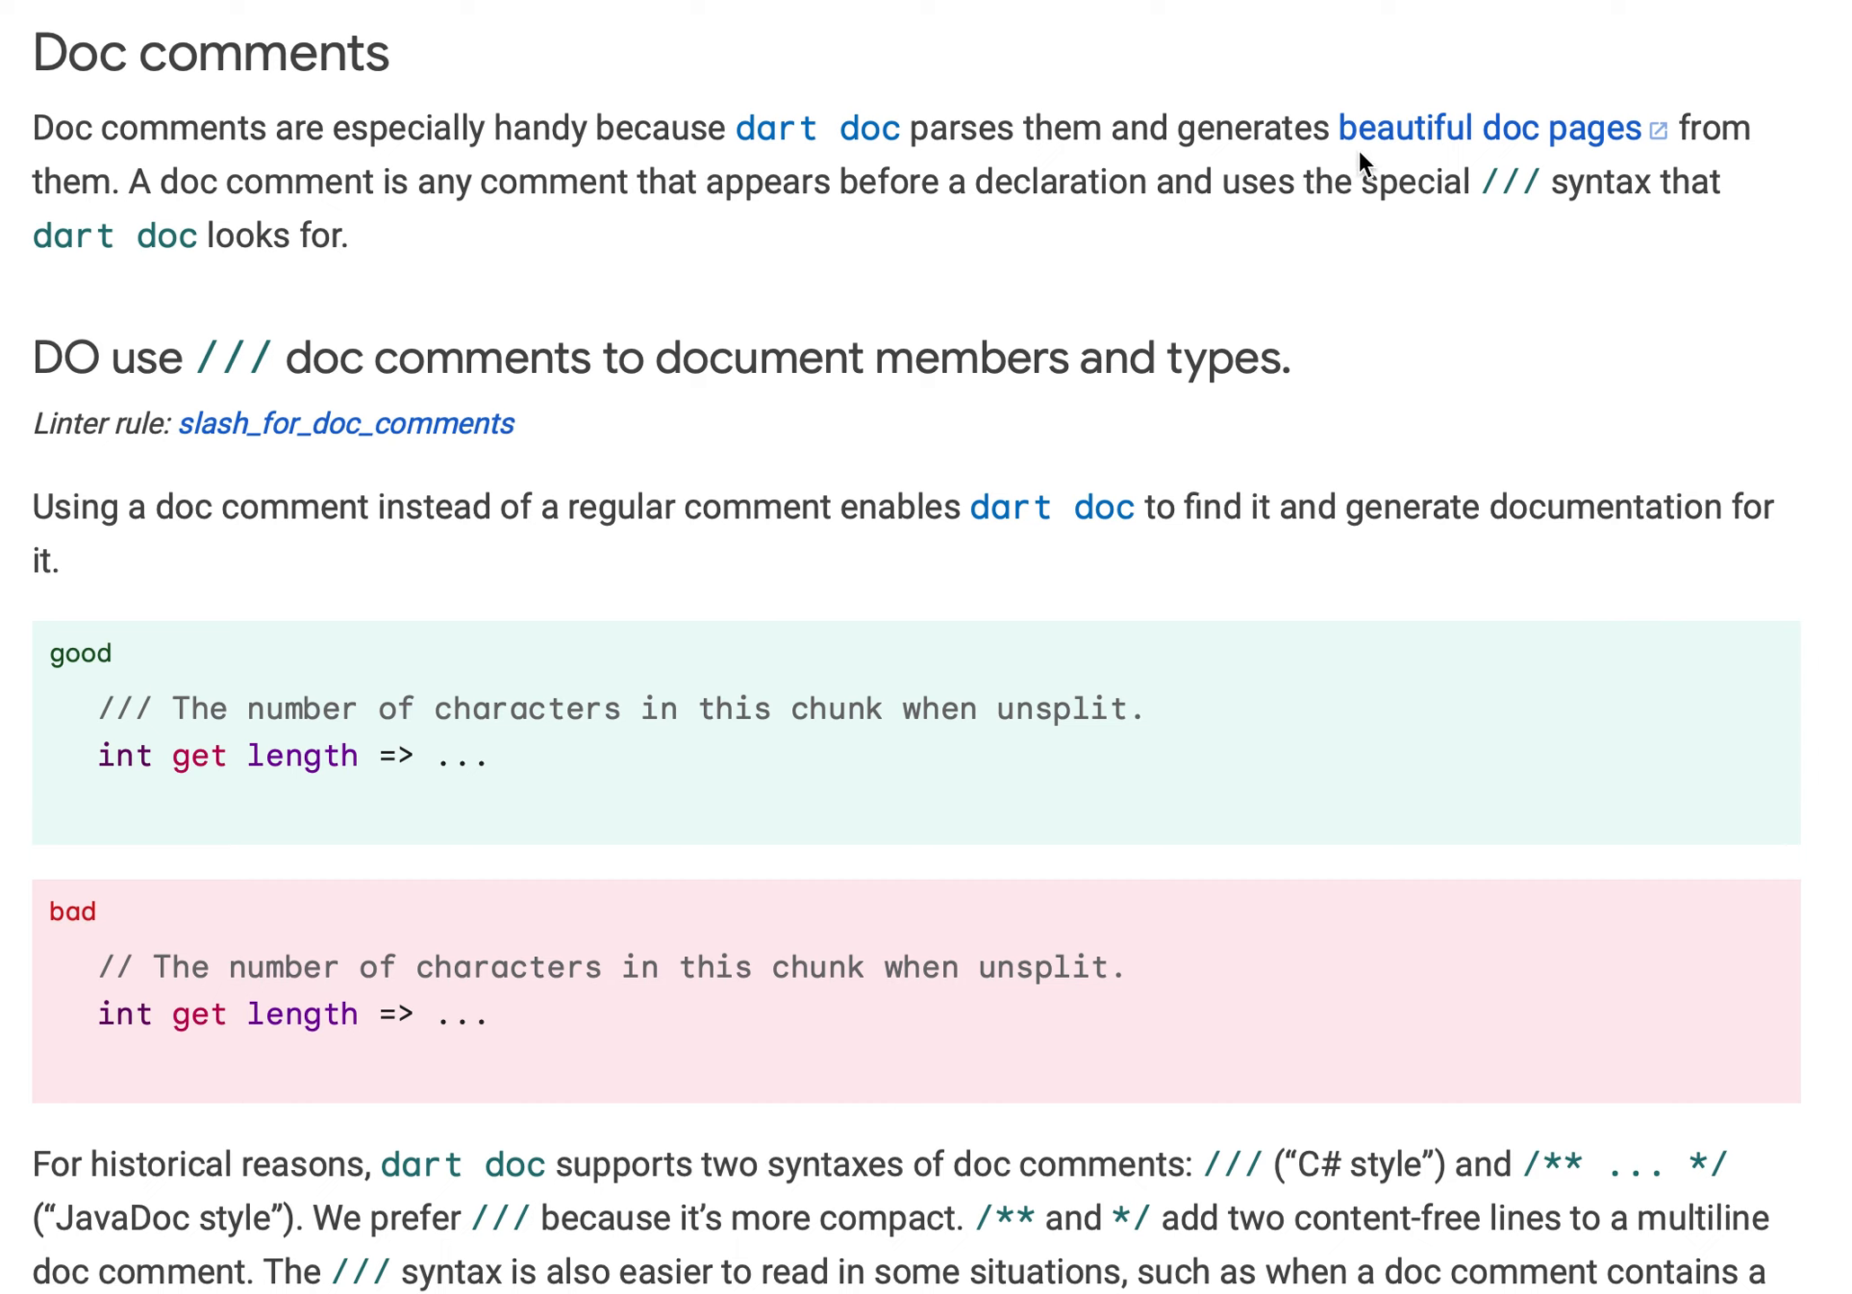
mouse_move(1792, 157)
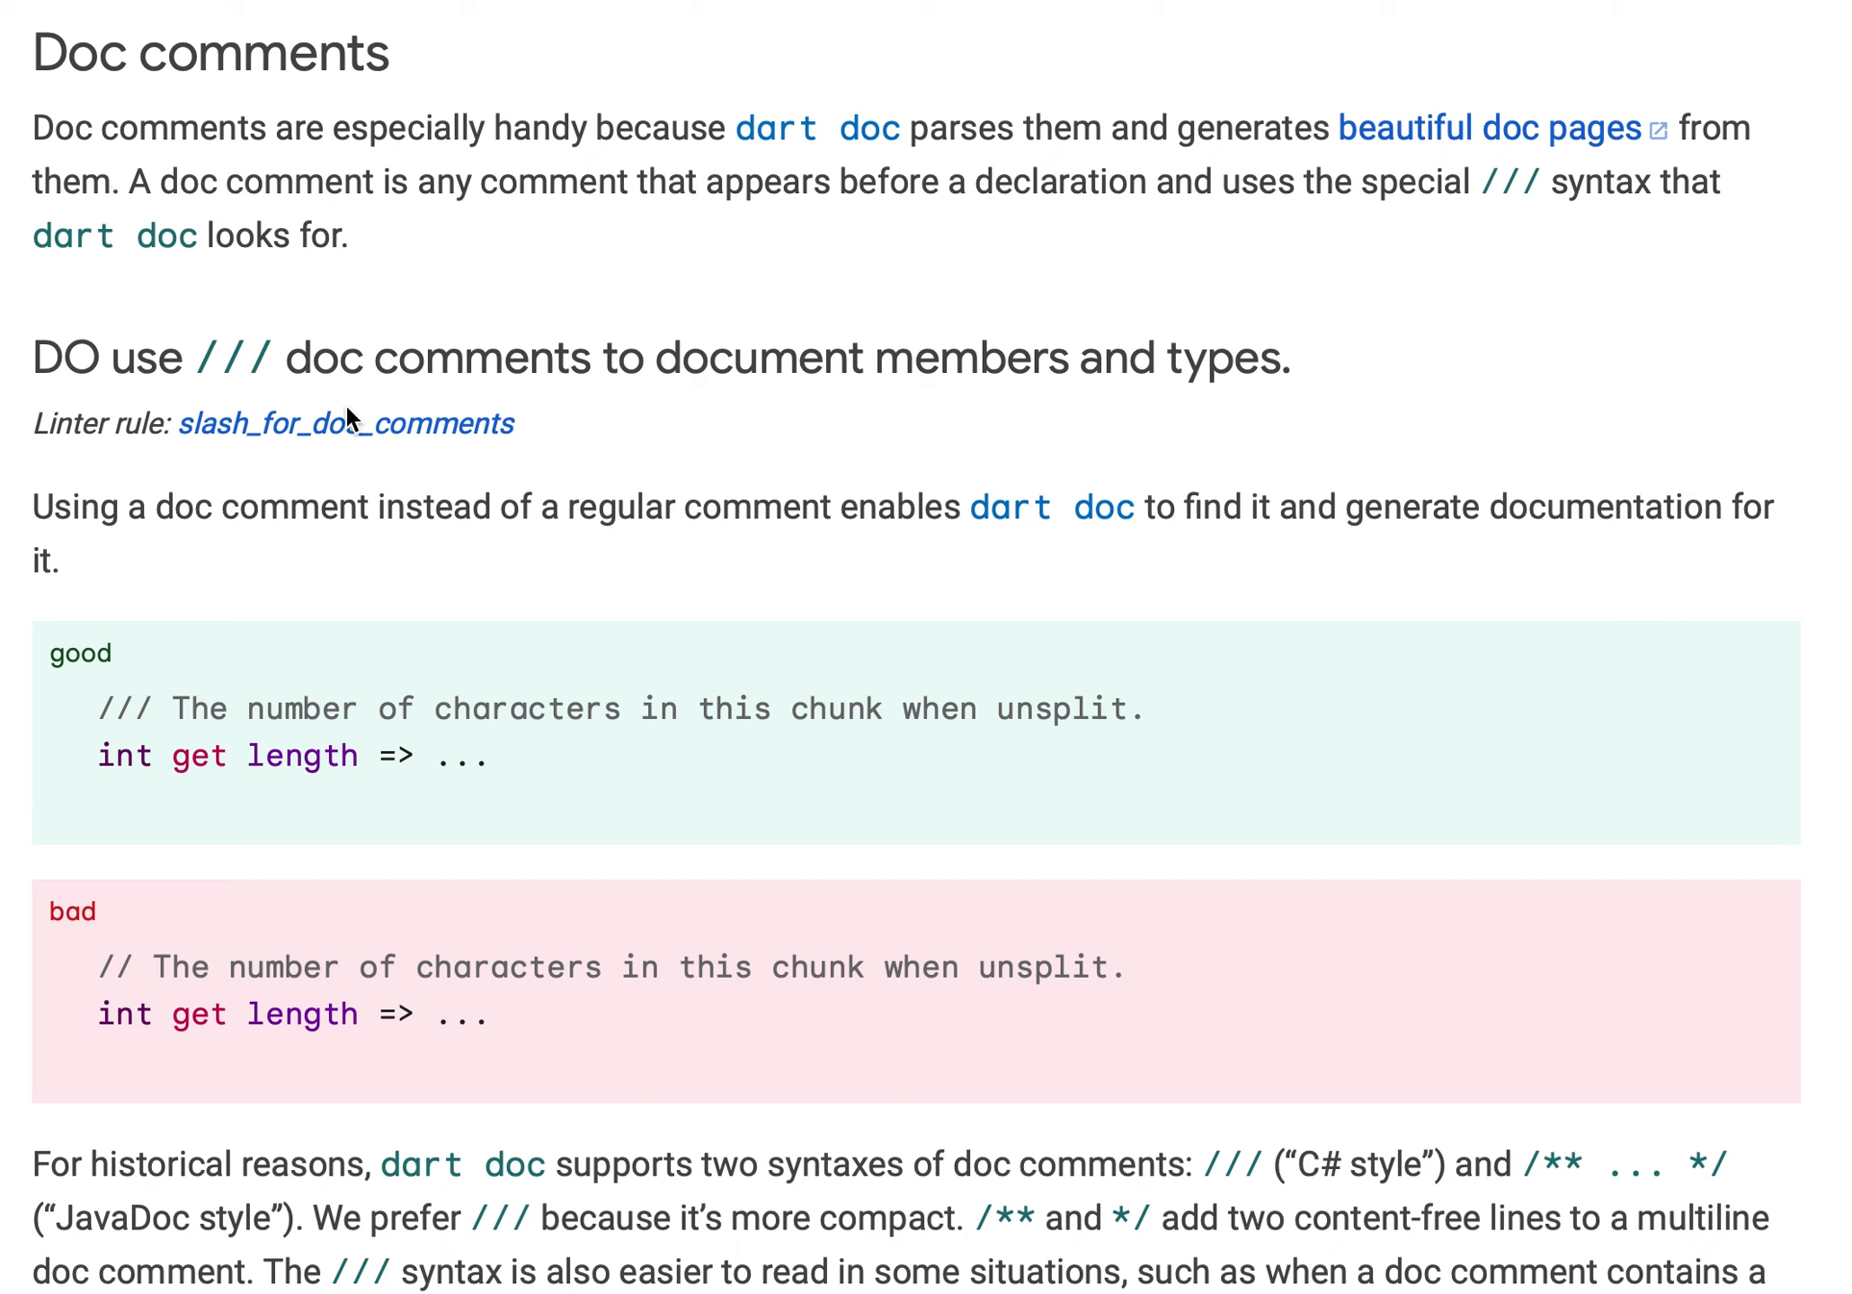
mouse_move(361, 398)
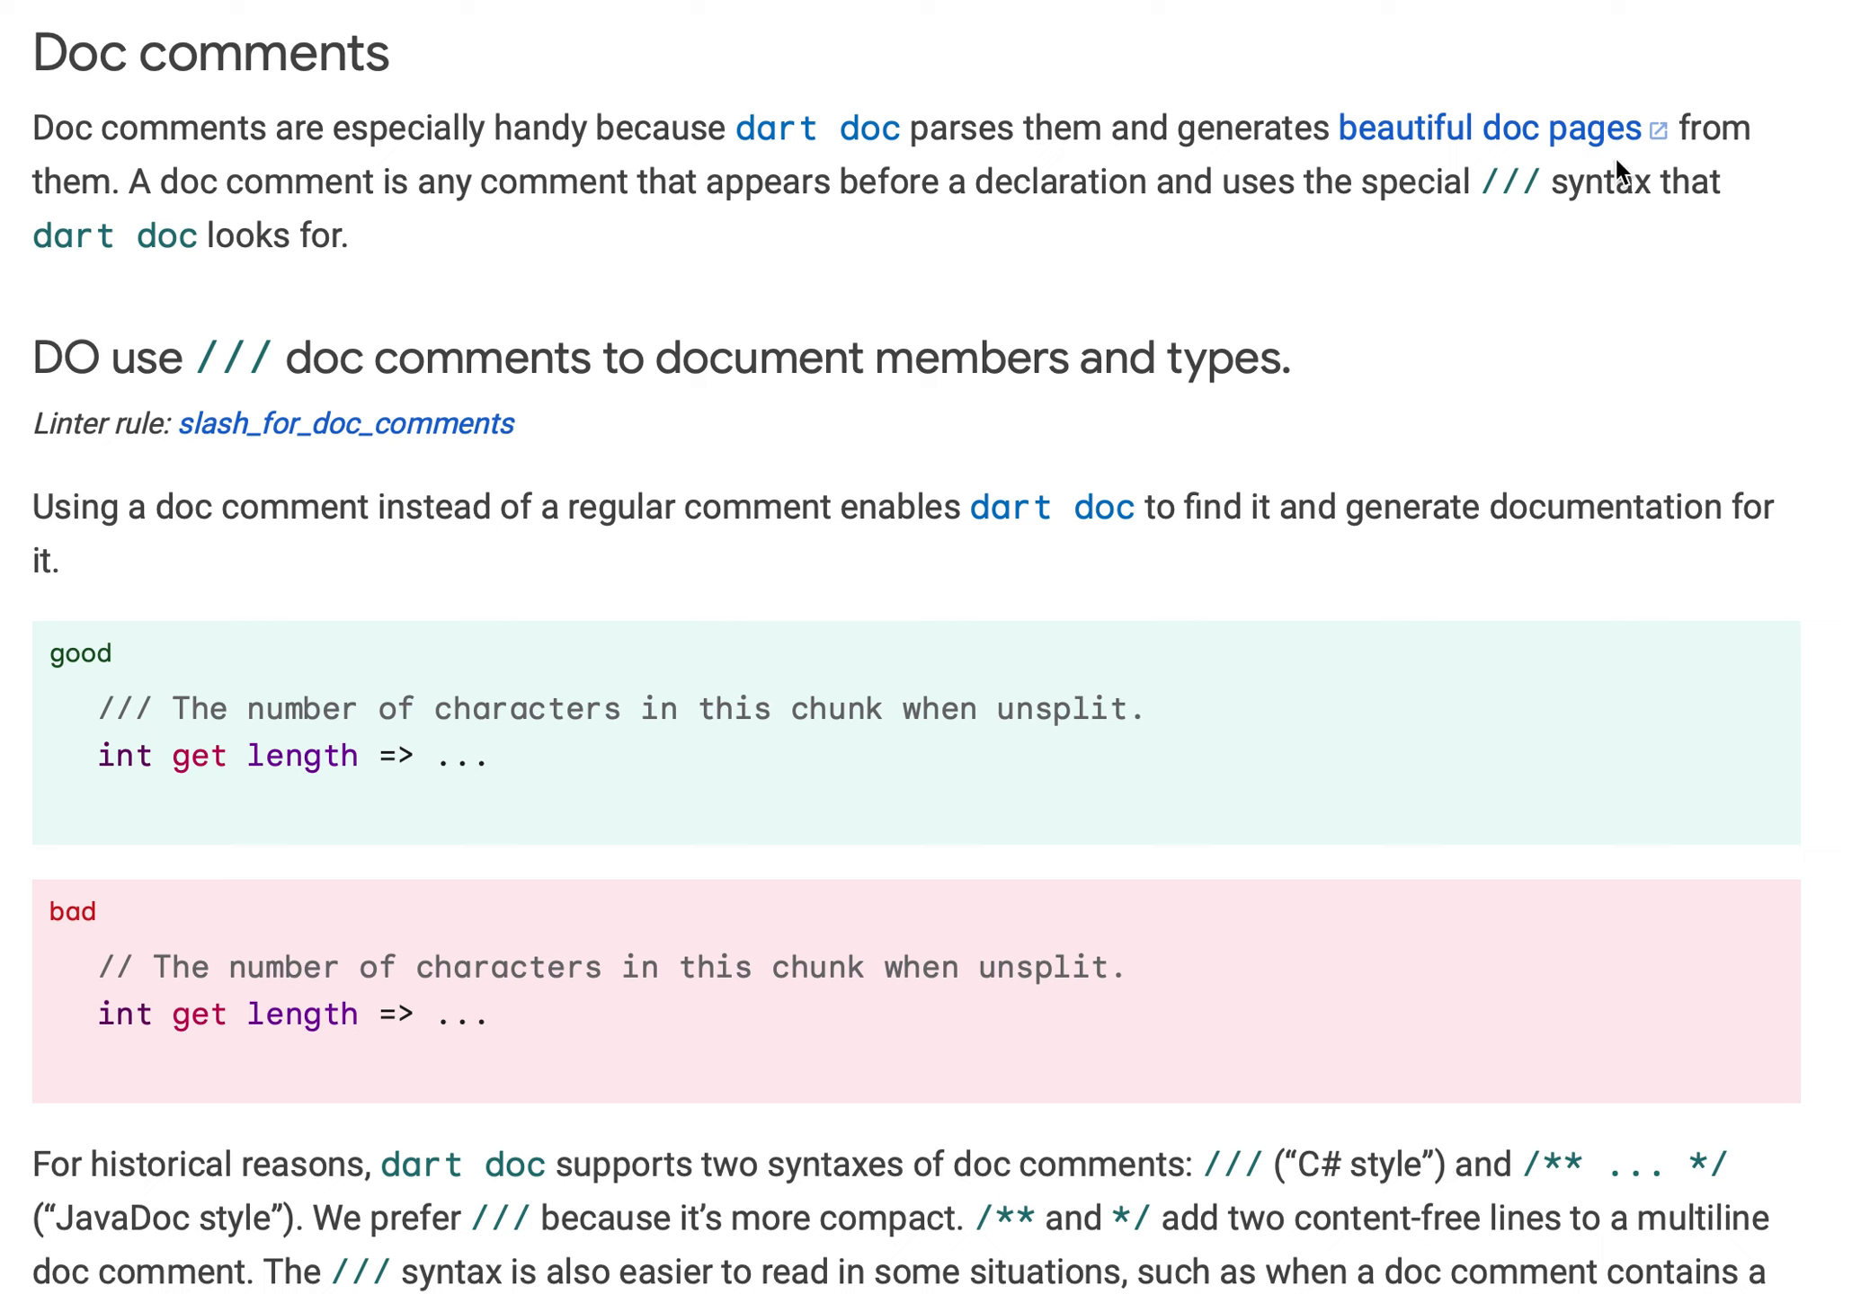
mouse_move(1512, 189)
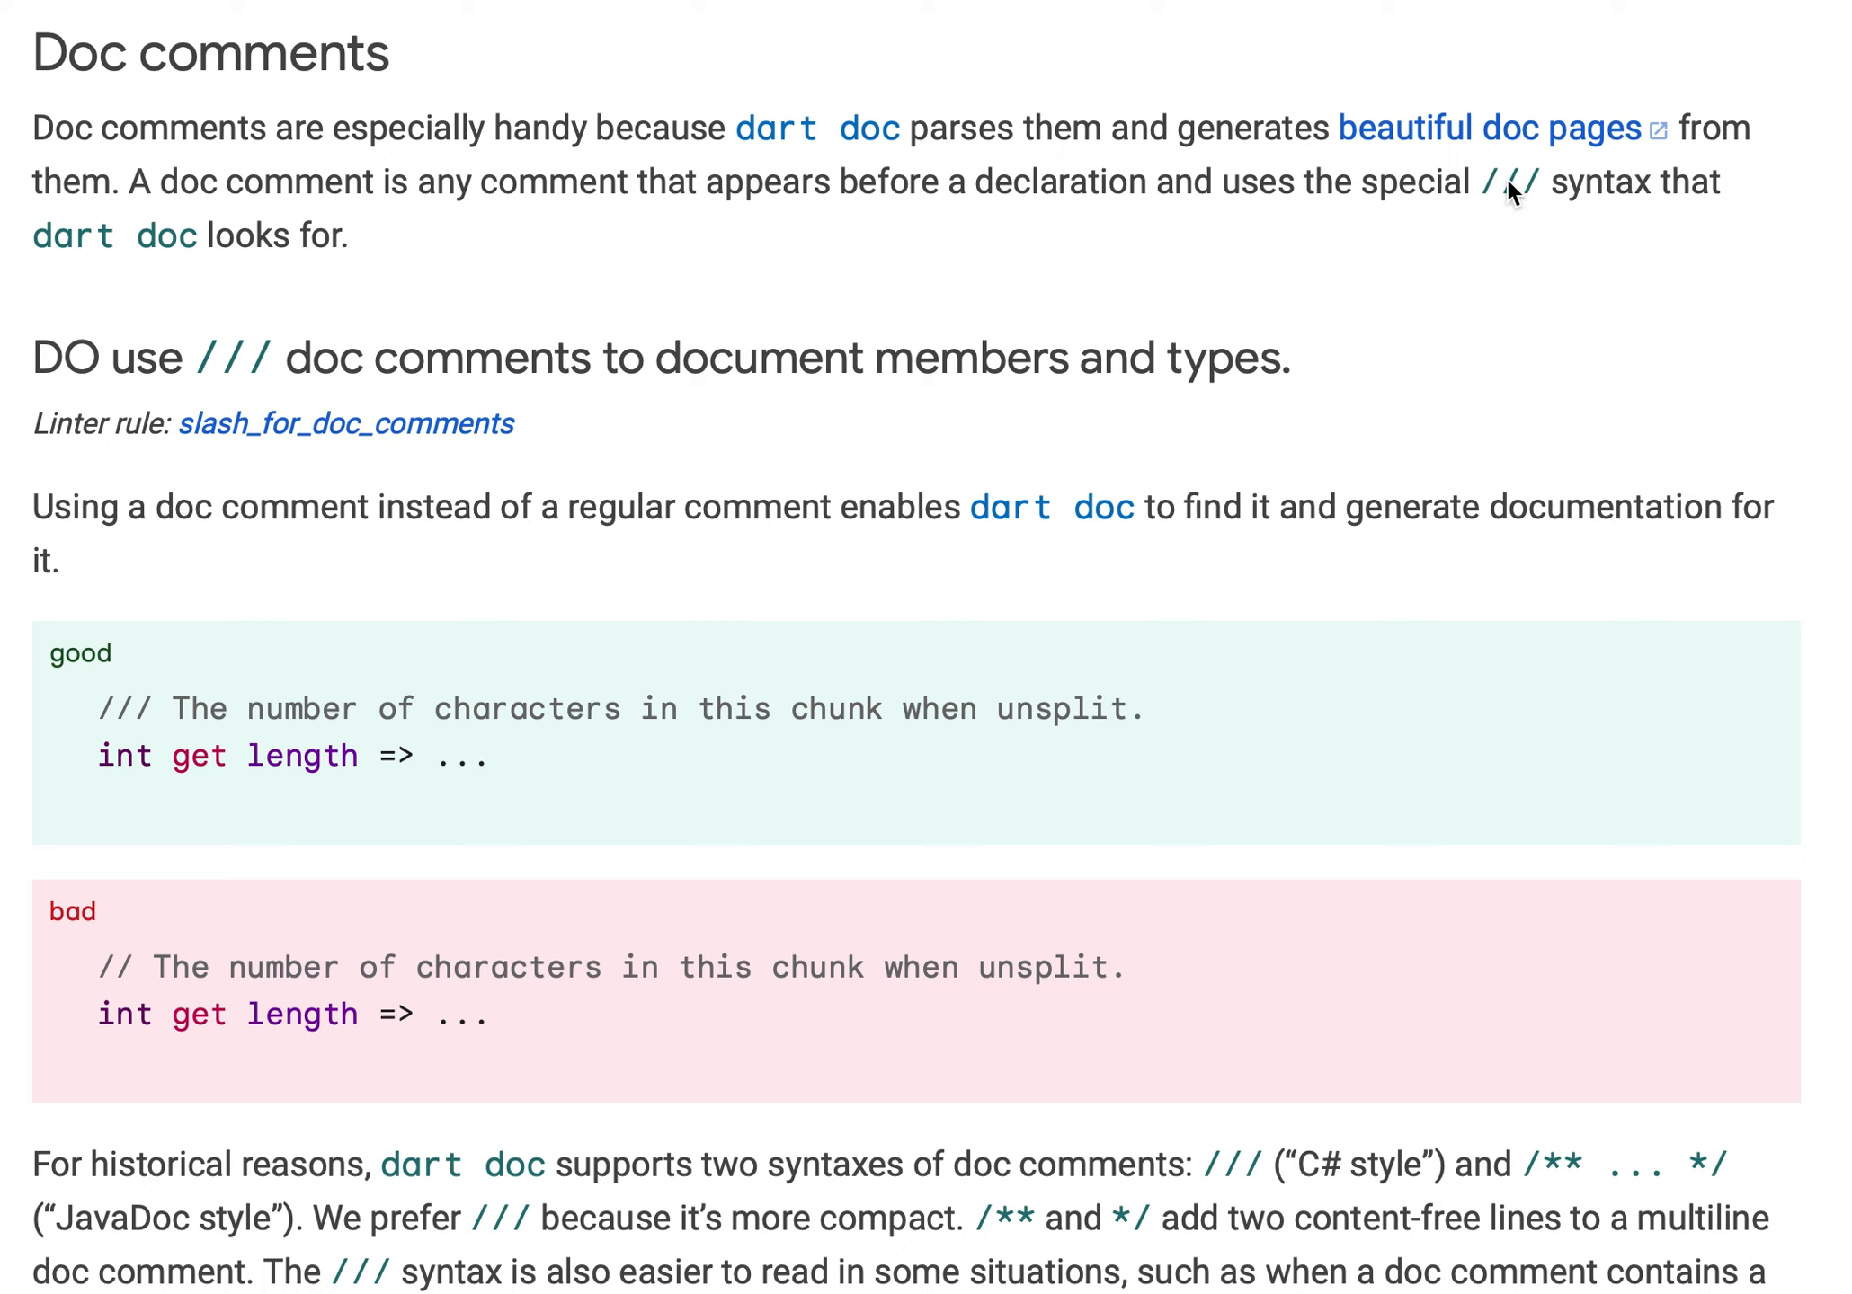
mouse_move(1541, 357)
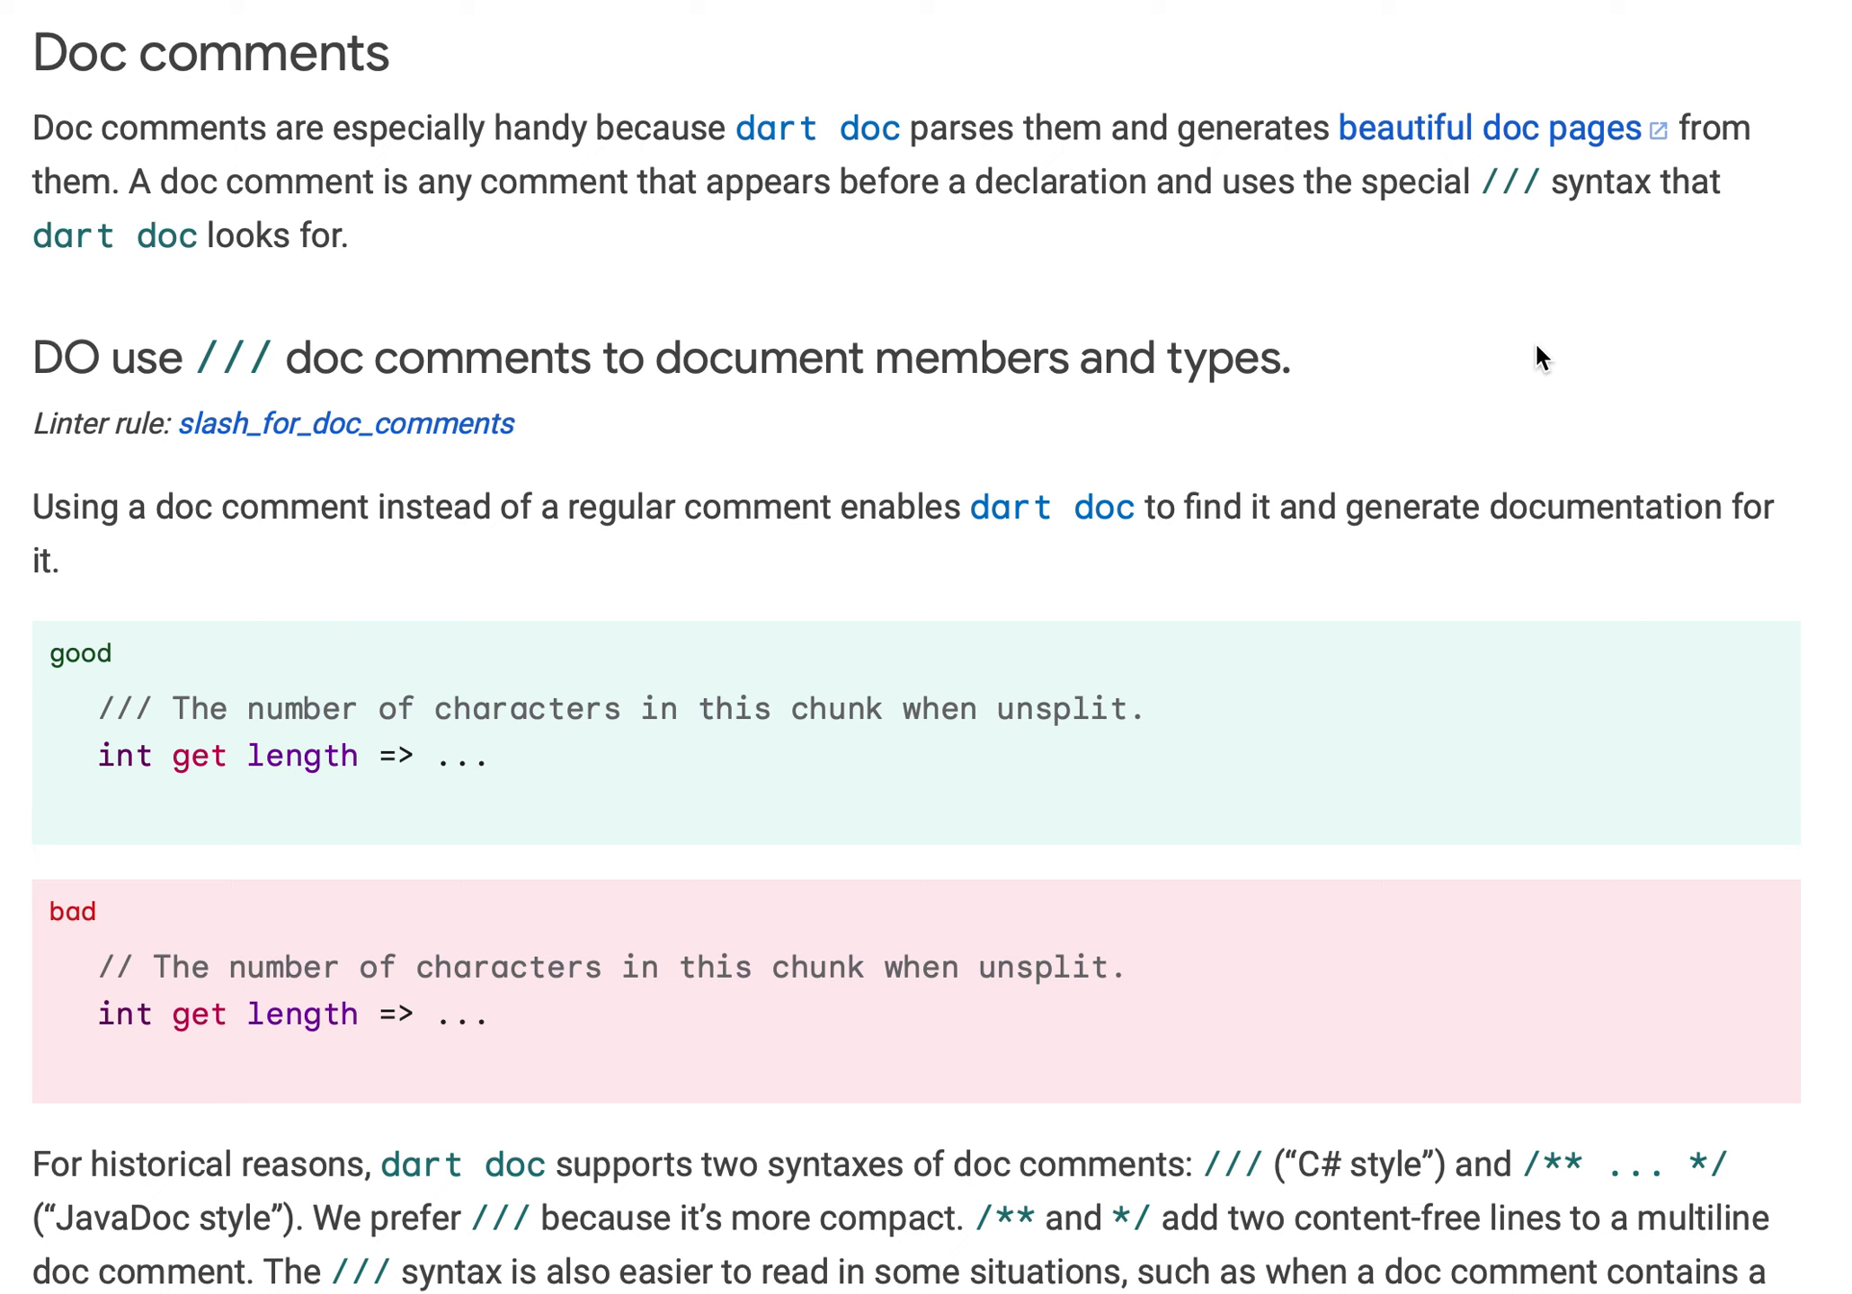
mouse_move(327, 493)
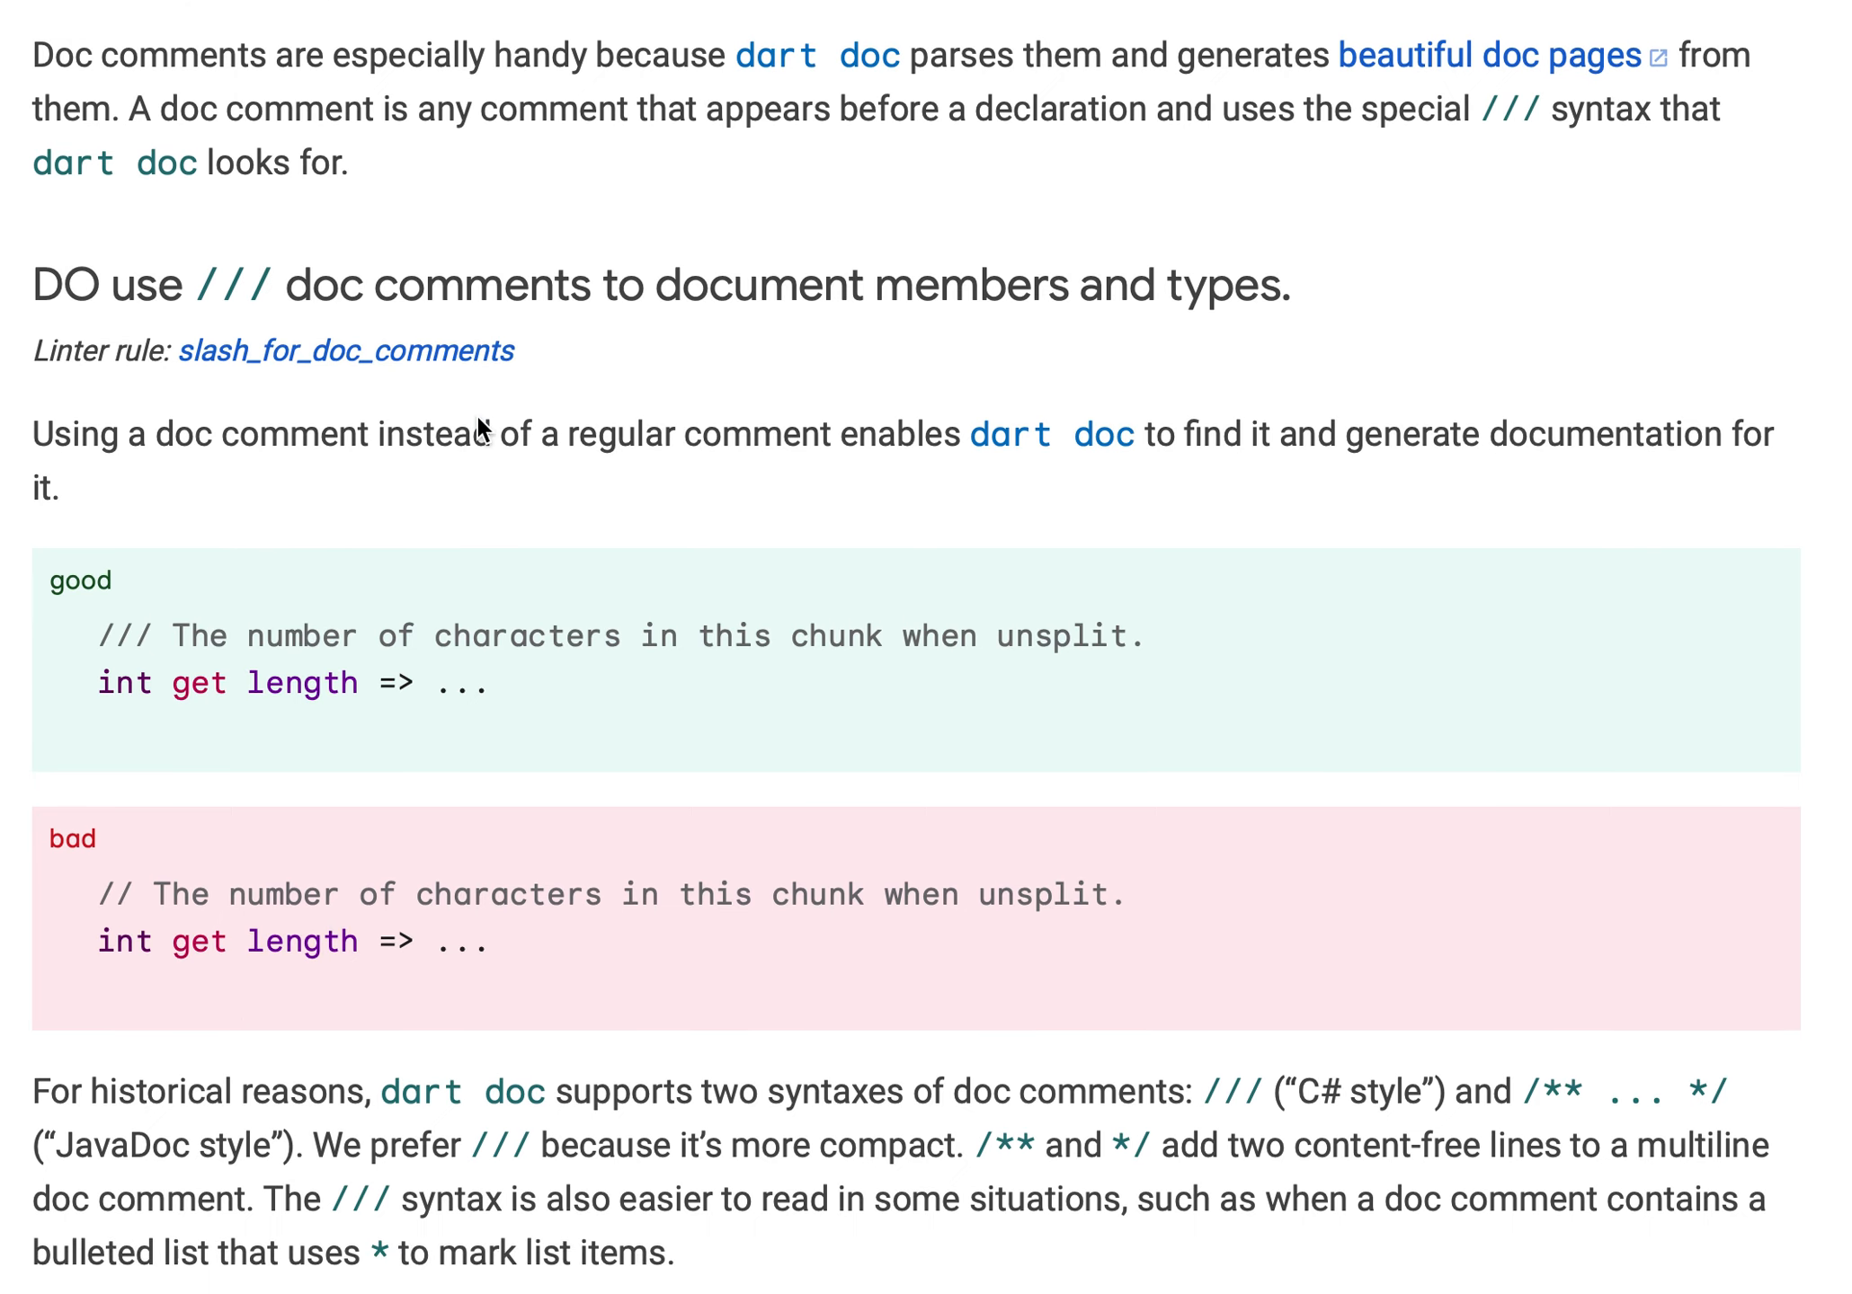
scroll(down, 3)
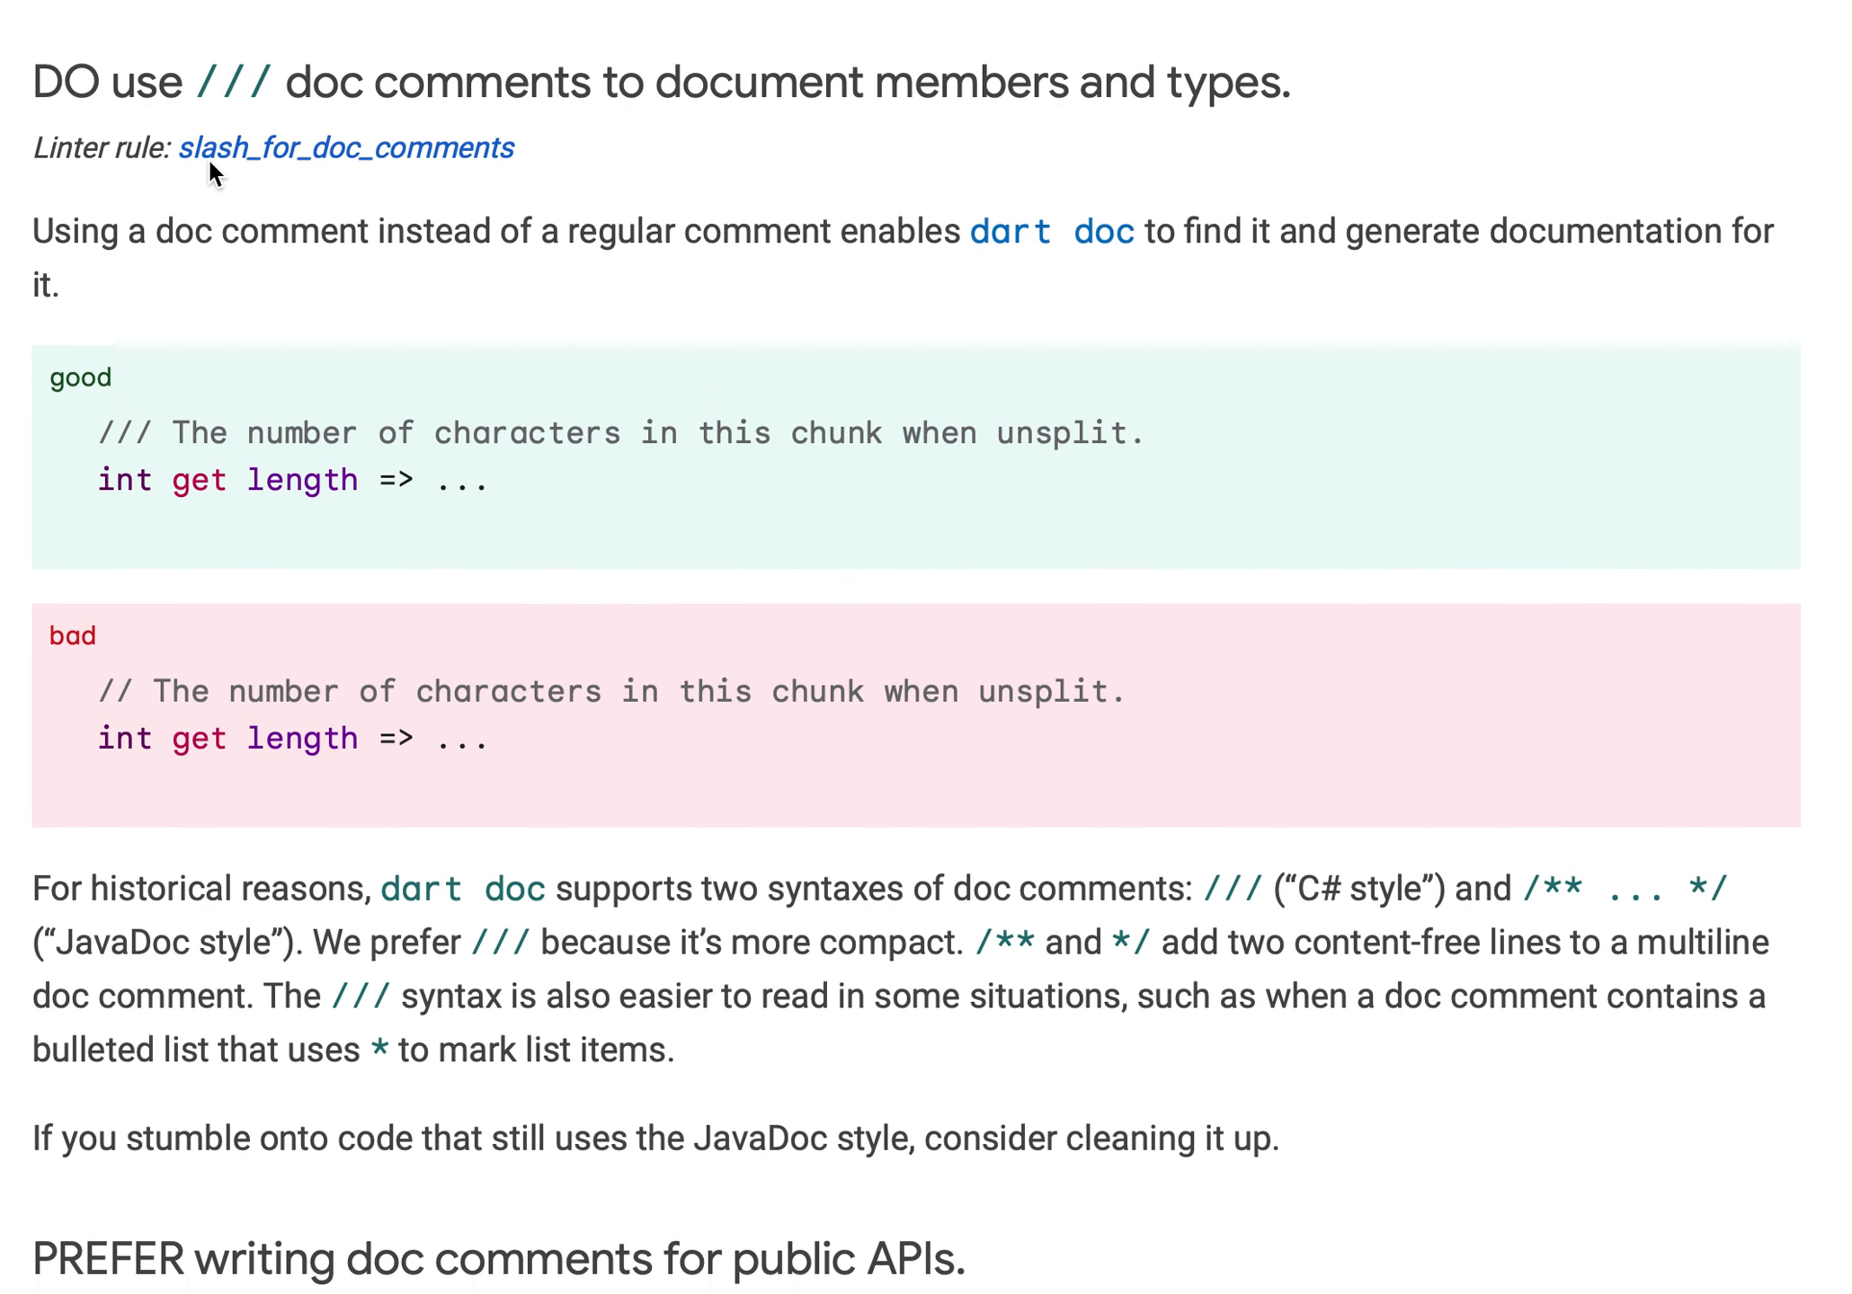
scroll(down, 3)
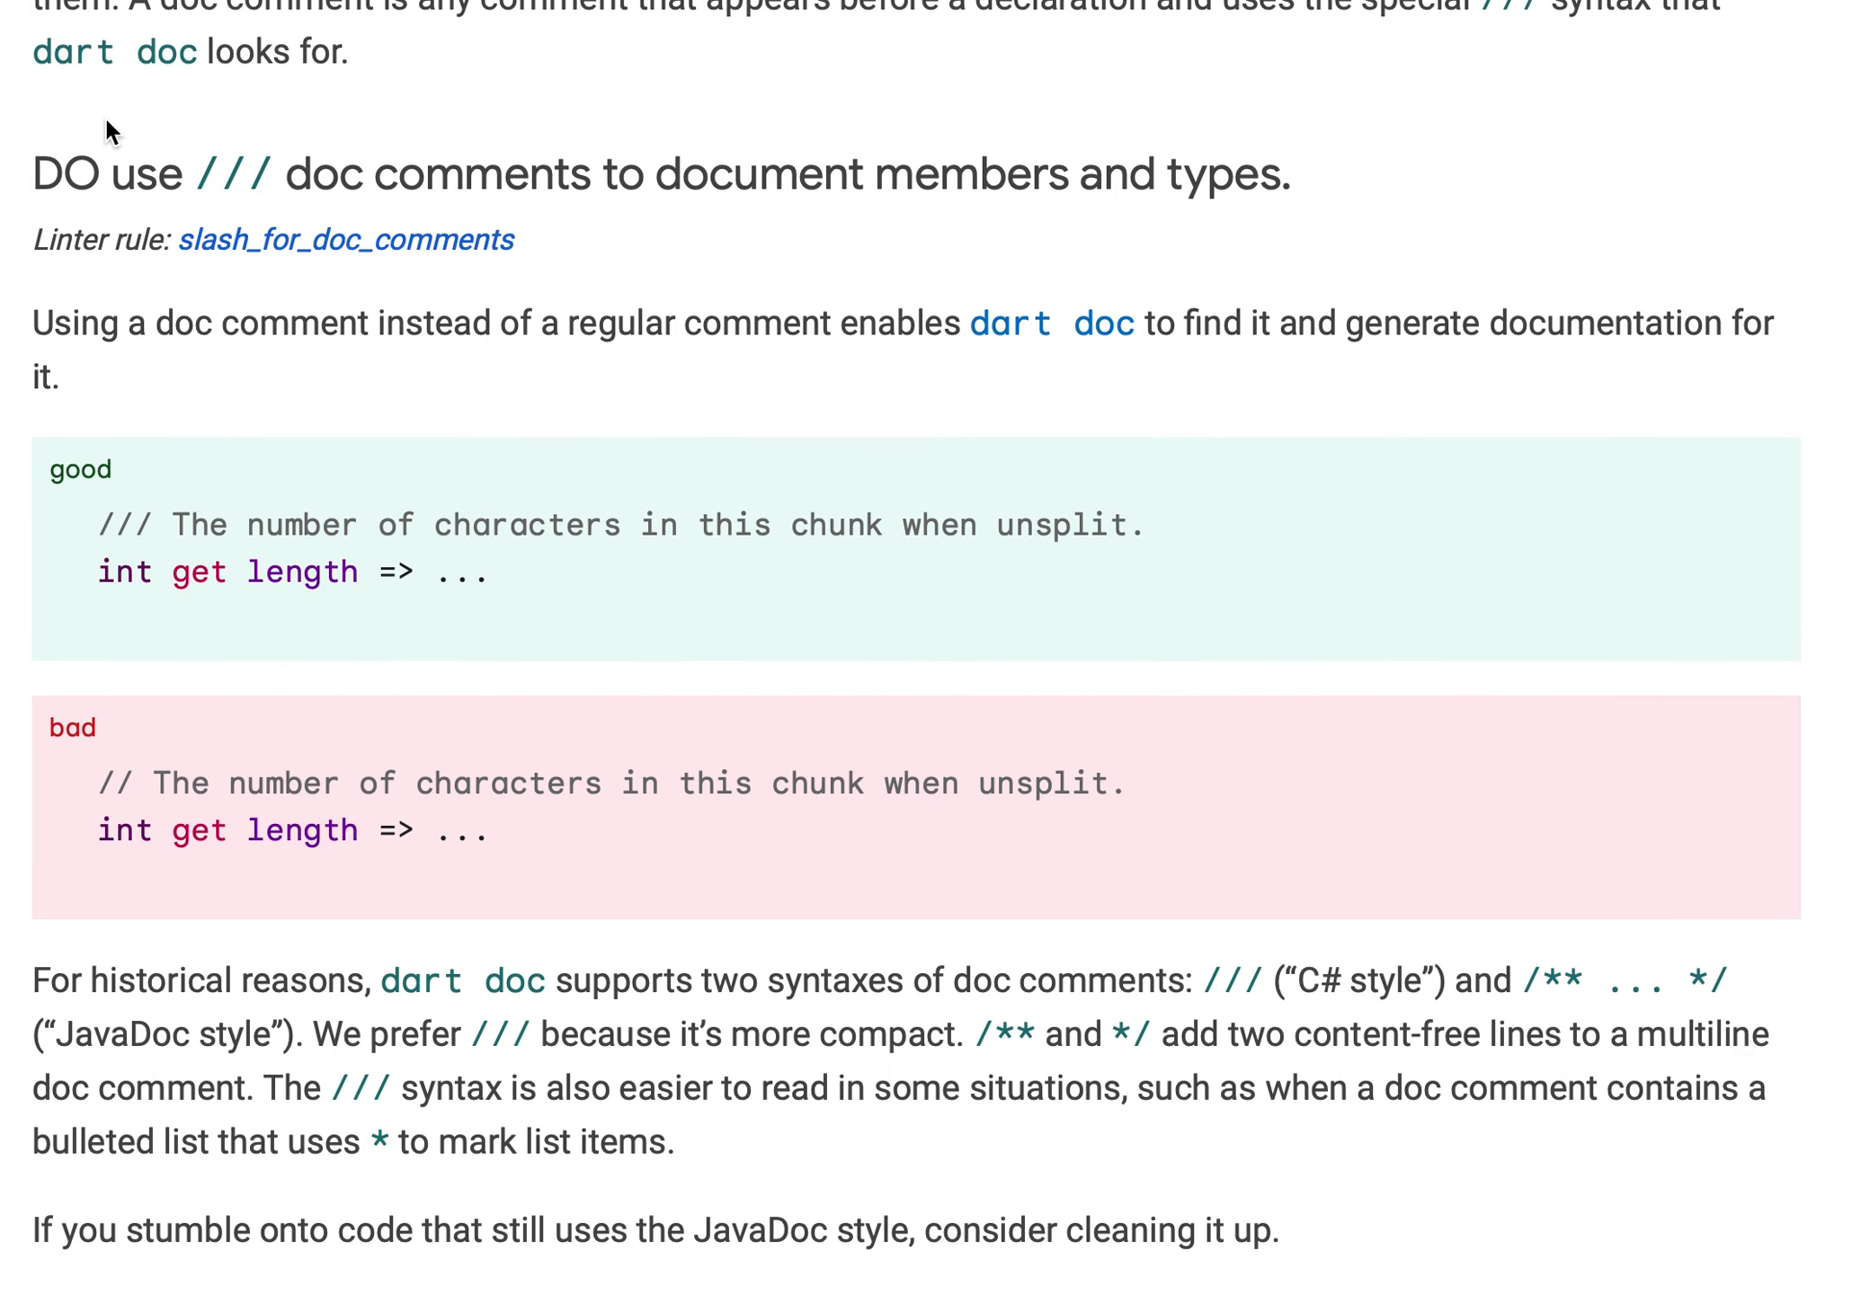
mouse_move(251, 218)
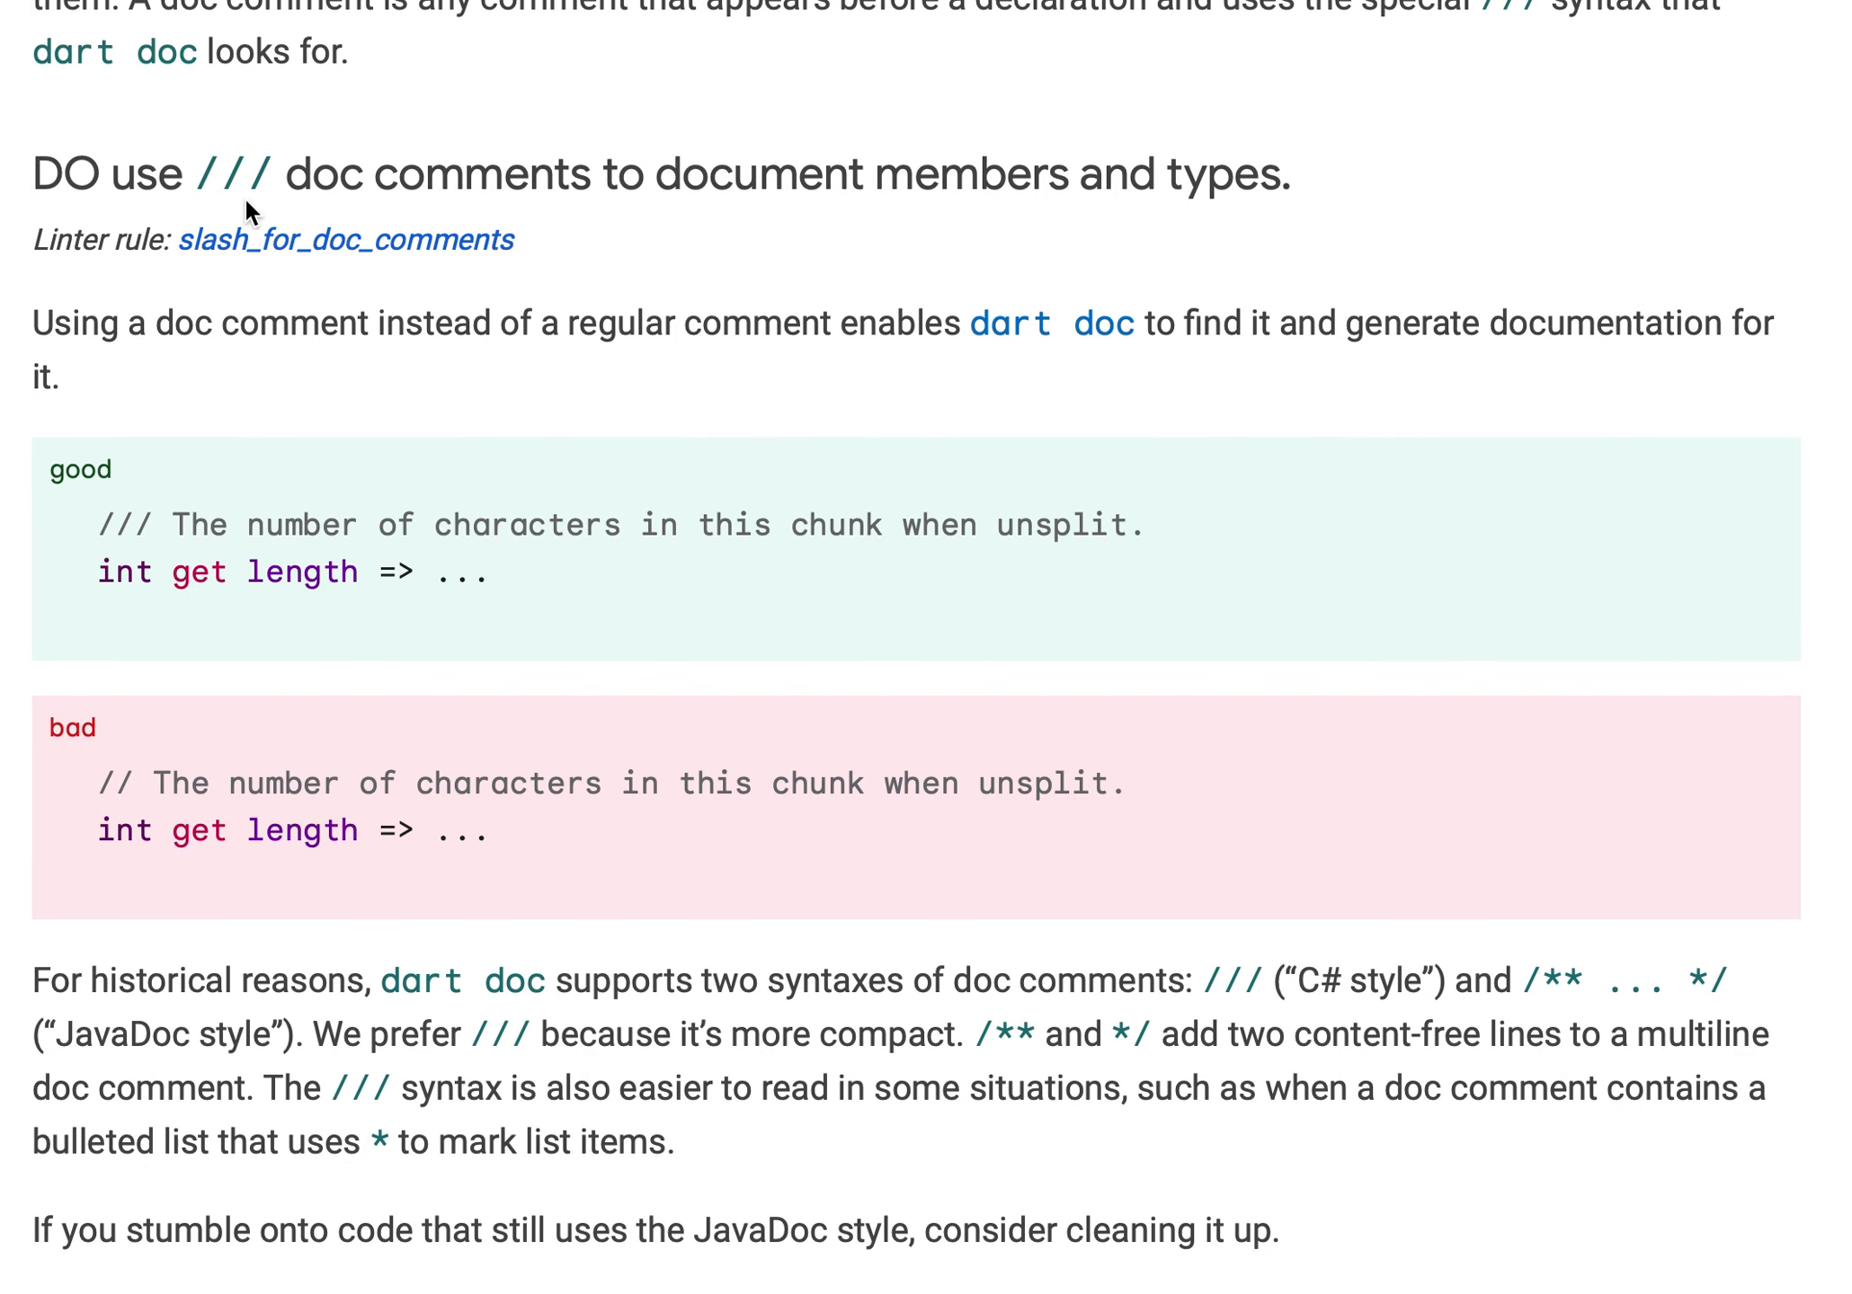
mouse_move(1010, 200)
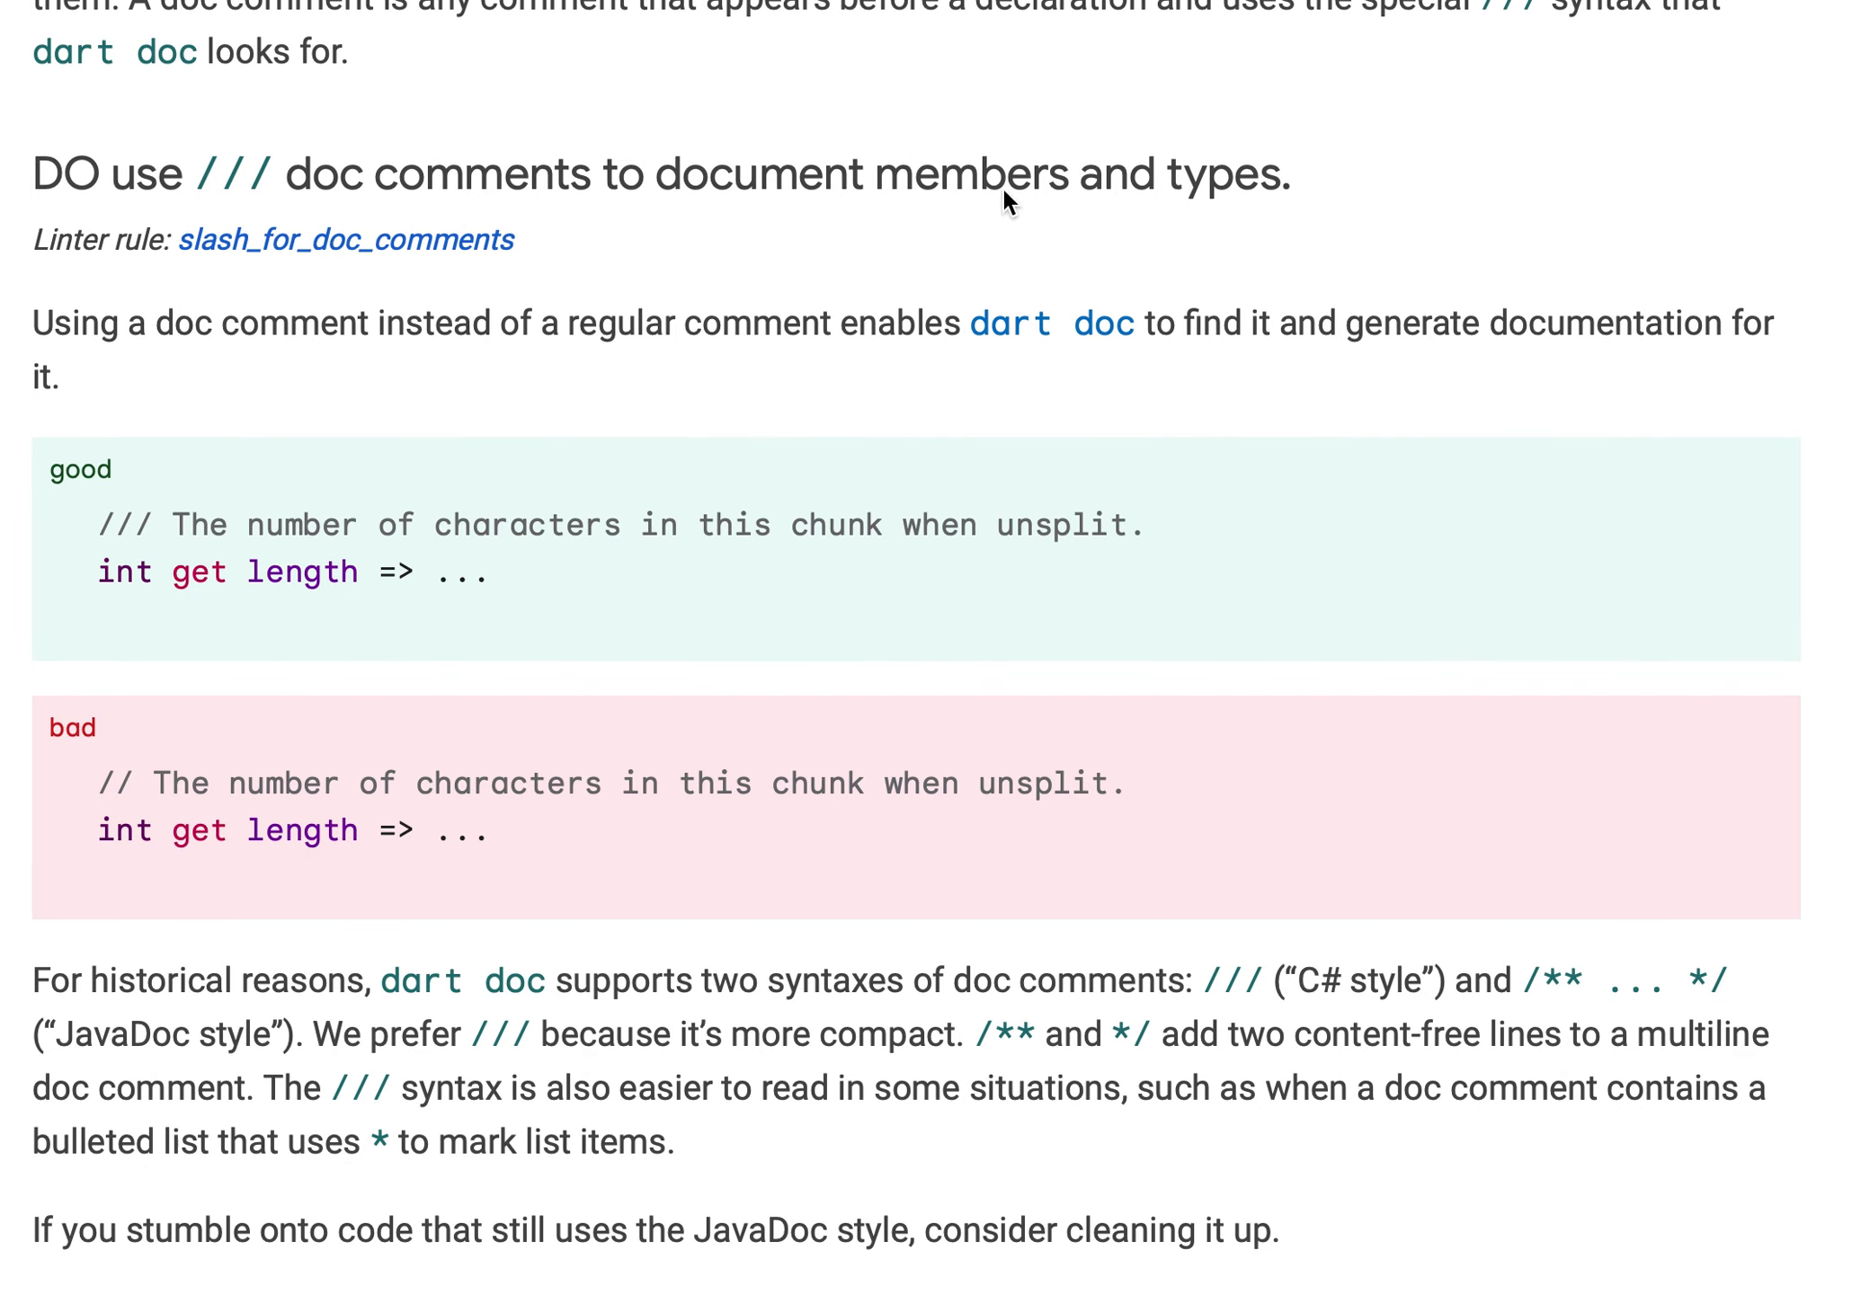
mouse_move(146, 380)
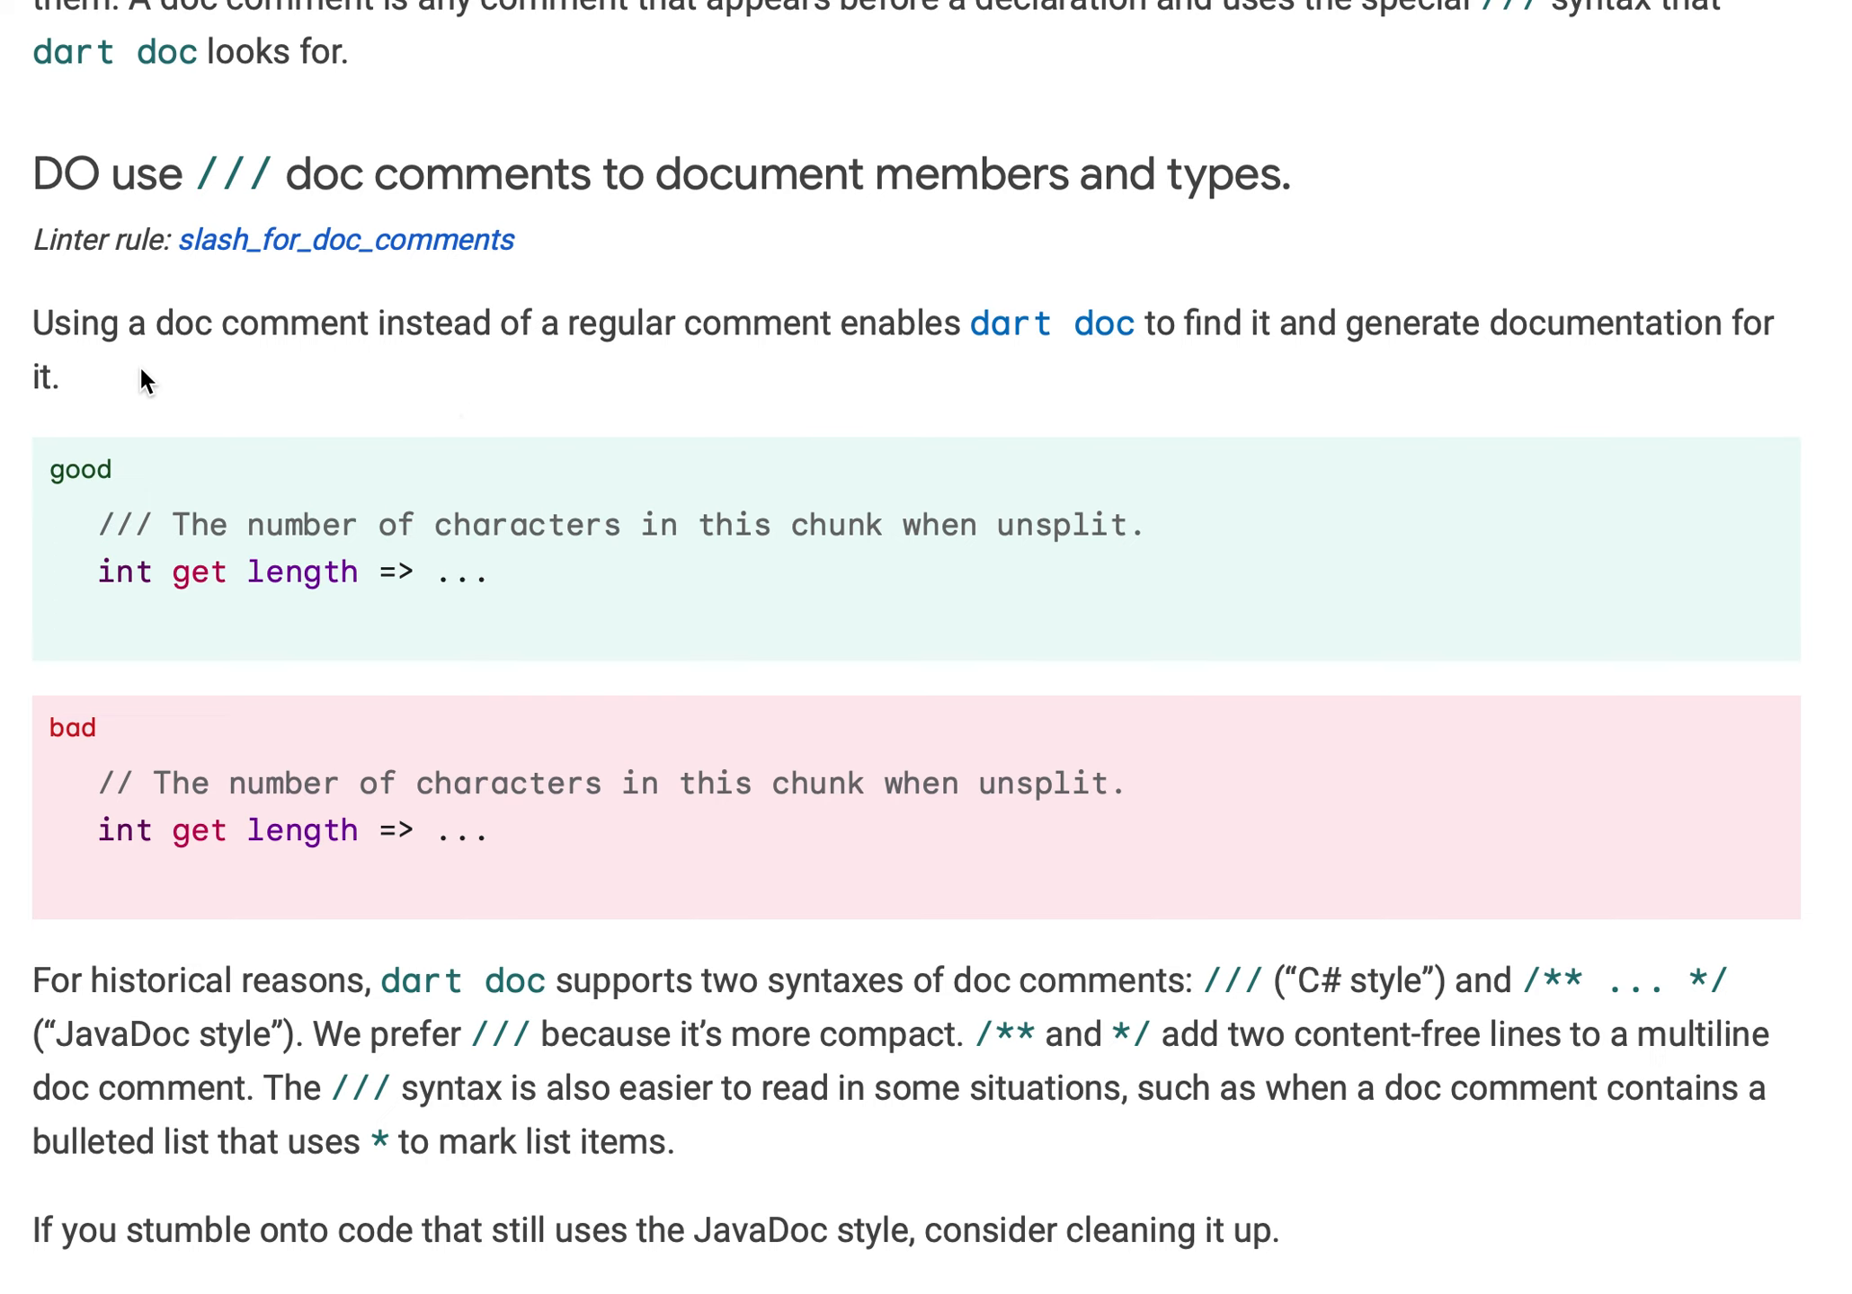
mouse_move(388, 381)
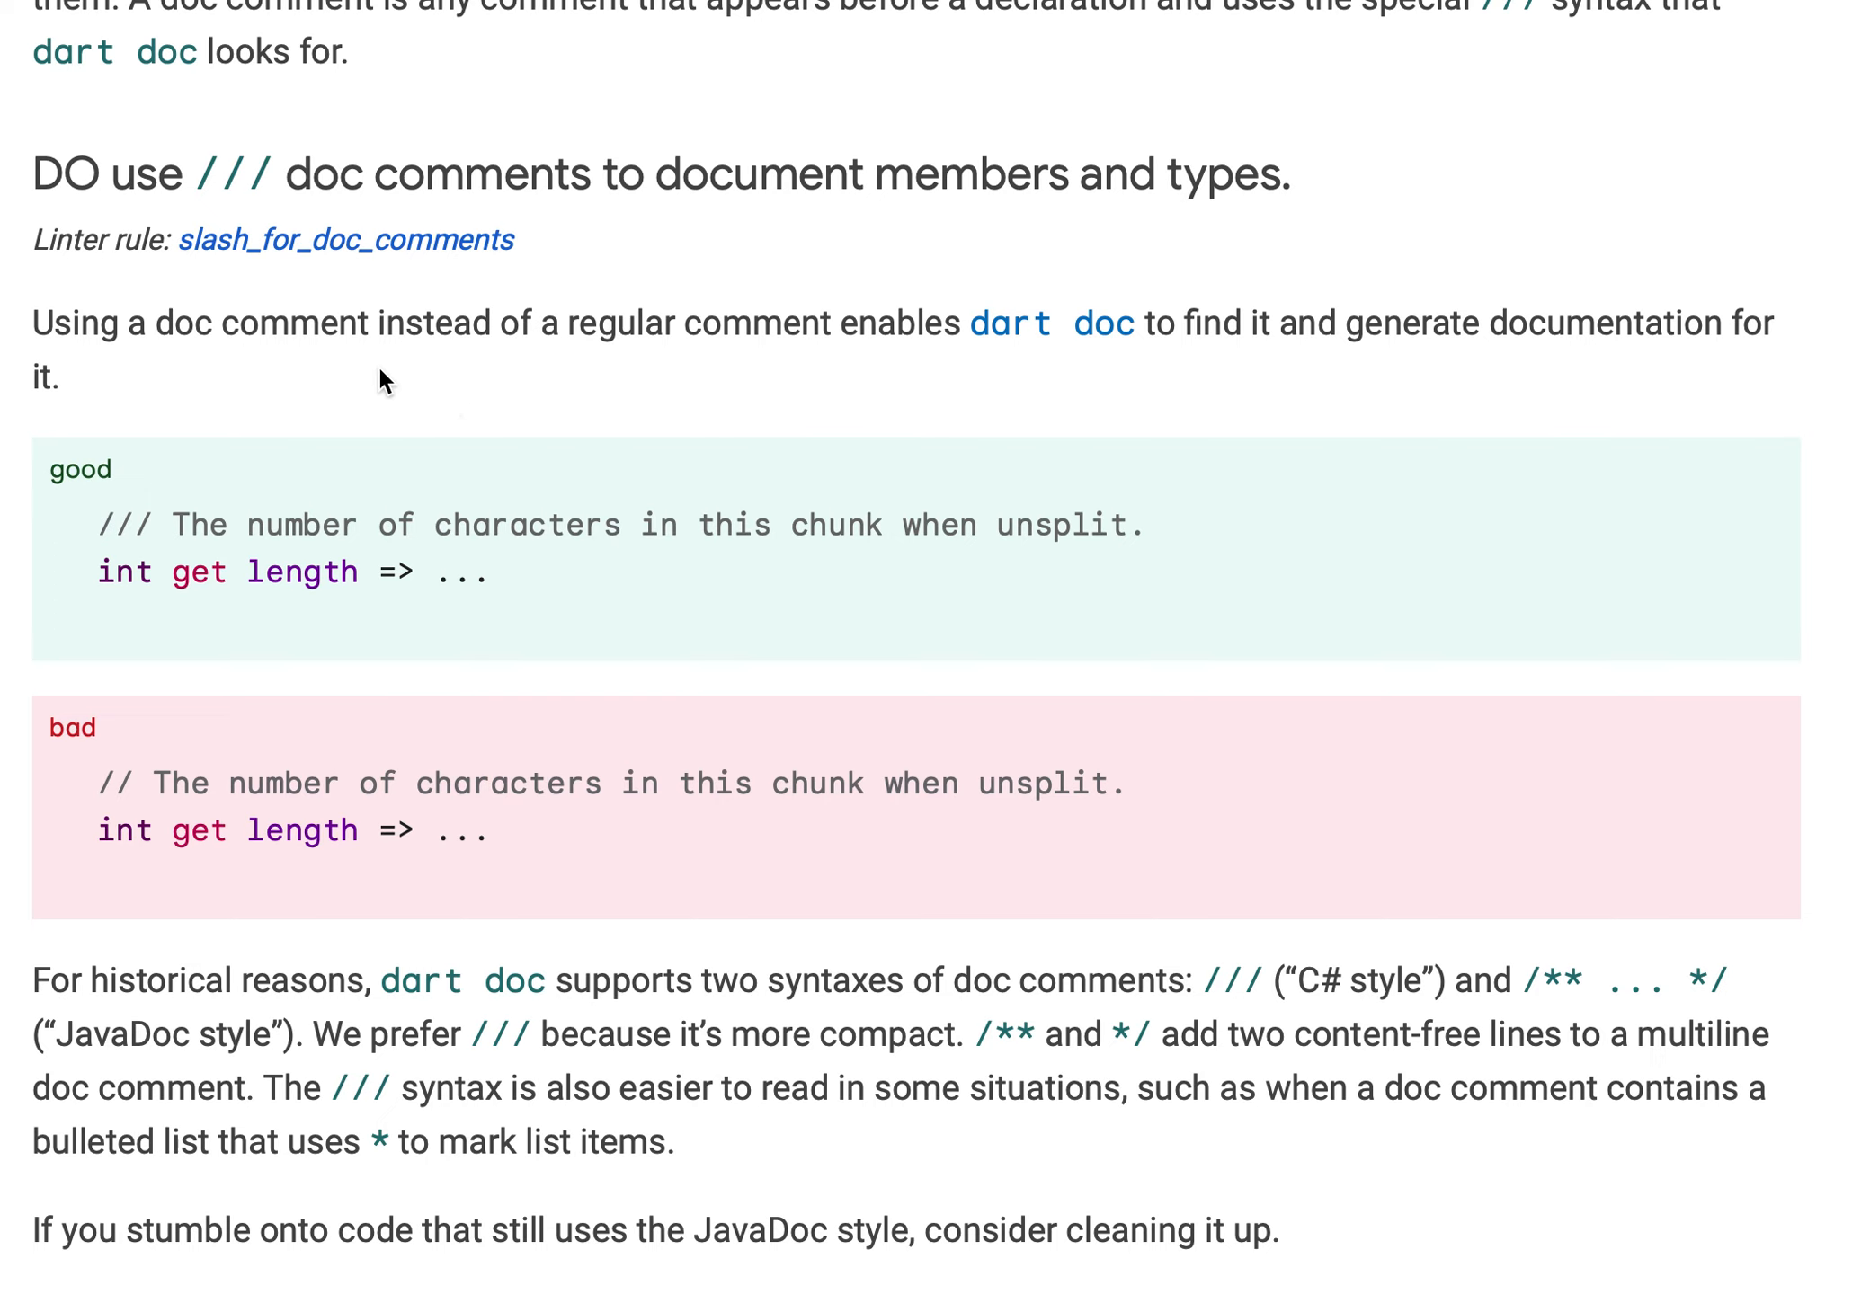
mouse_move(272, 610)
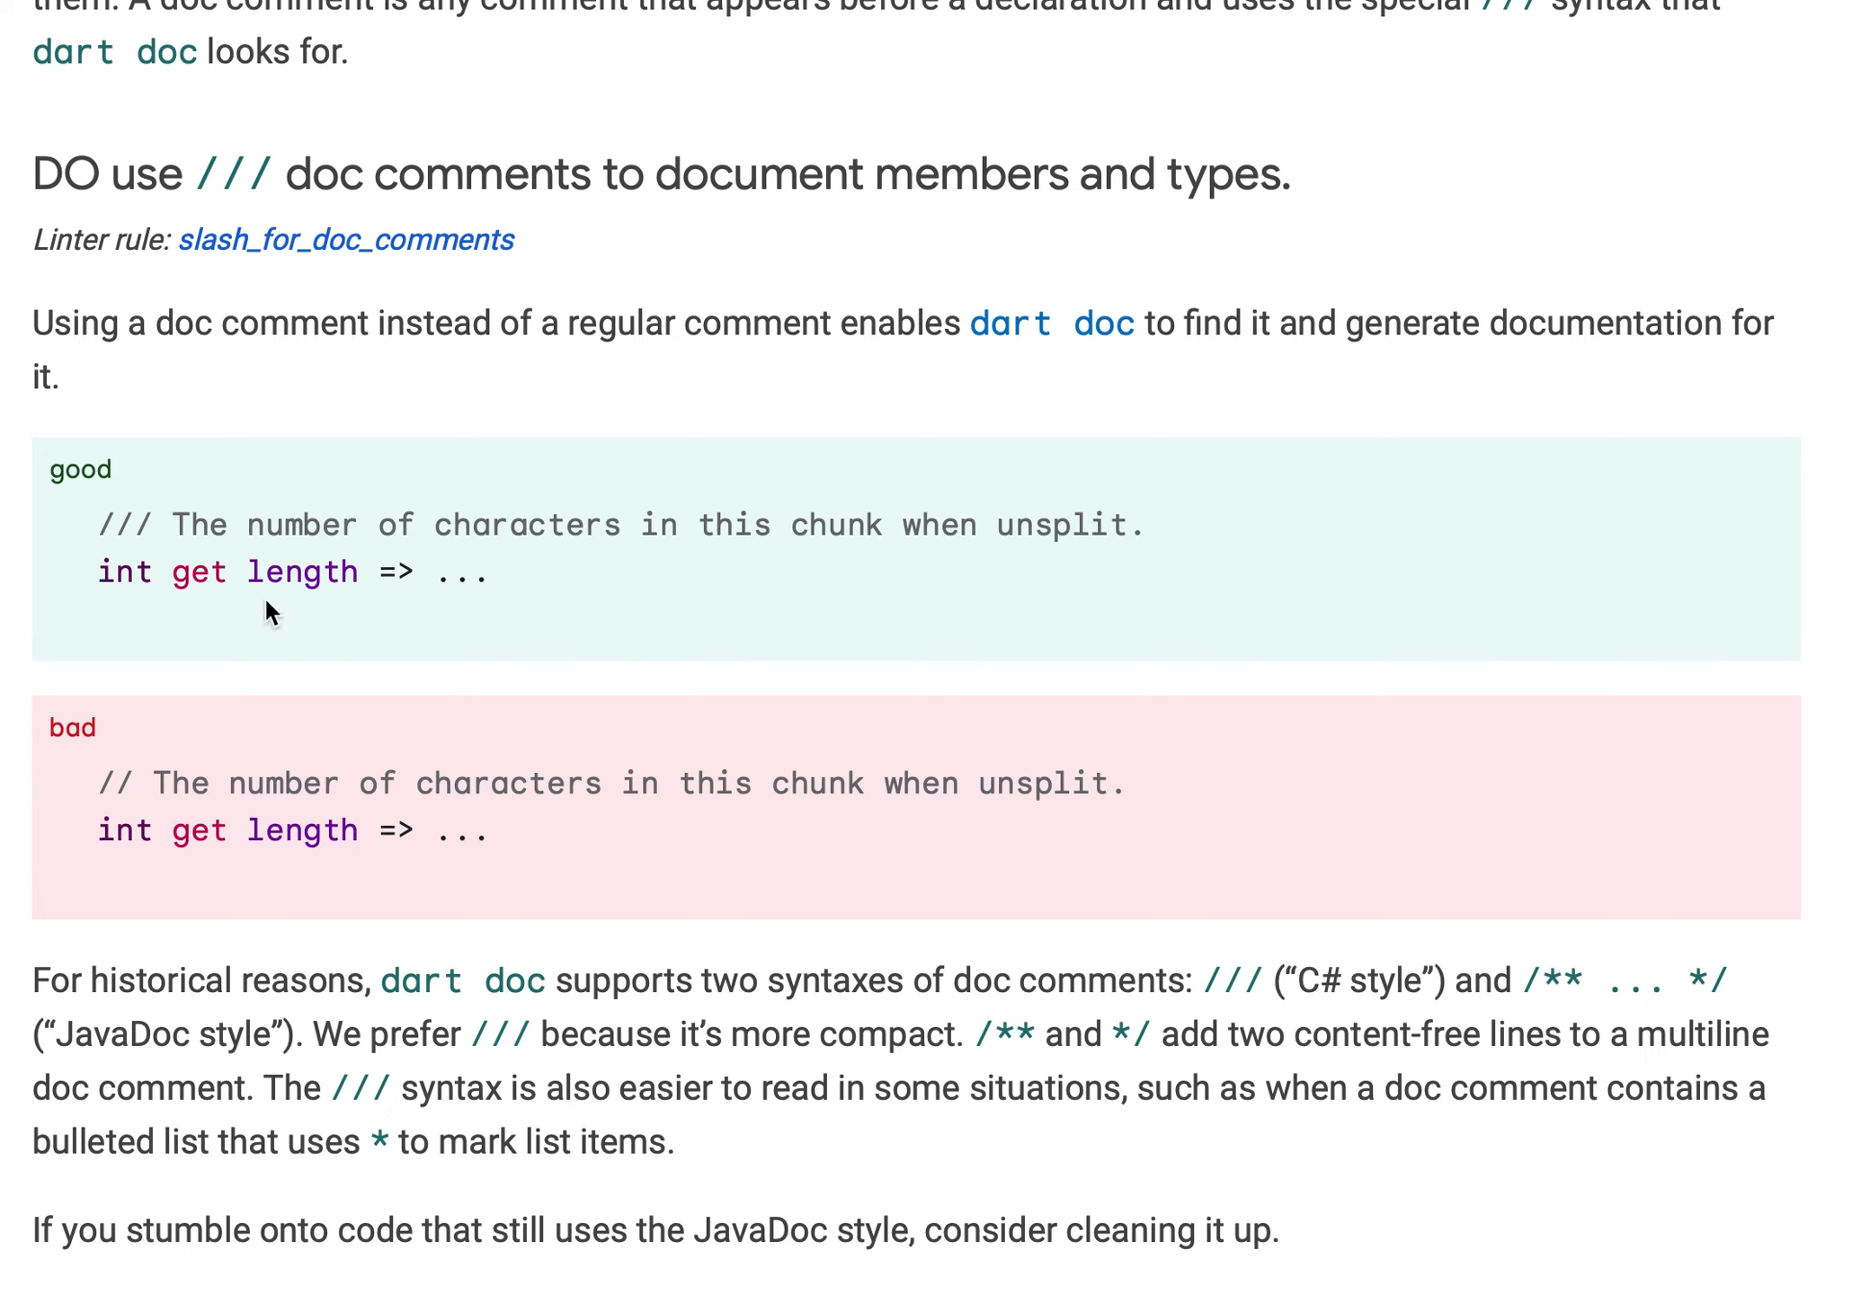
mouse_move(271, 611)
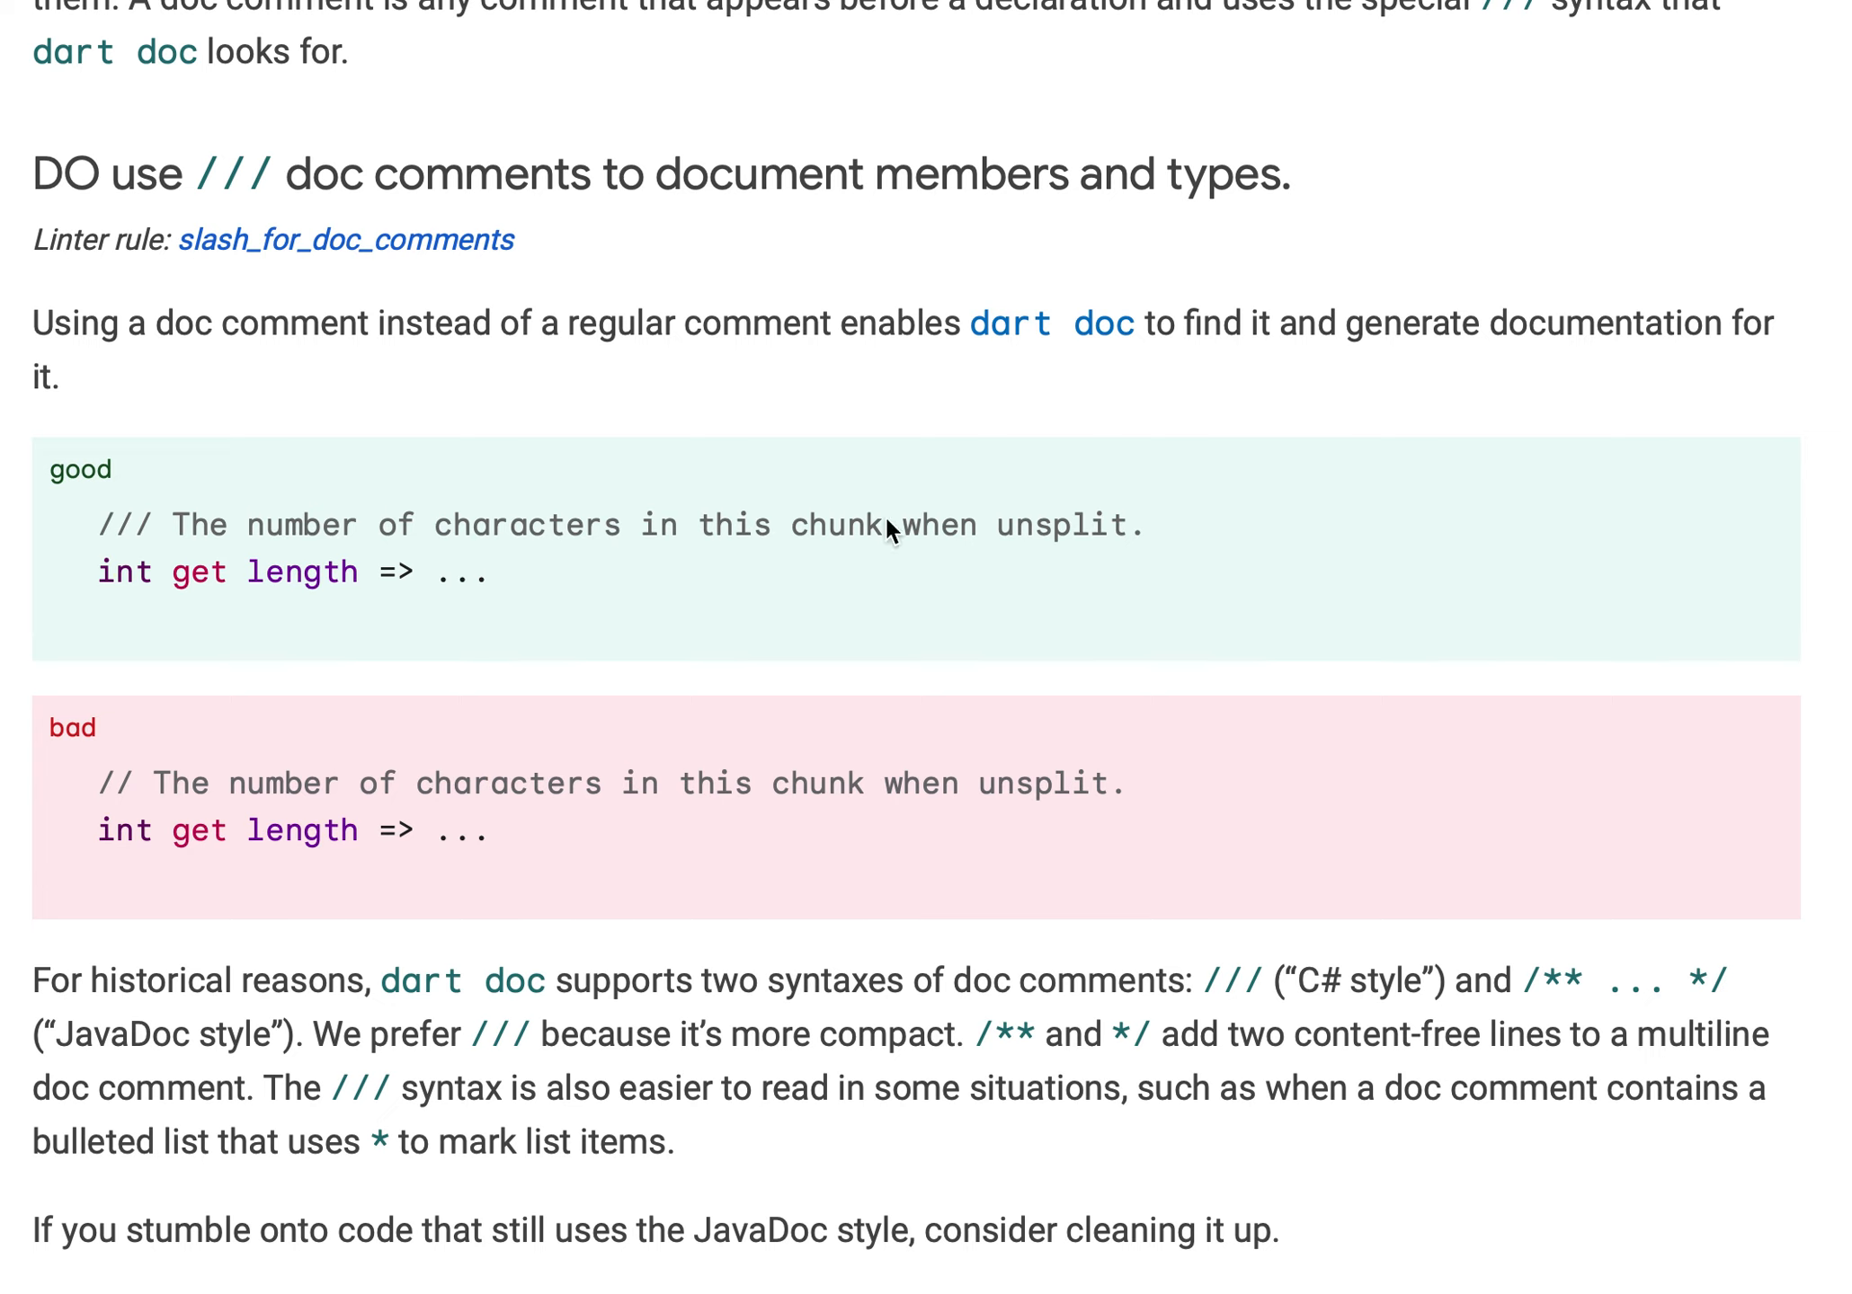
mouse_move(762, 556)
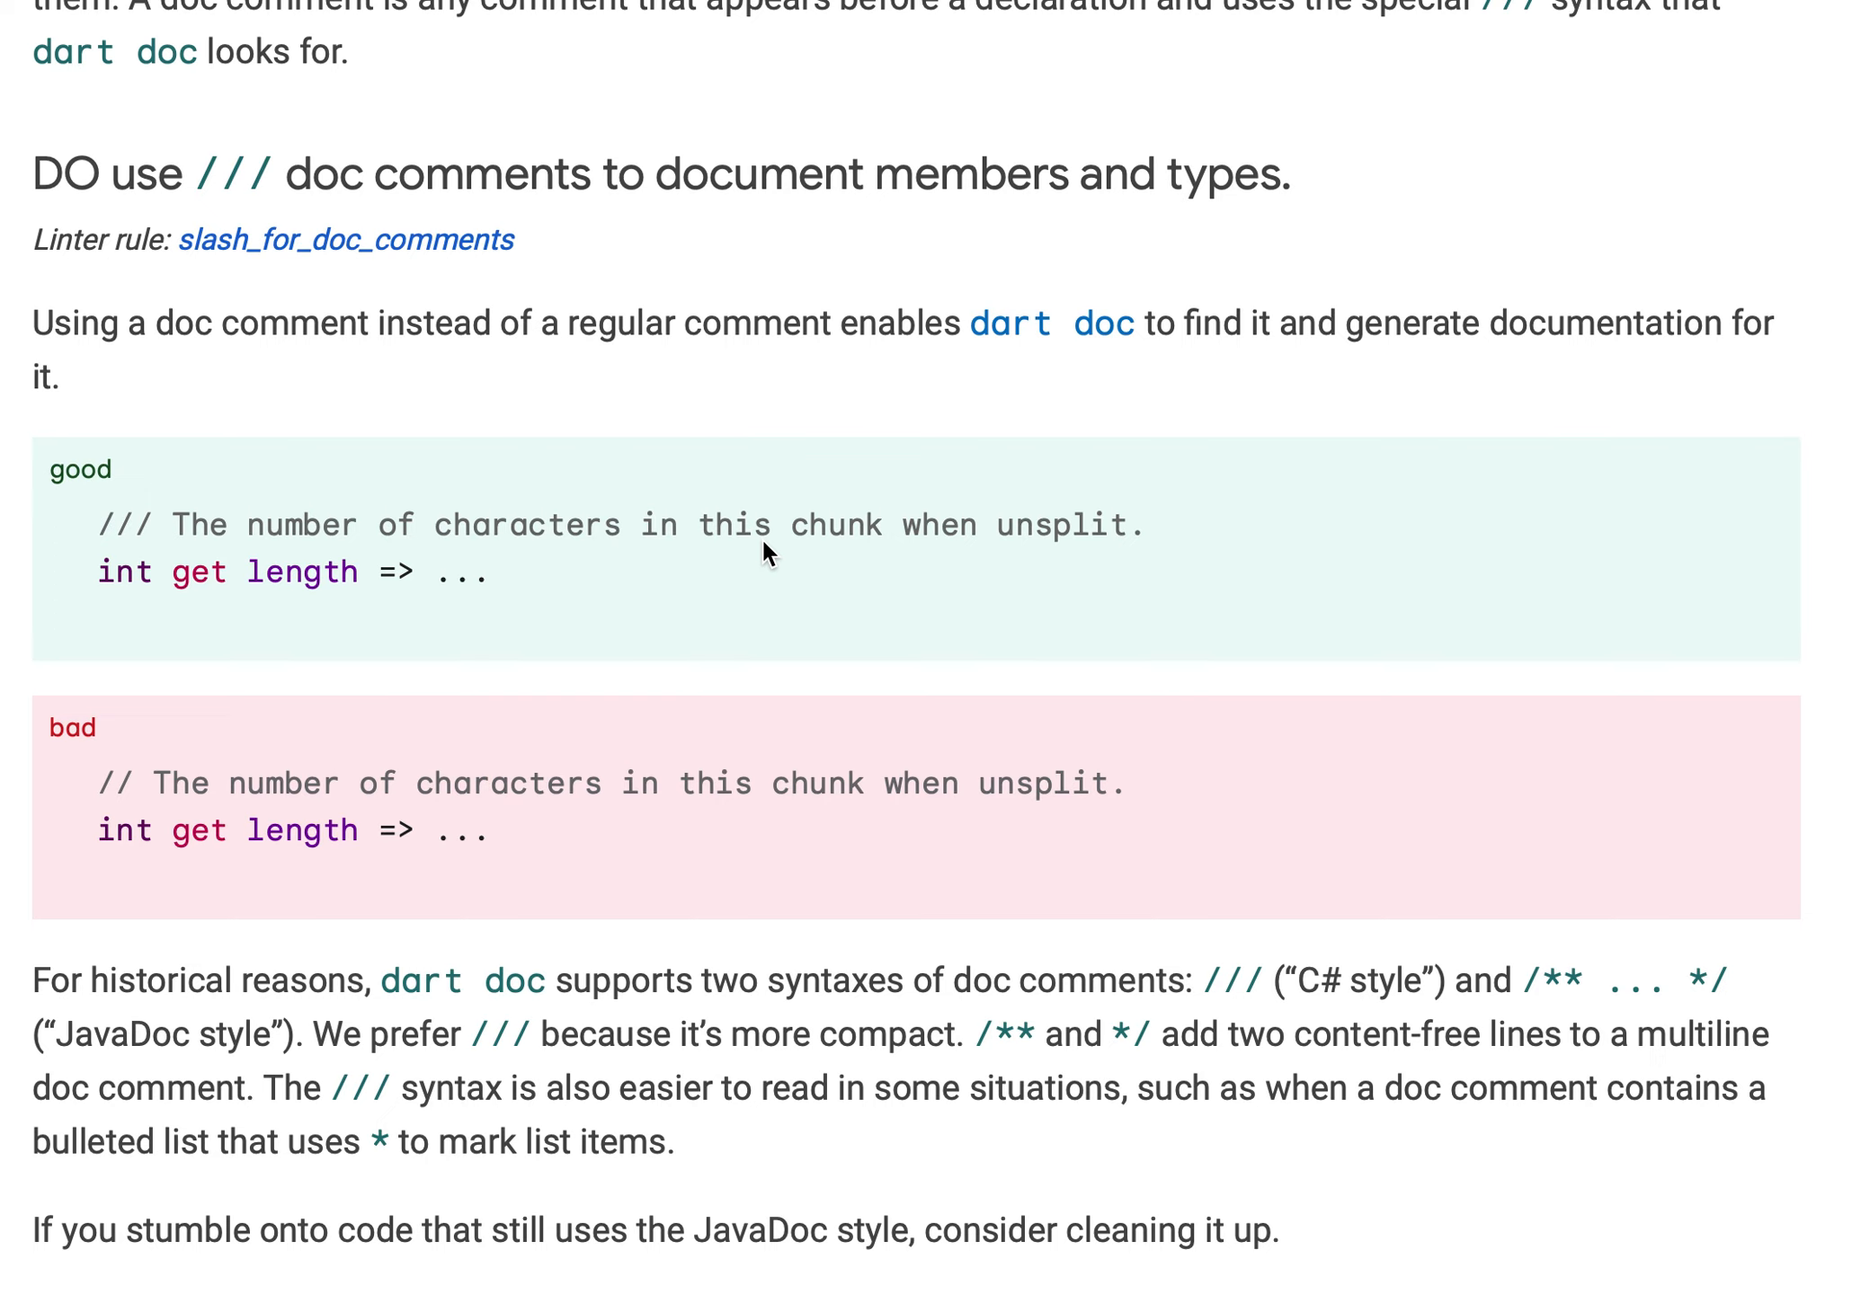
mouse_move(327, 534)
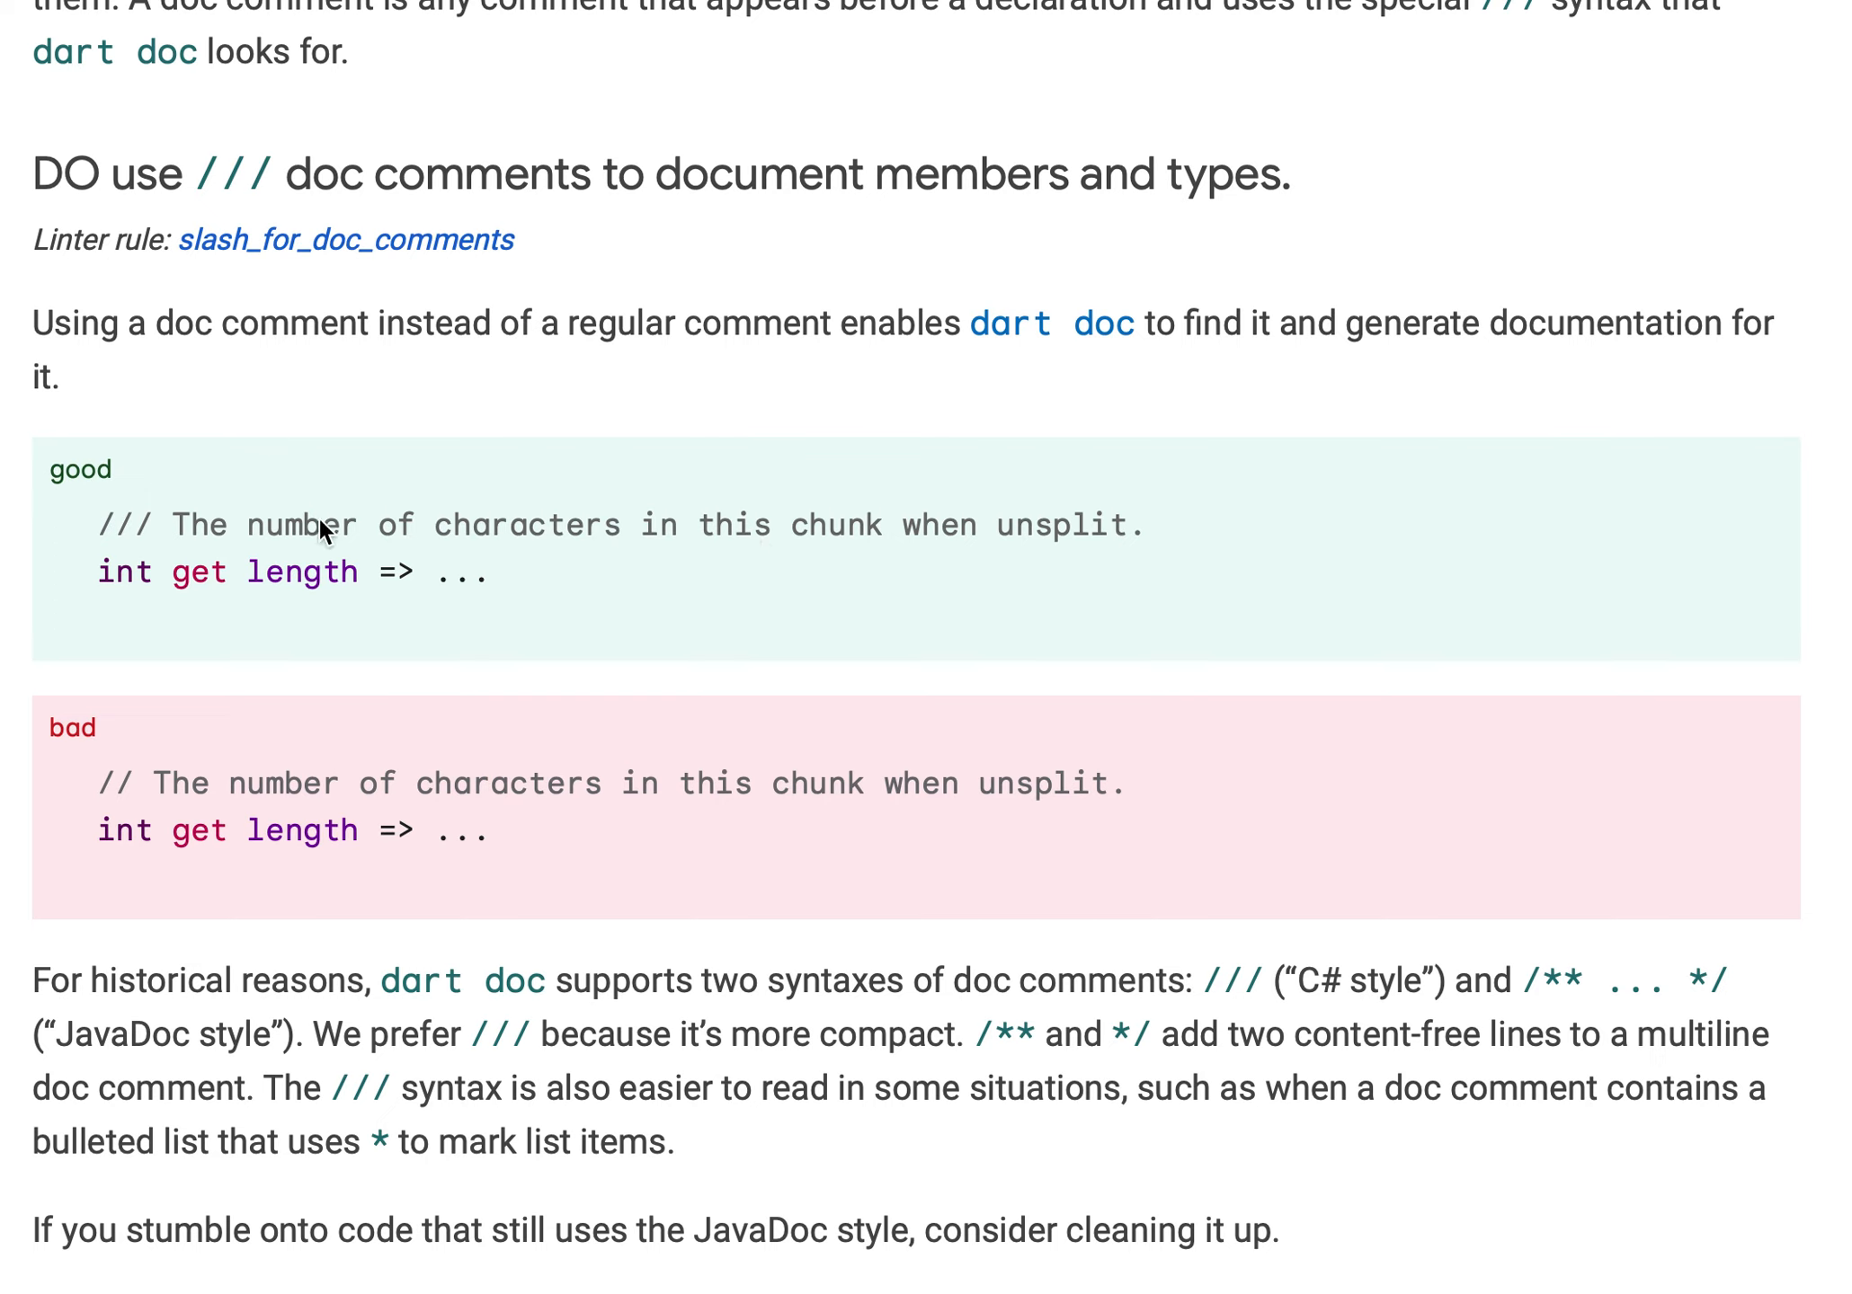
mouse_move(174, 841)
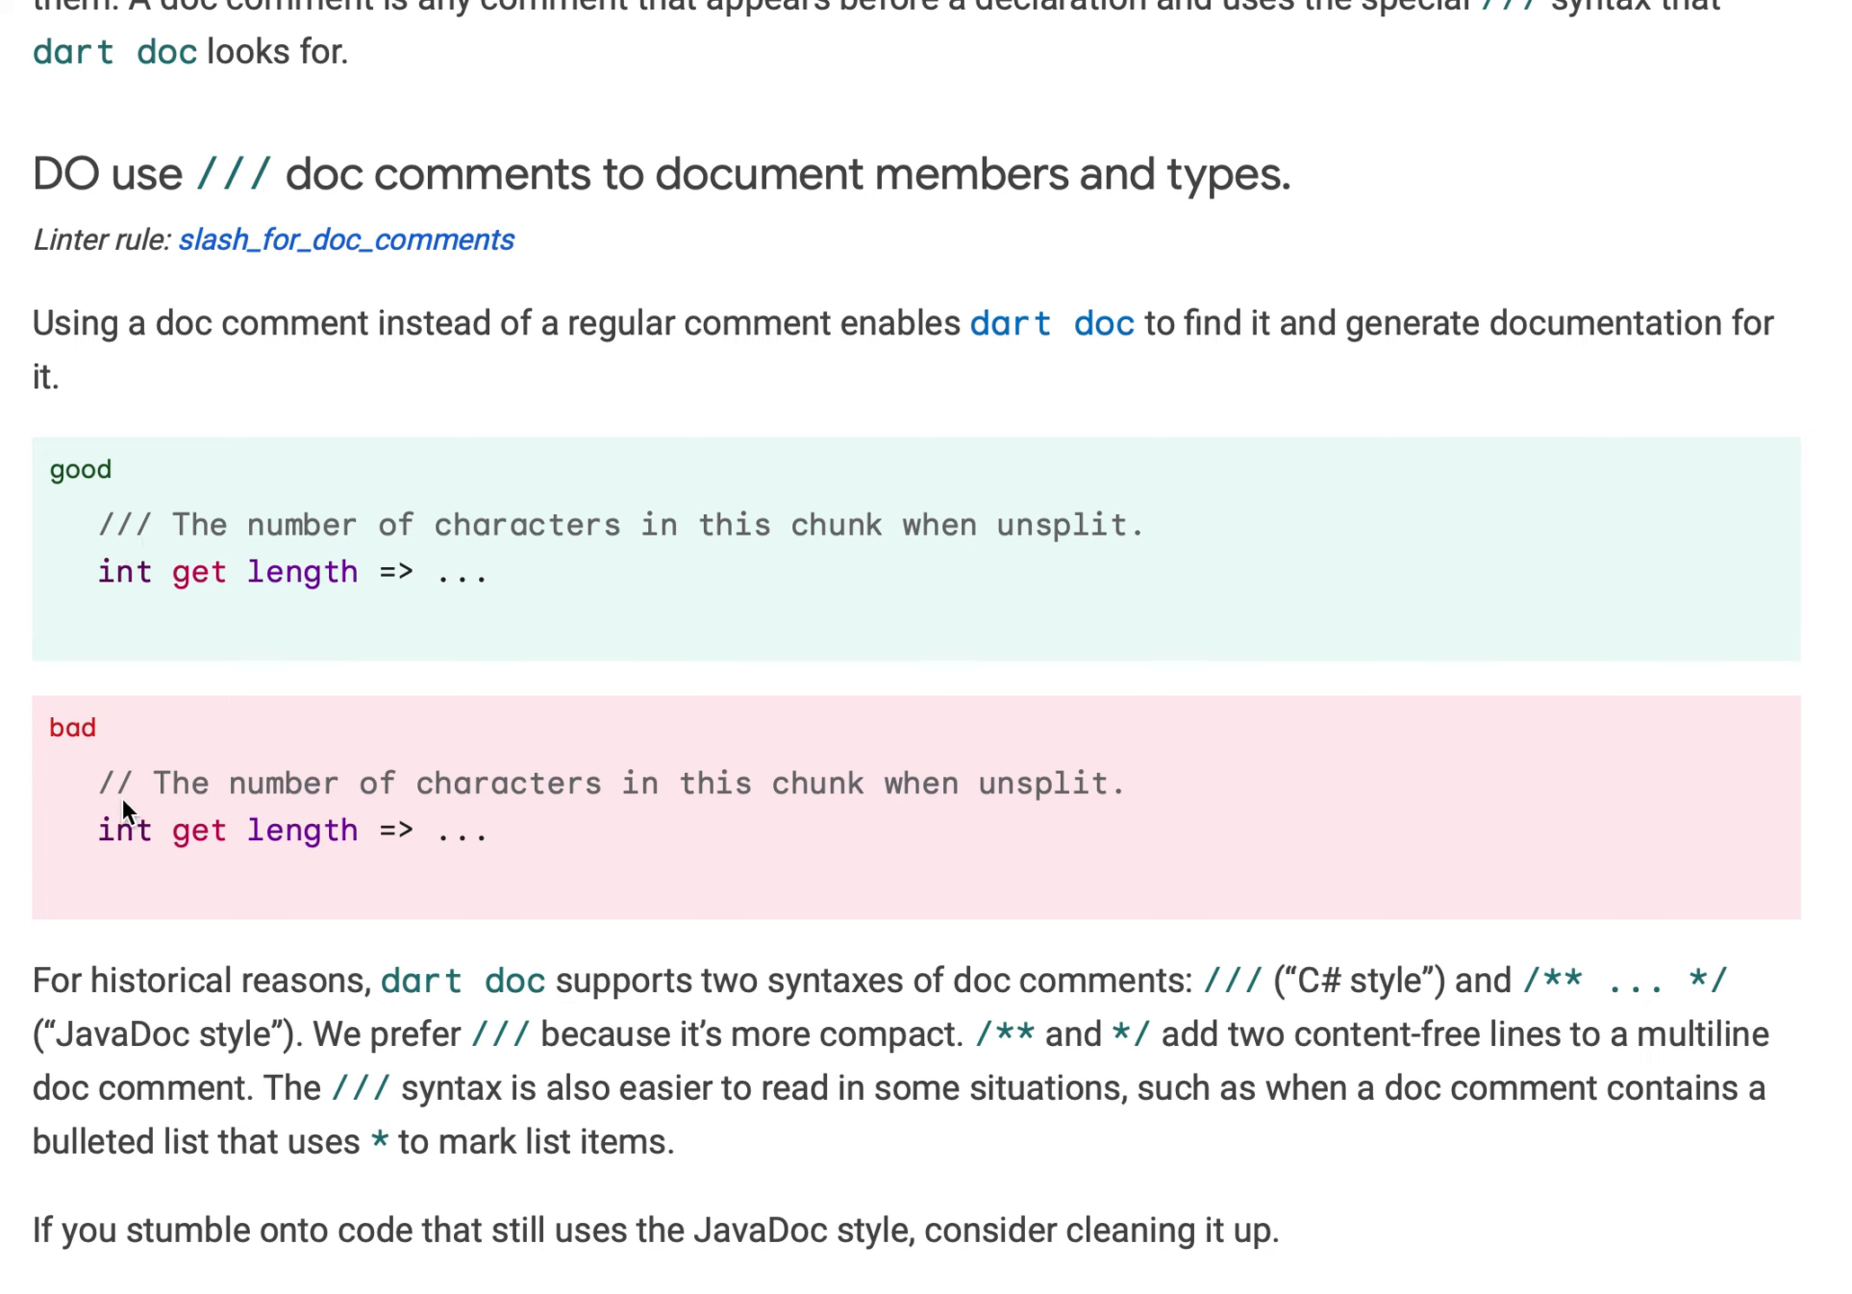
mouse_move(136, 823)
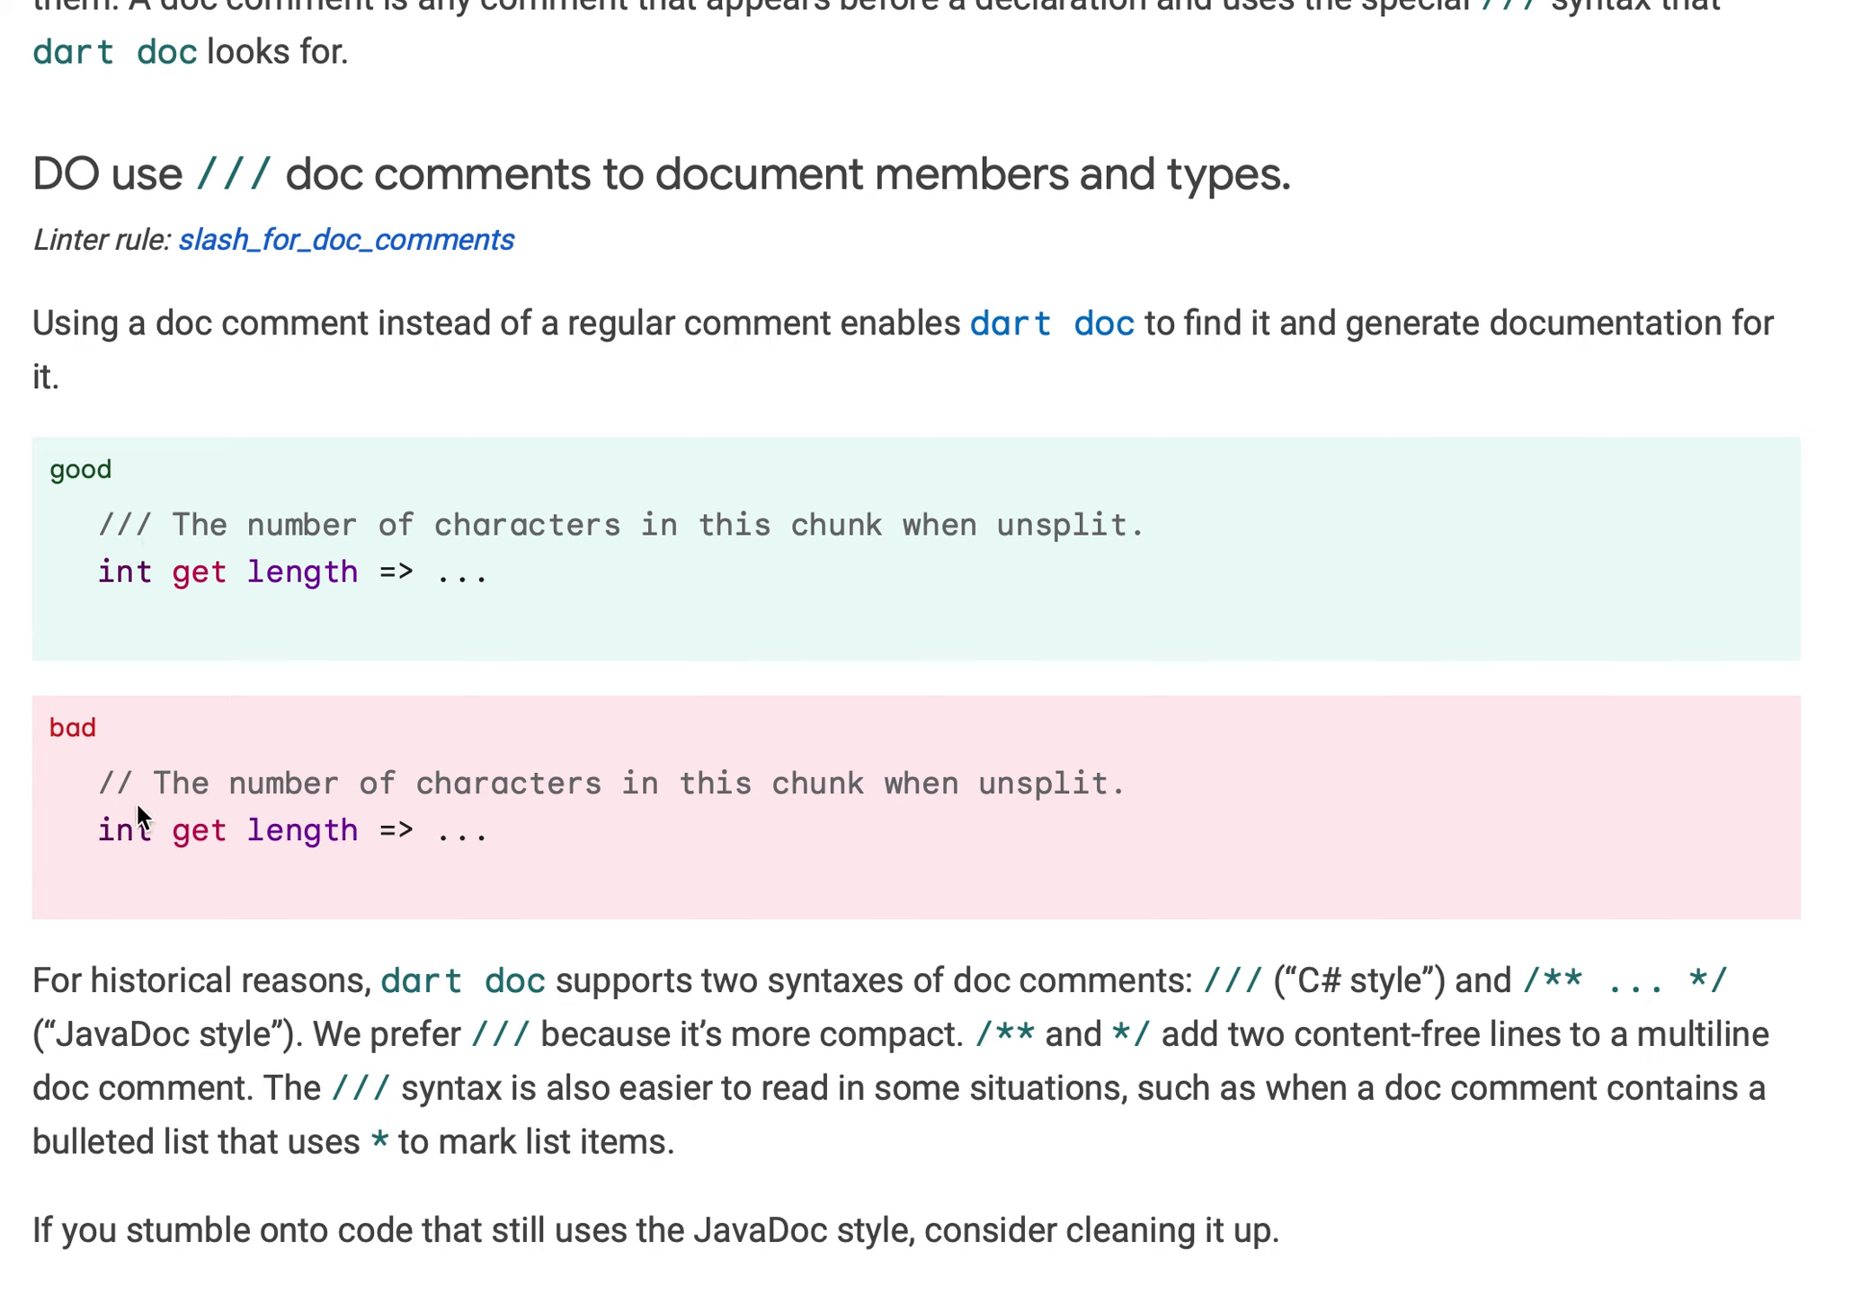
mouse_move(1151, 295)
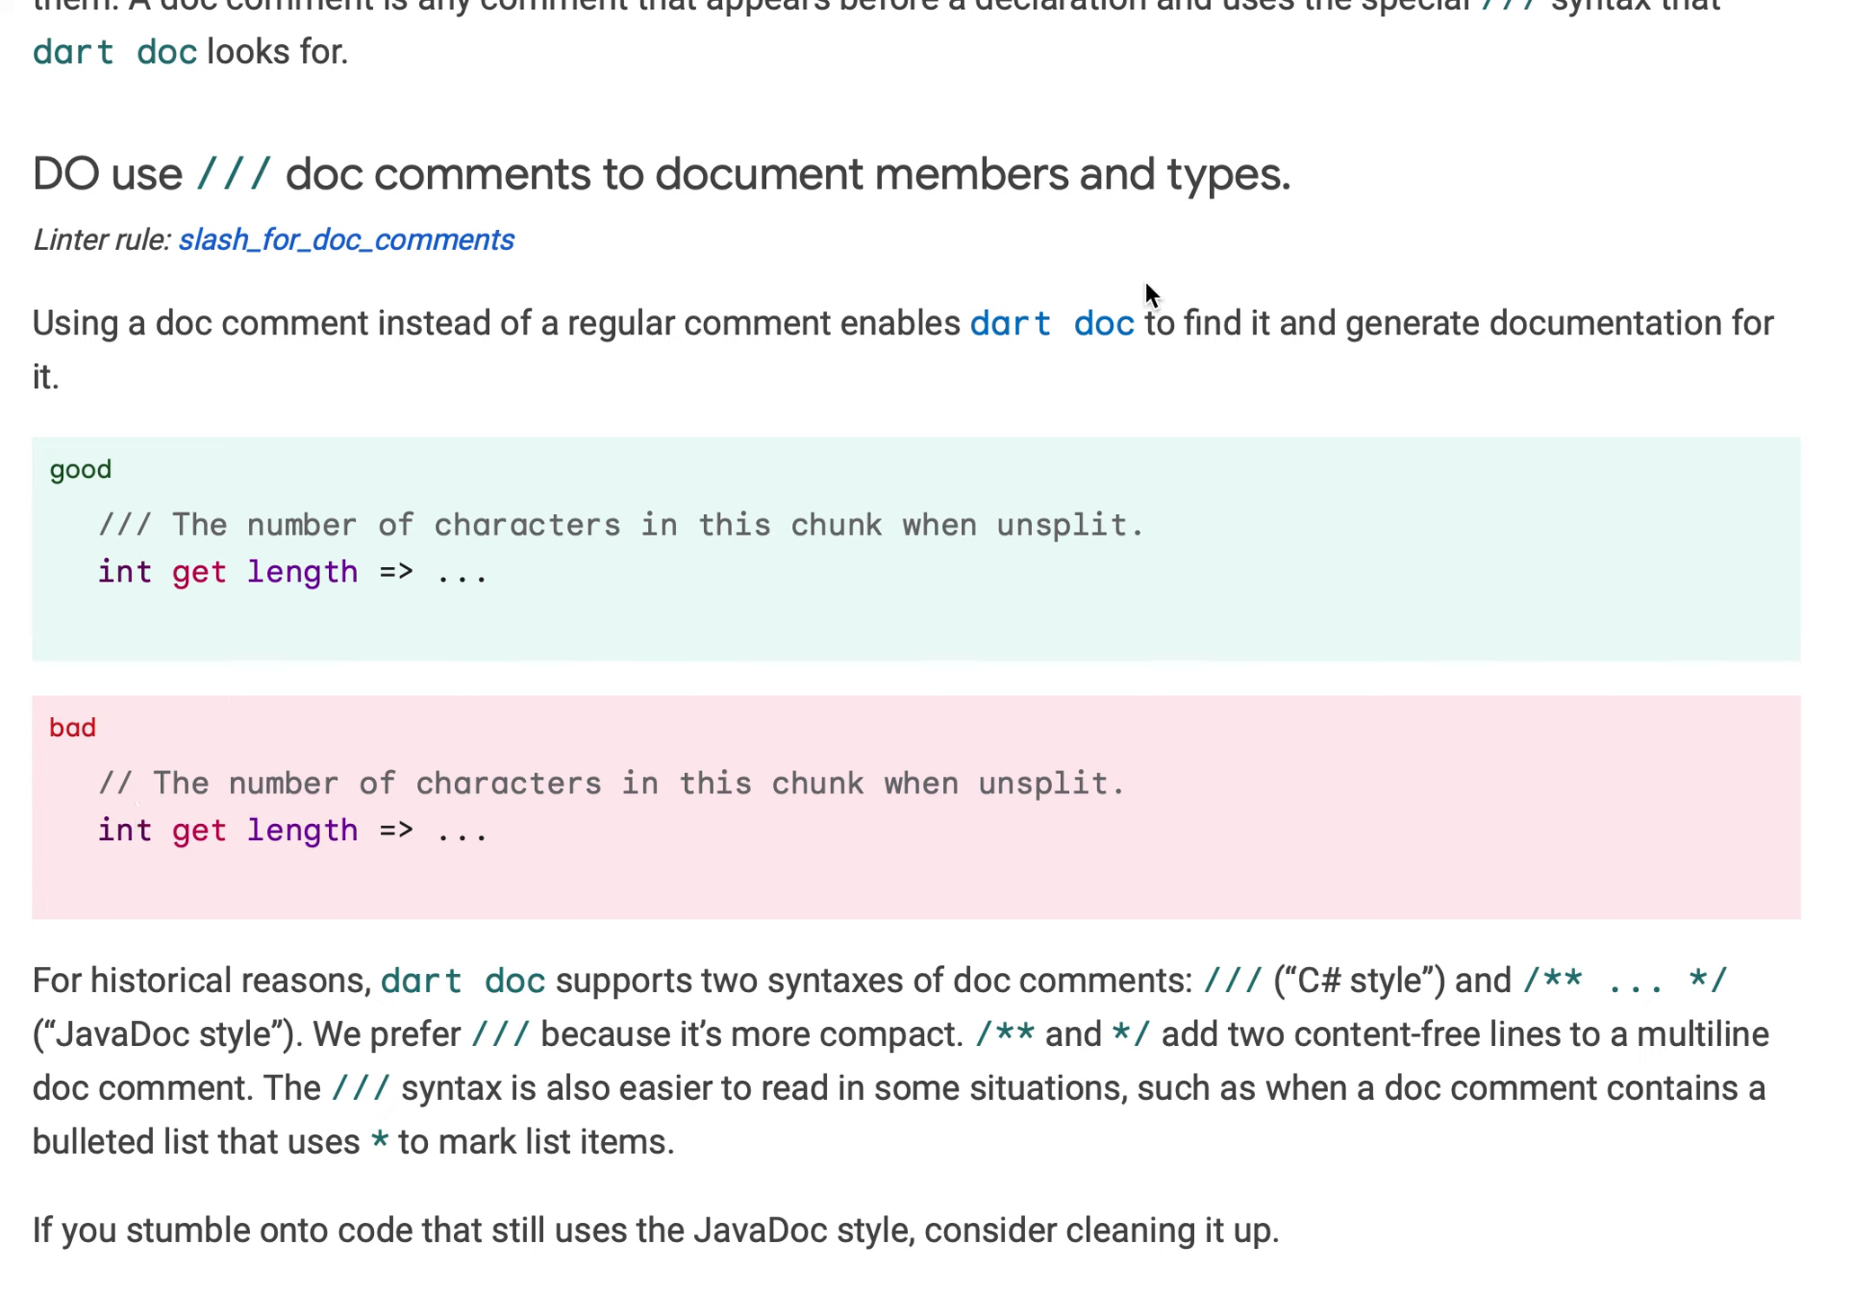
mouse_move(342, 567)
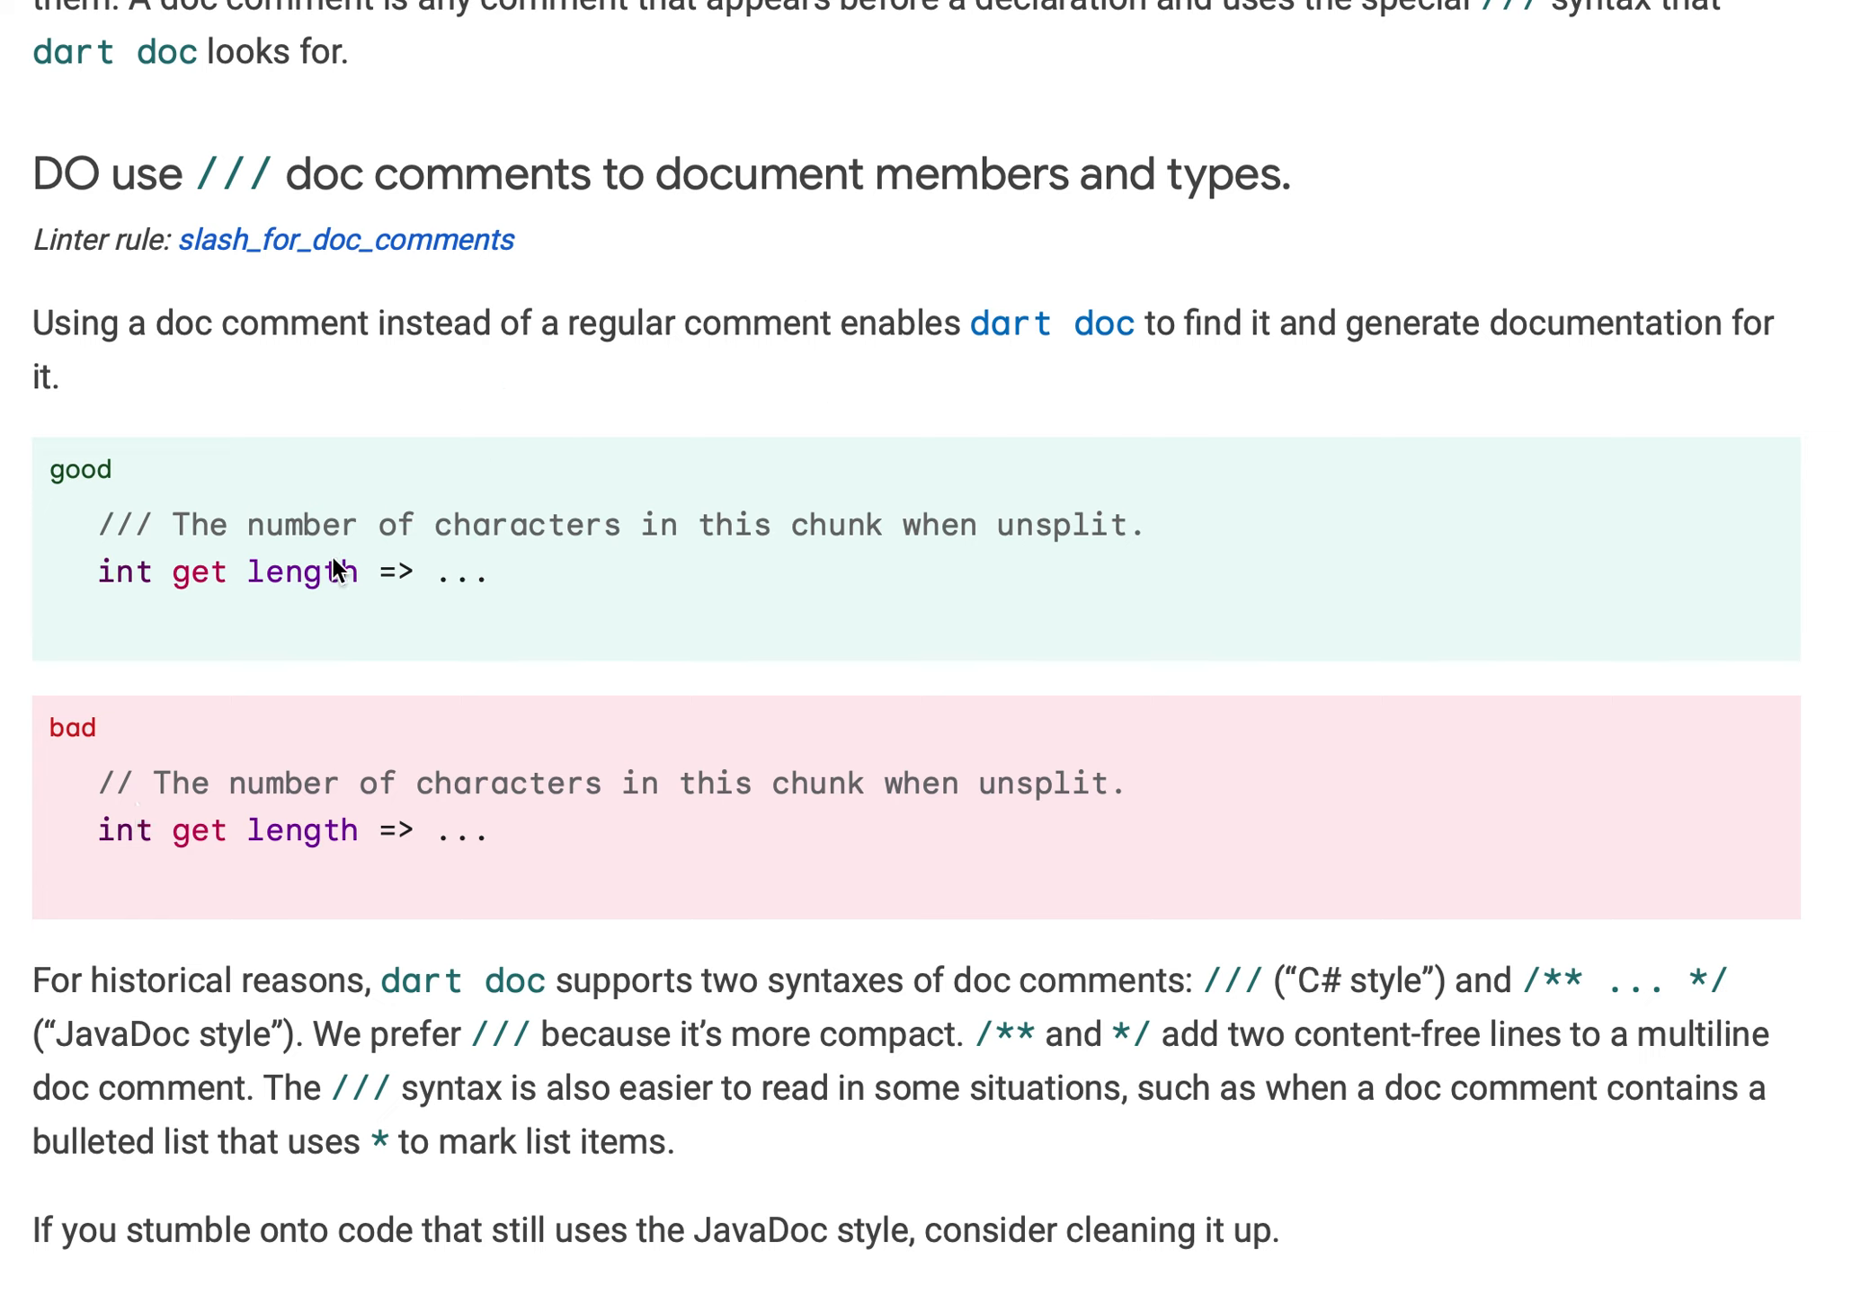
mouse_move(401, 579)
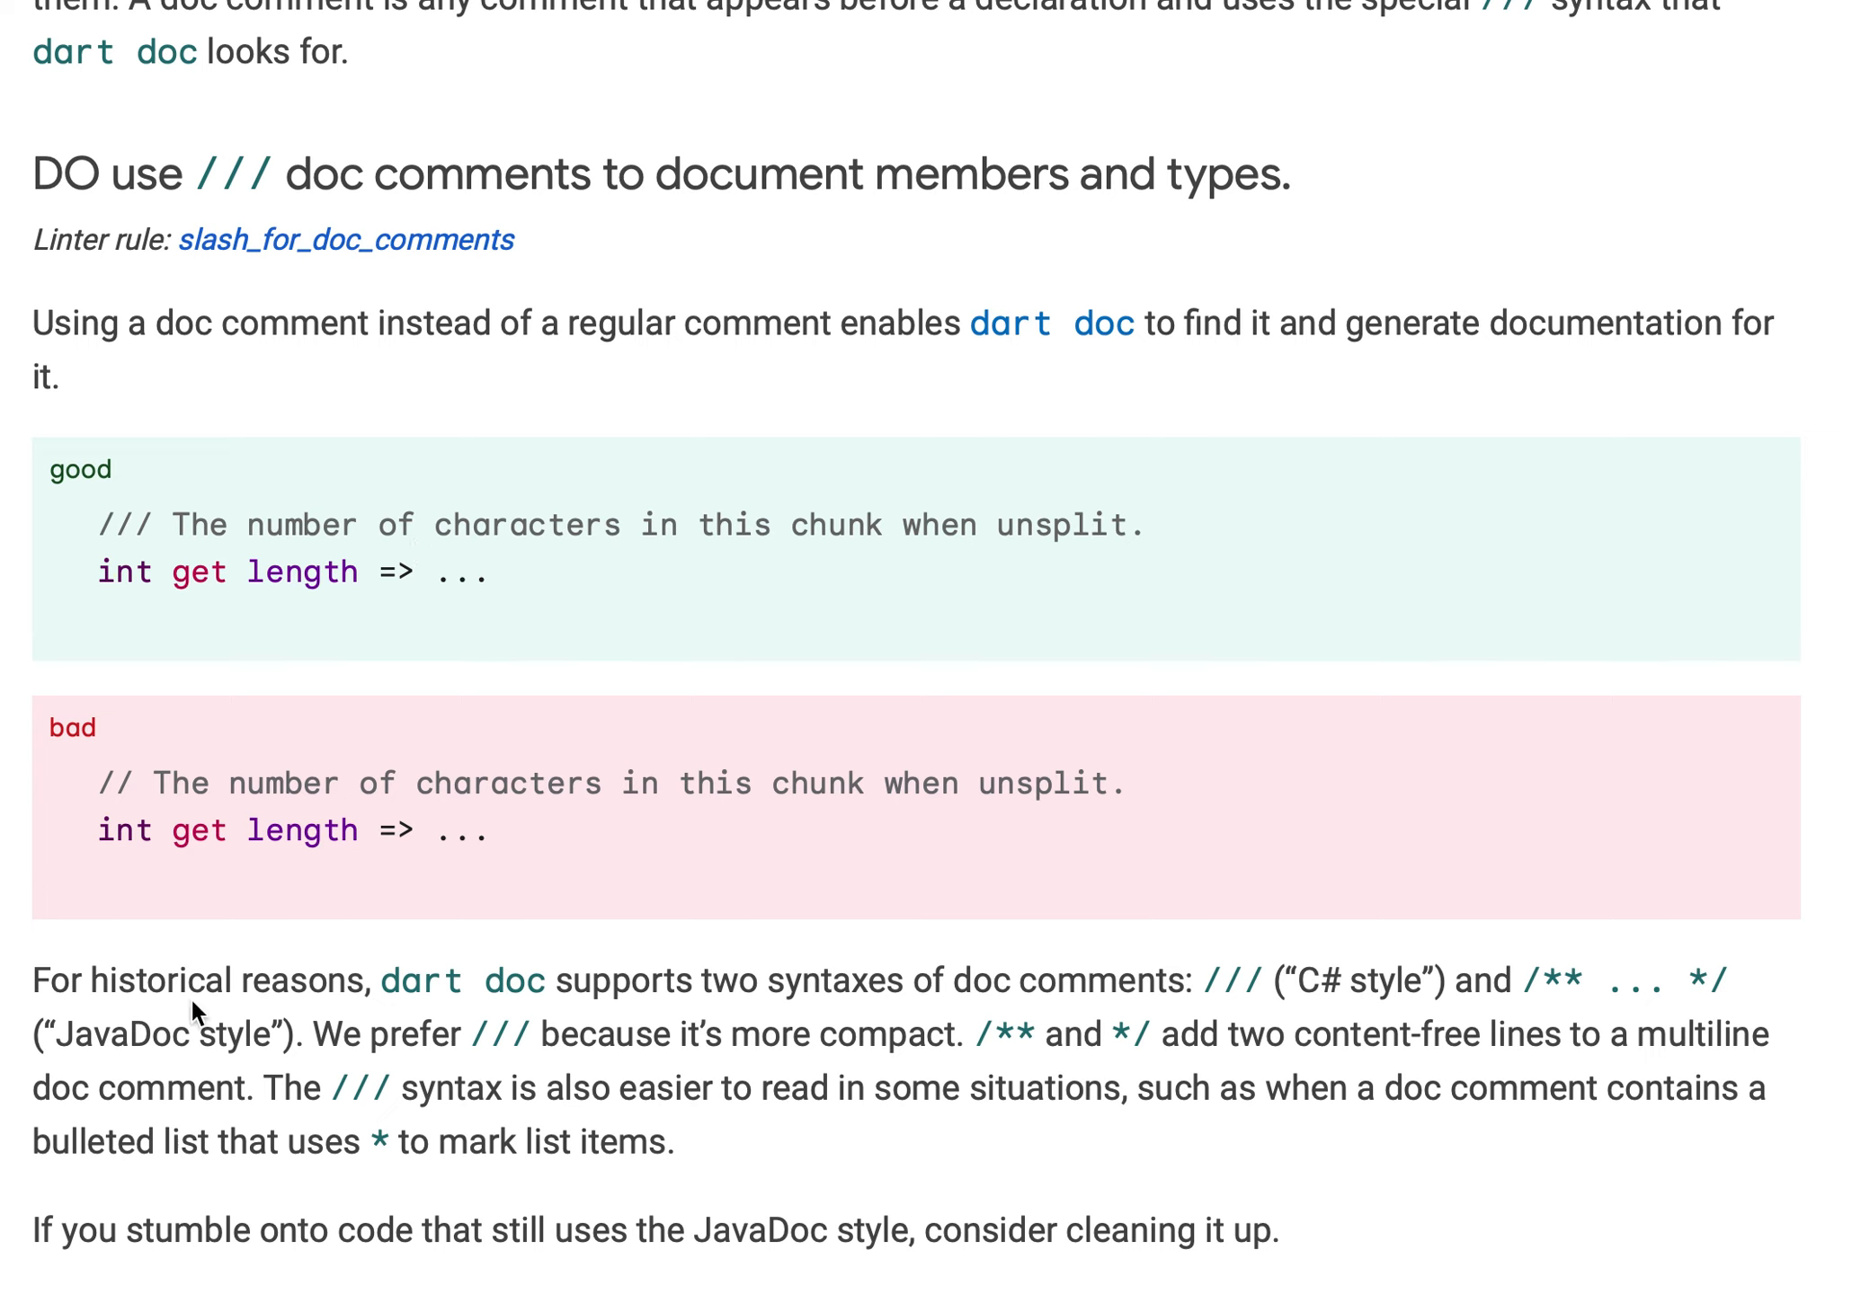
mouse_move(1270, 1012)
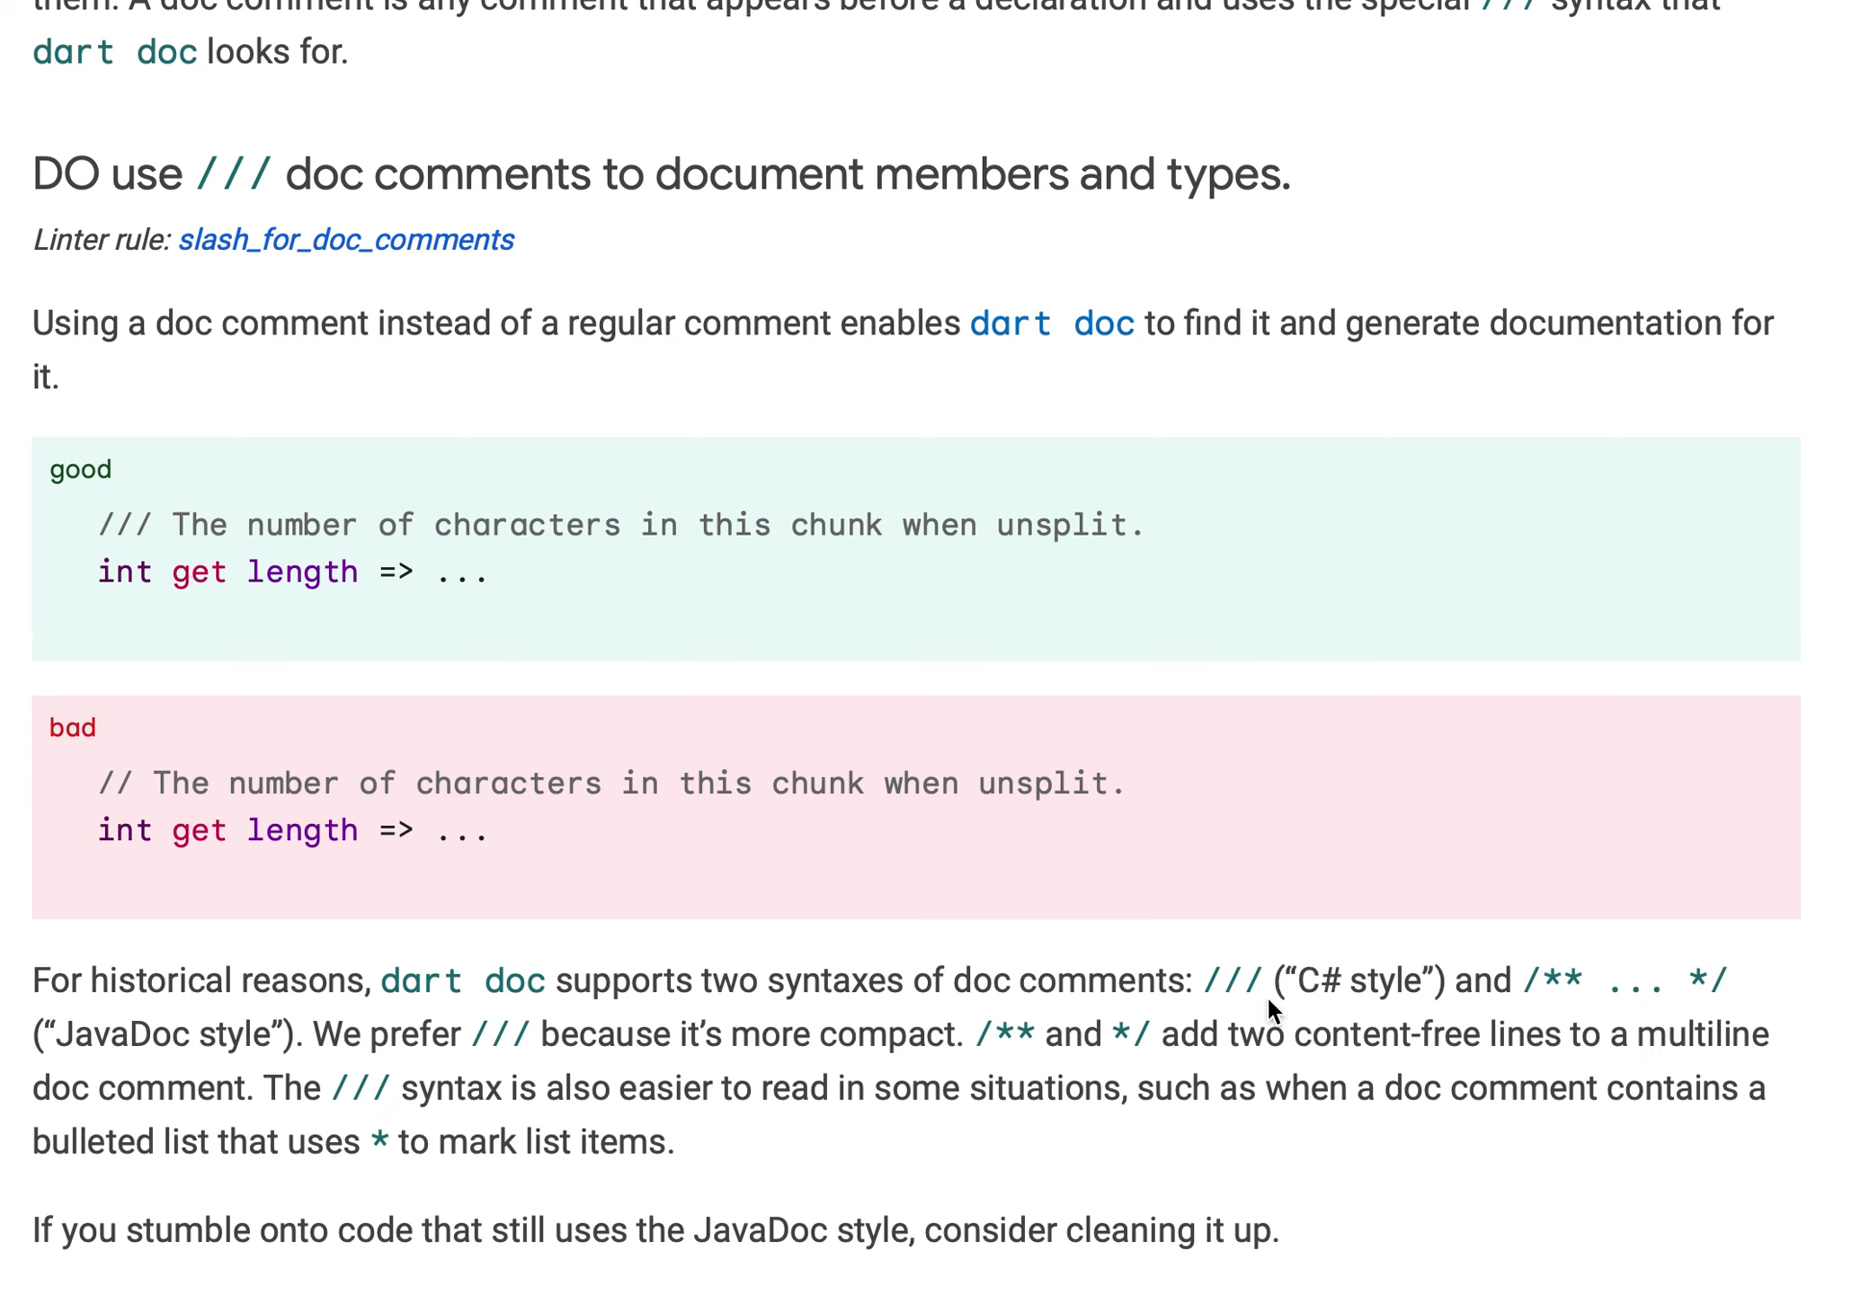
mouse_move(1262, 1010)
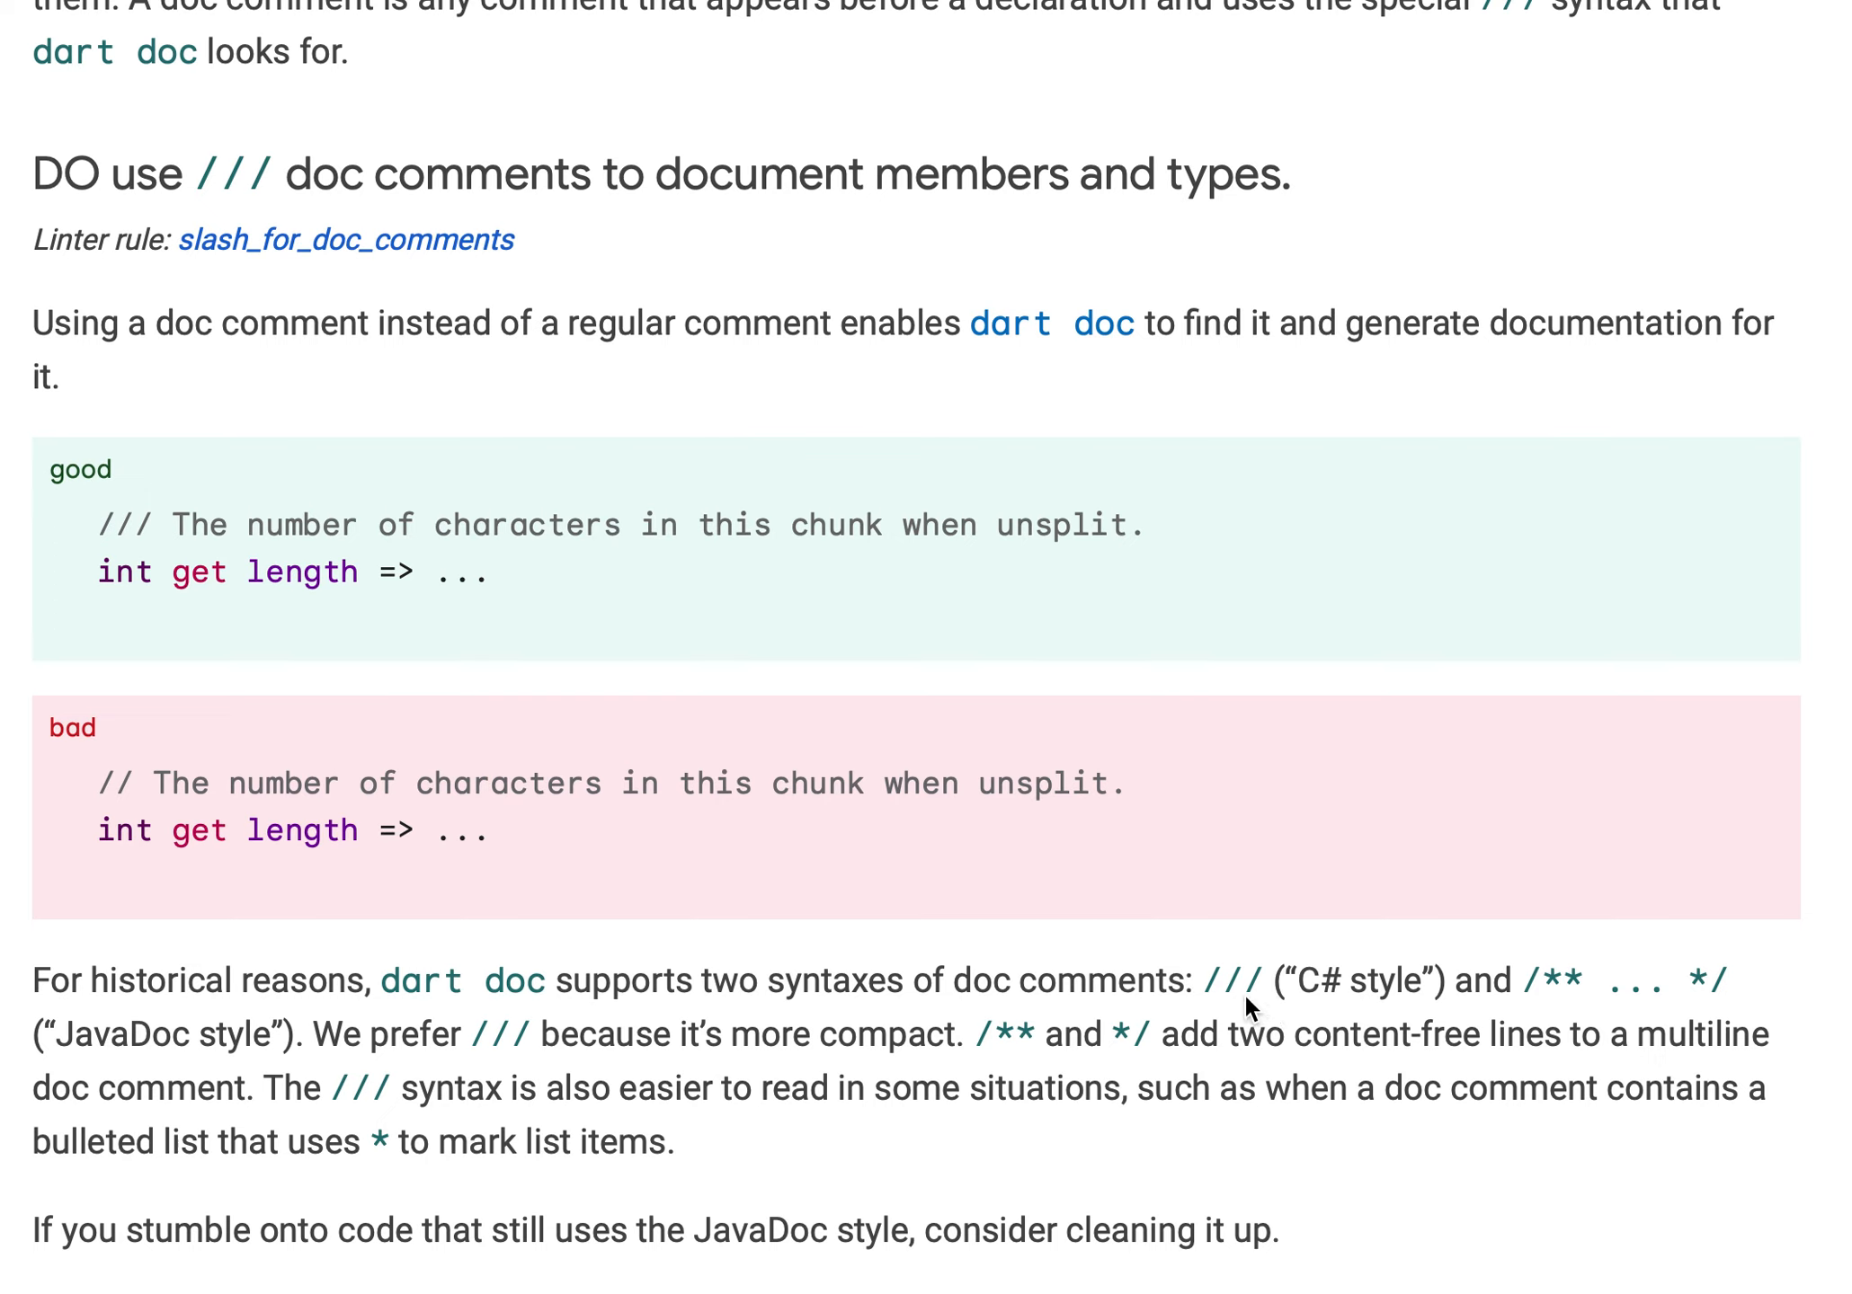
mouse_move(1333, 1044)
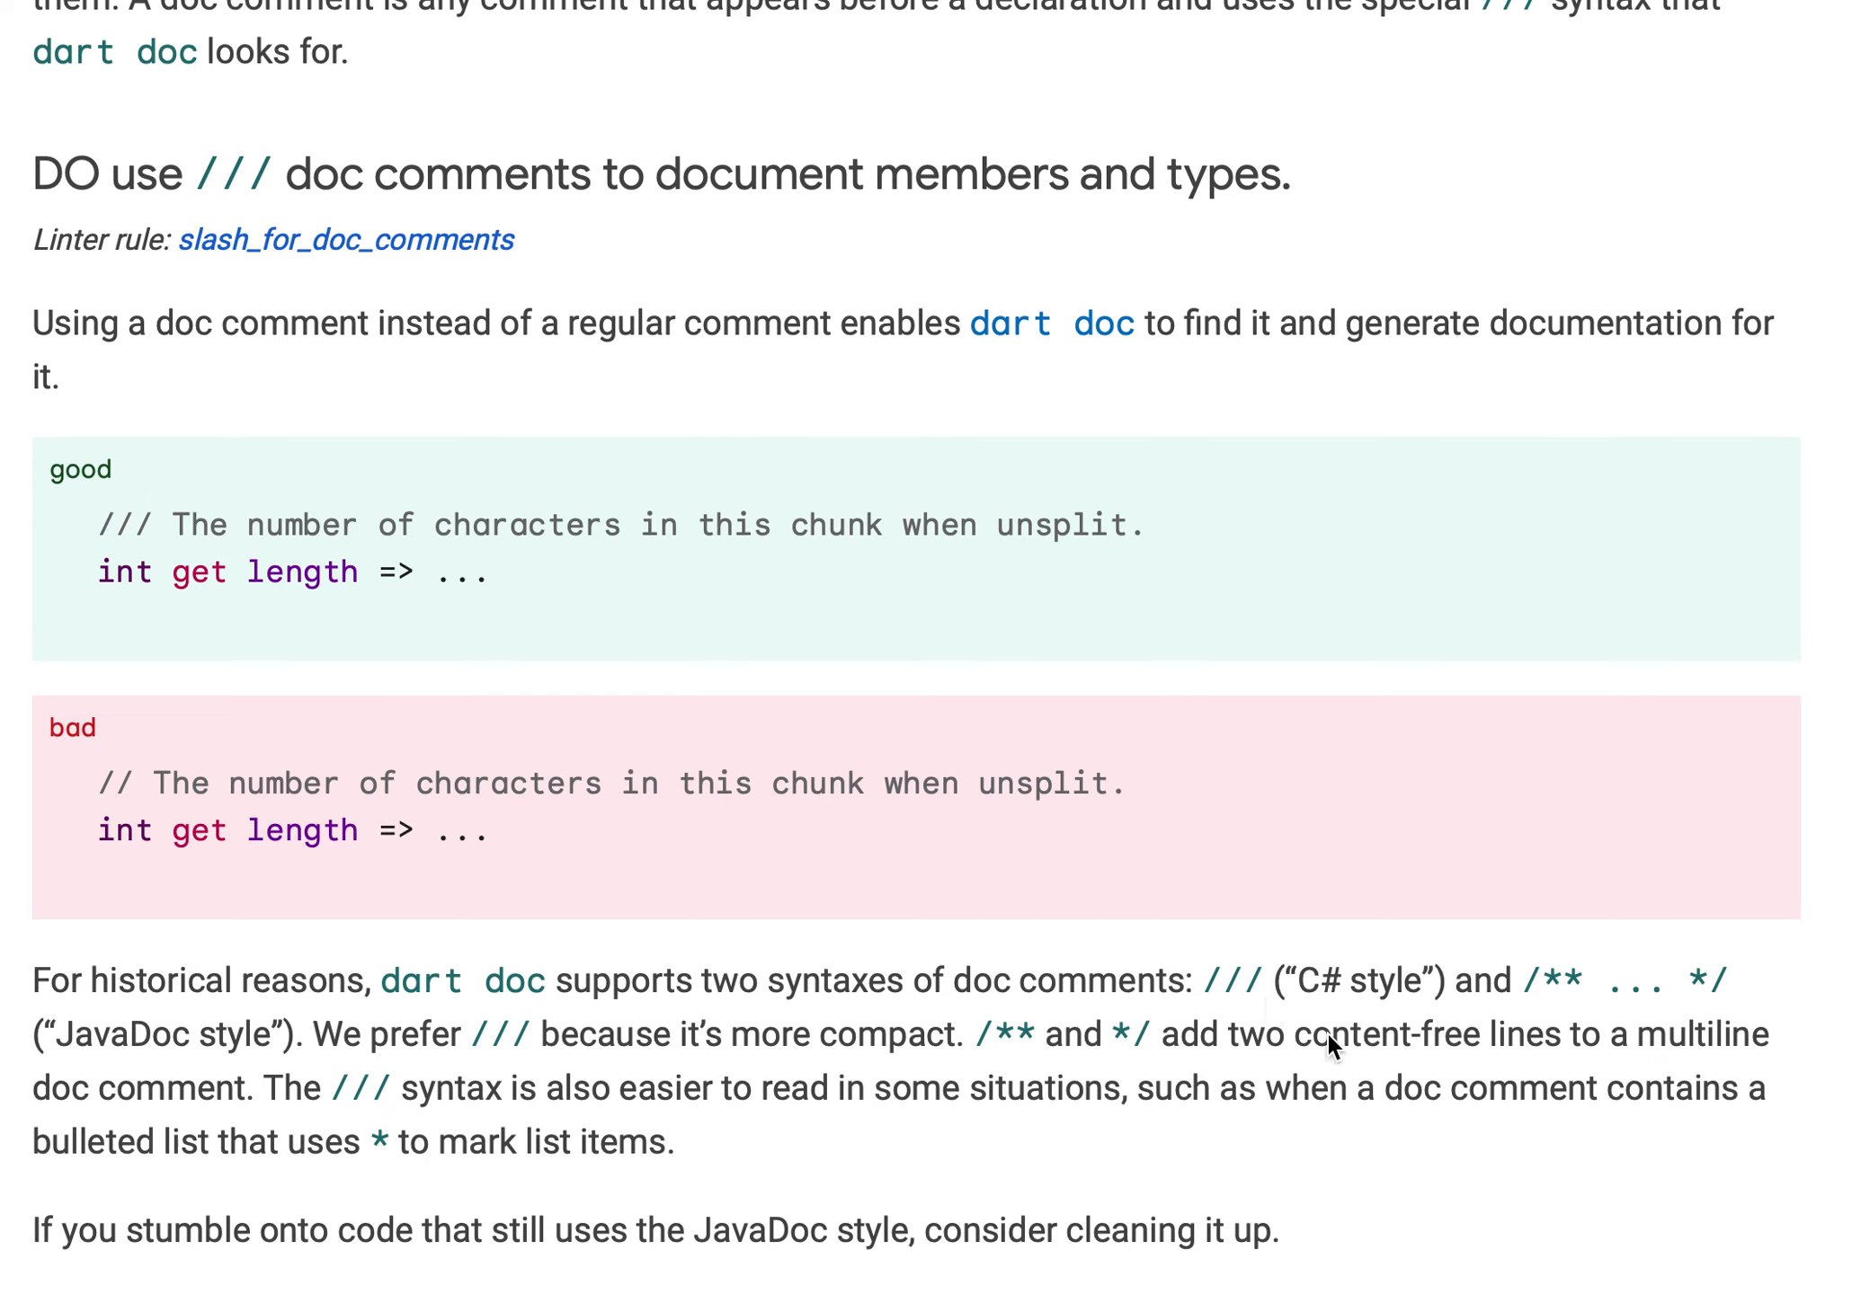
mouse_move(1535, 1010)
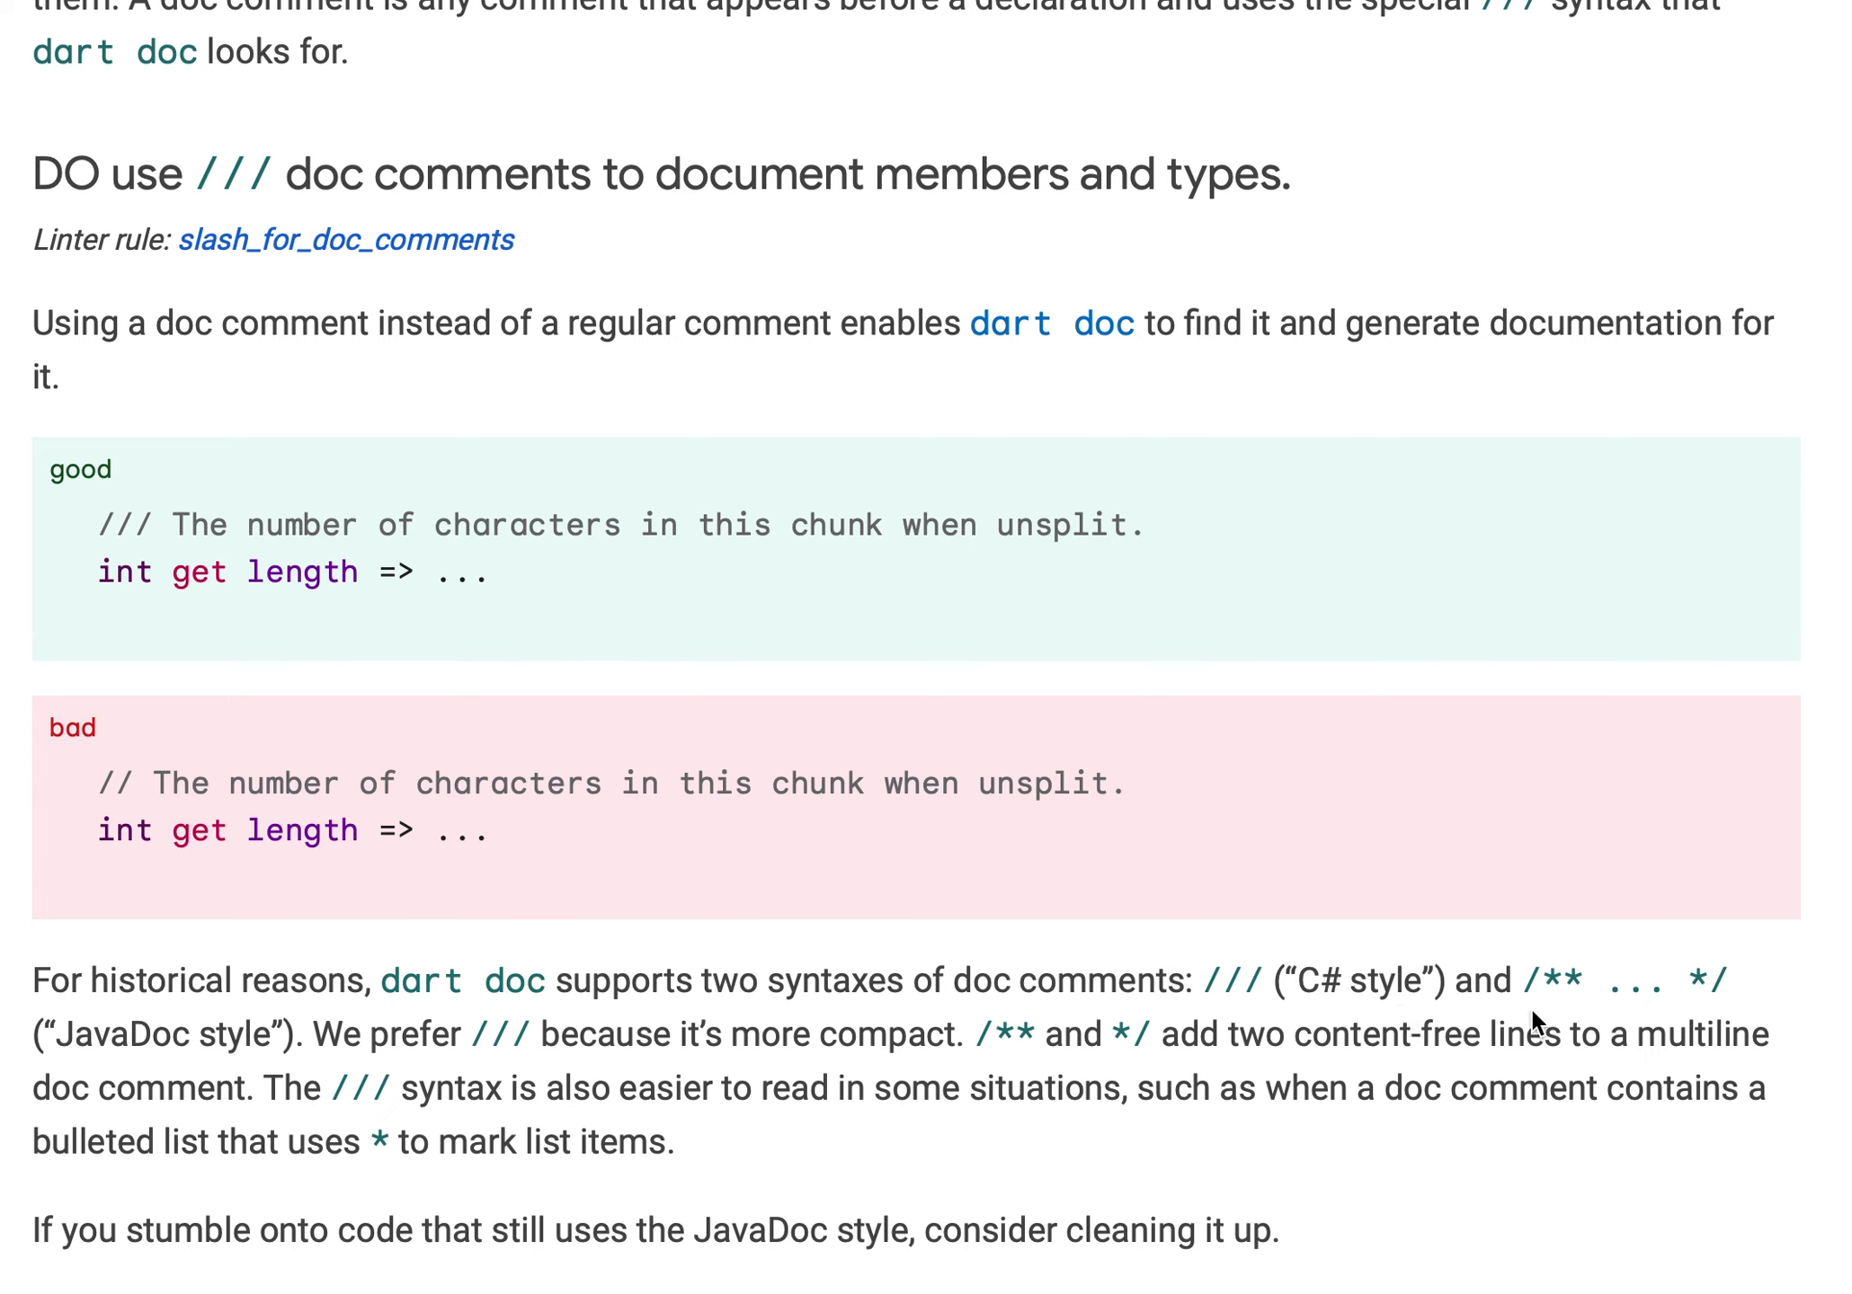
mouse_move(1596, 993)
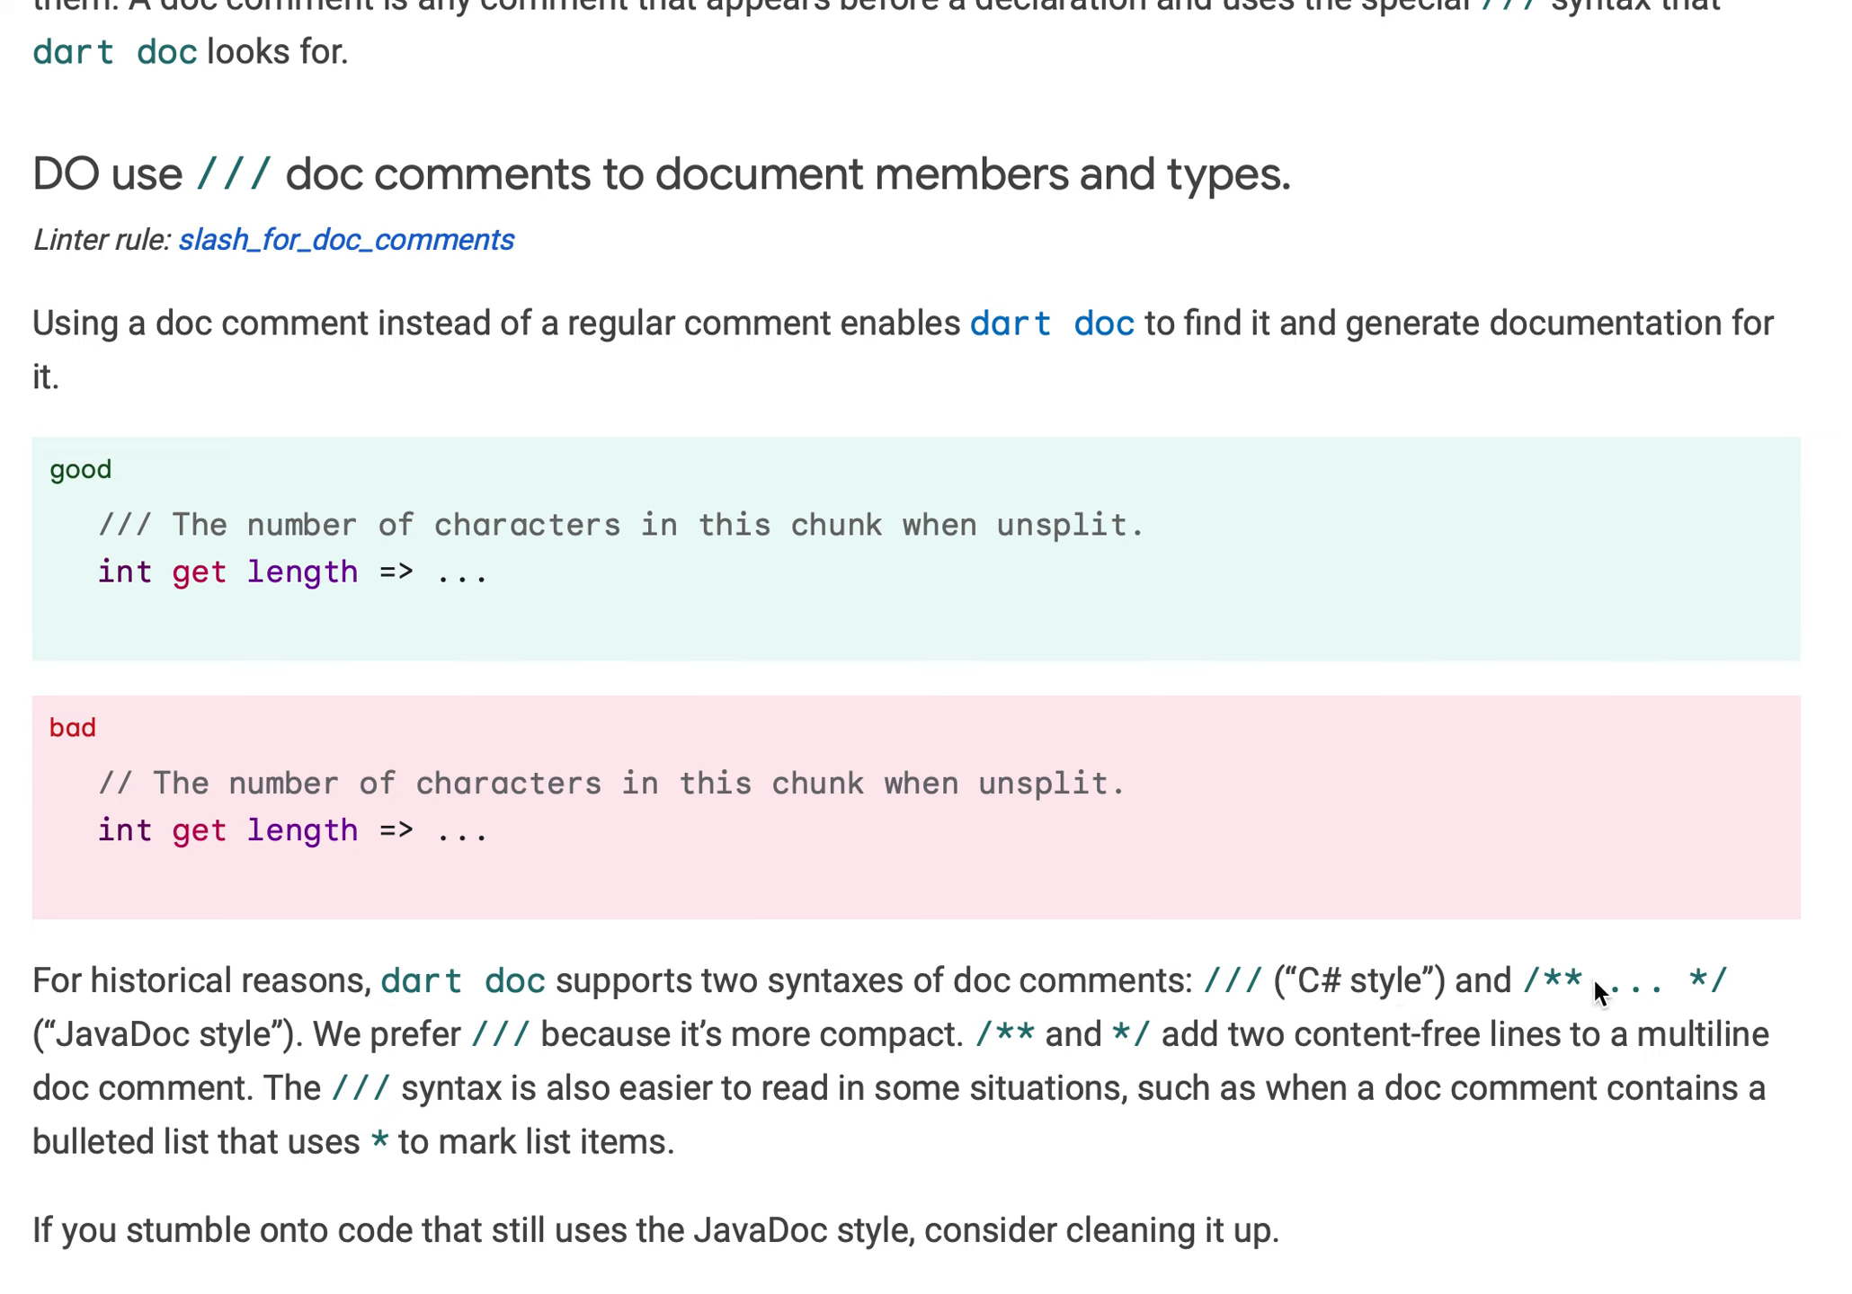
mouse_move(1682, 986)
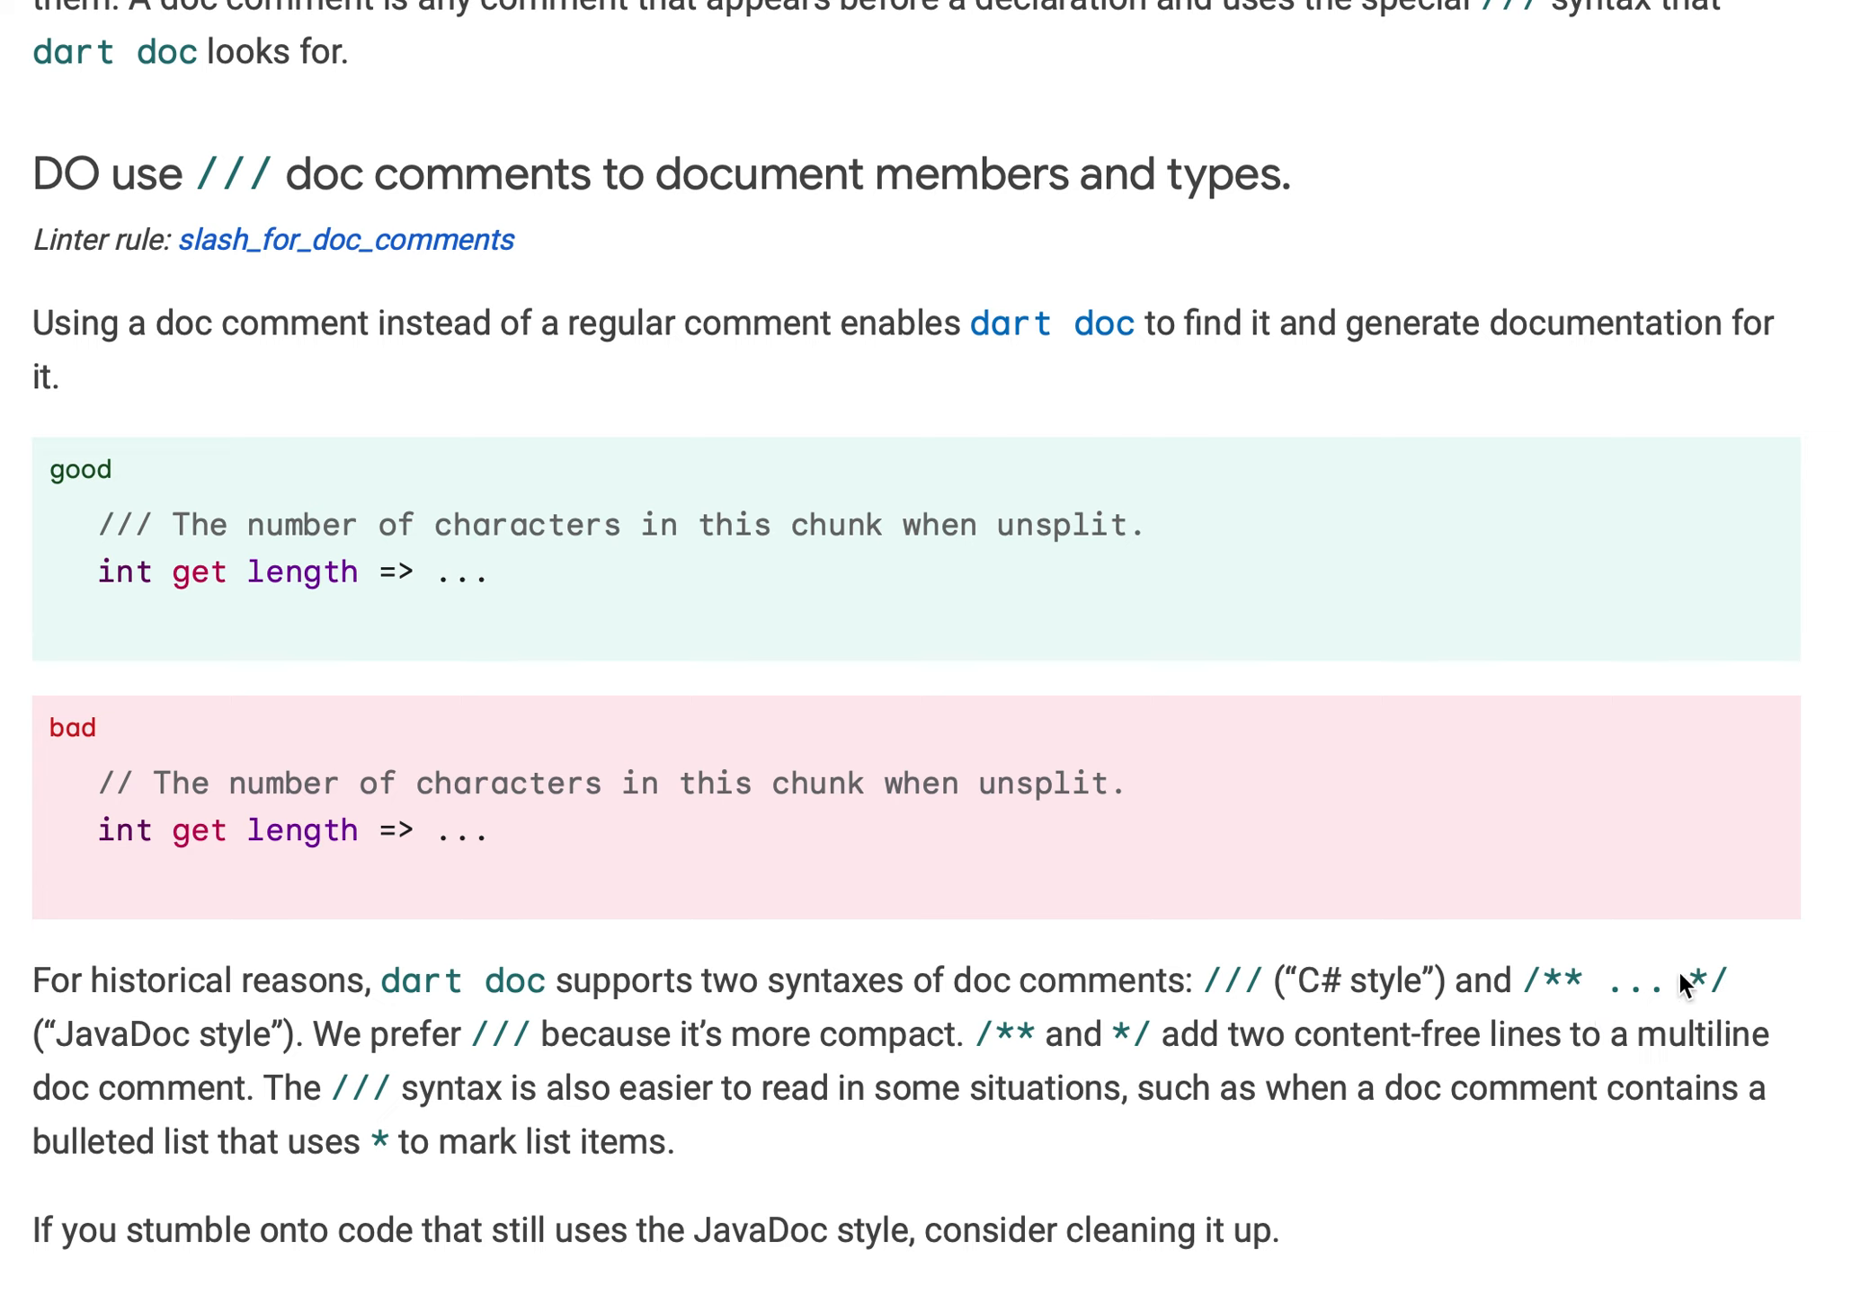
mouse_move(39, 1061)
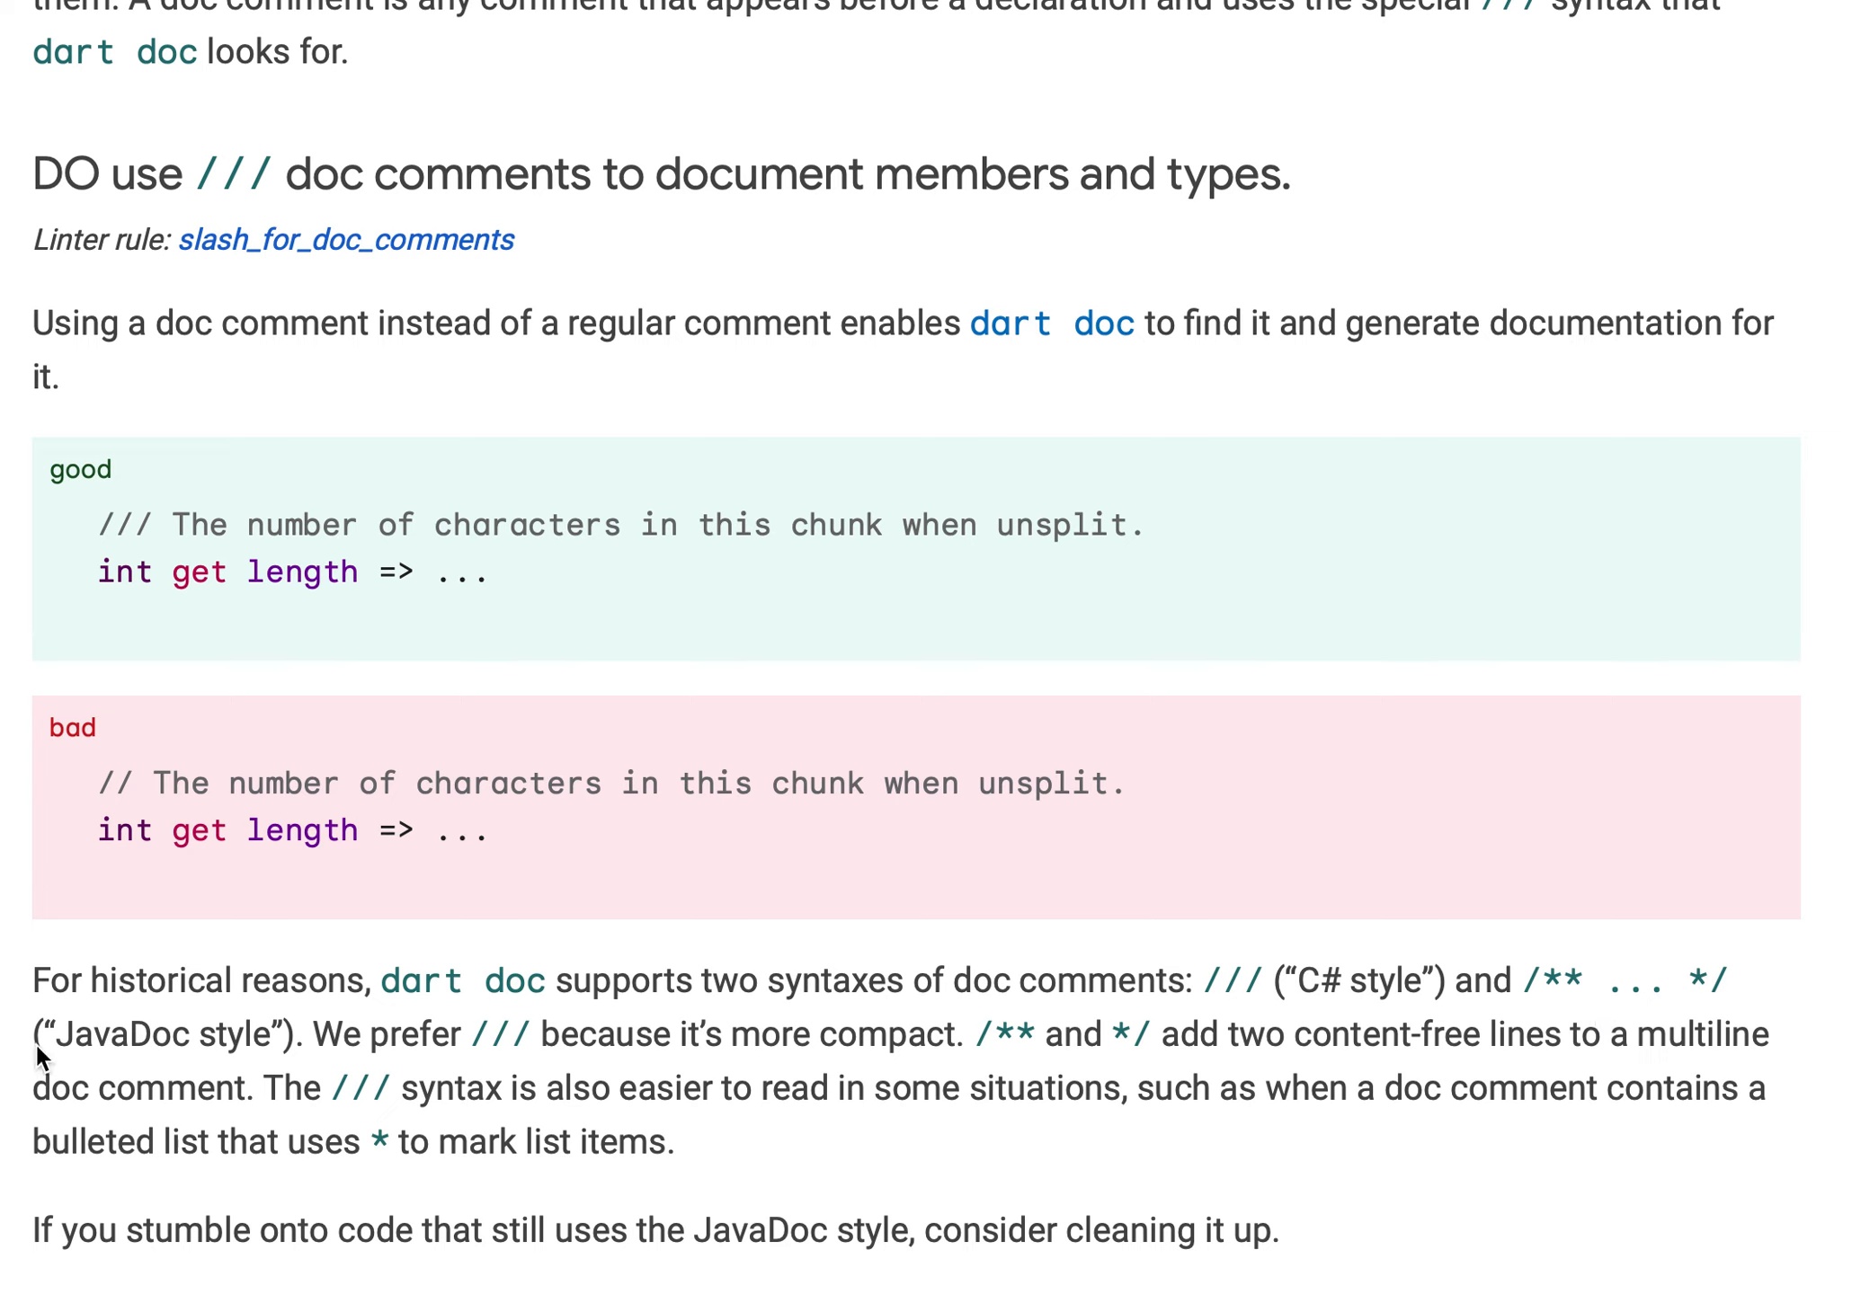
mouse_move(365, 1073)
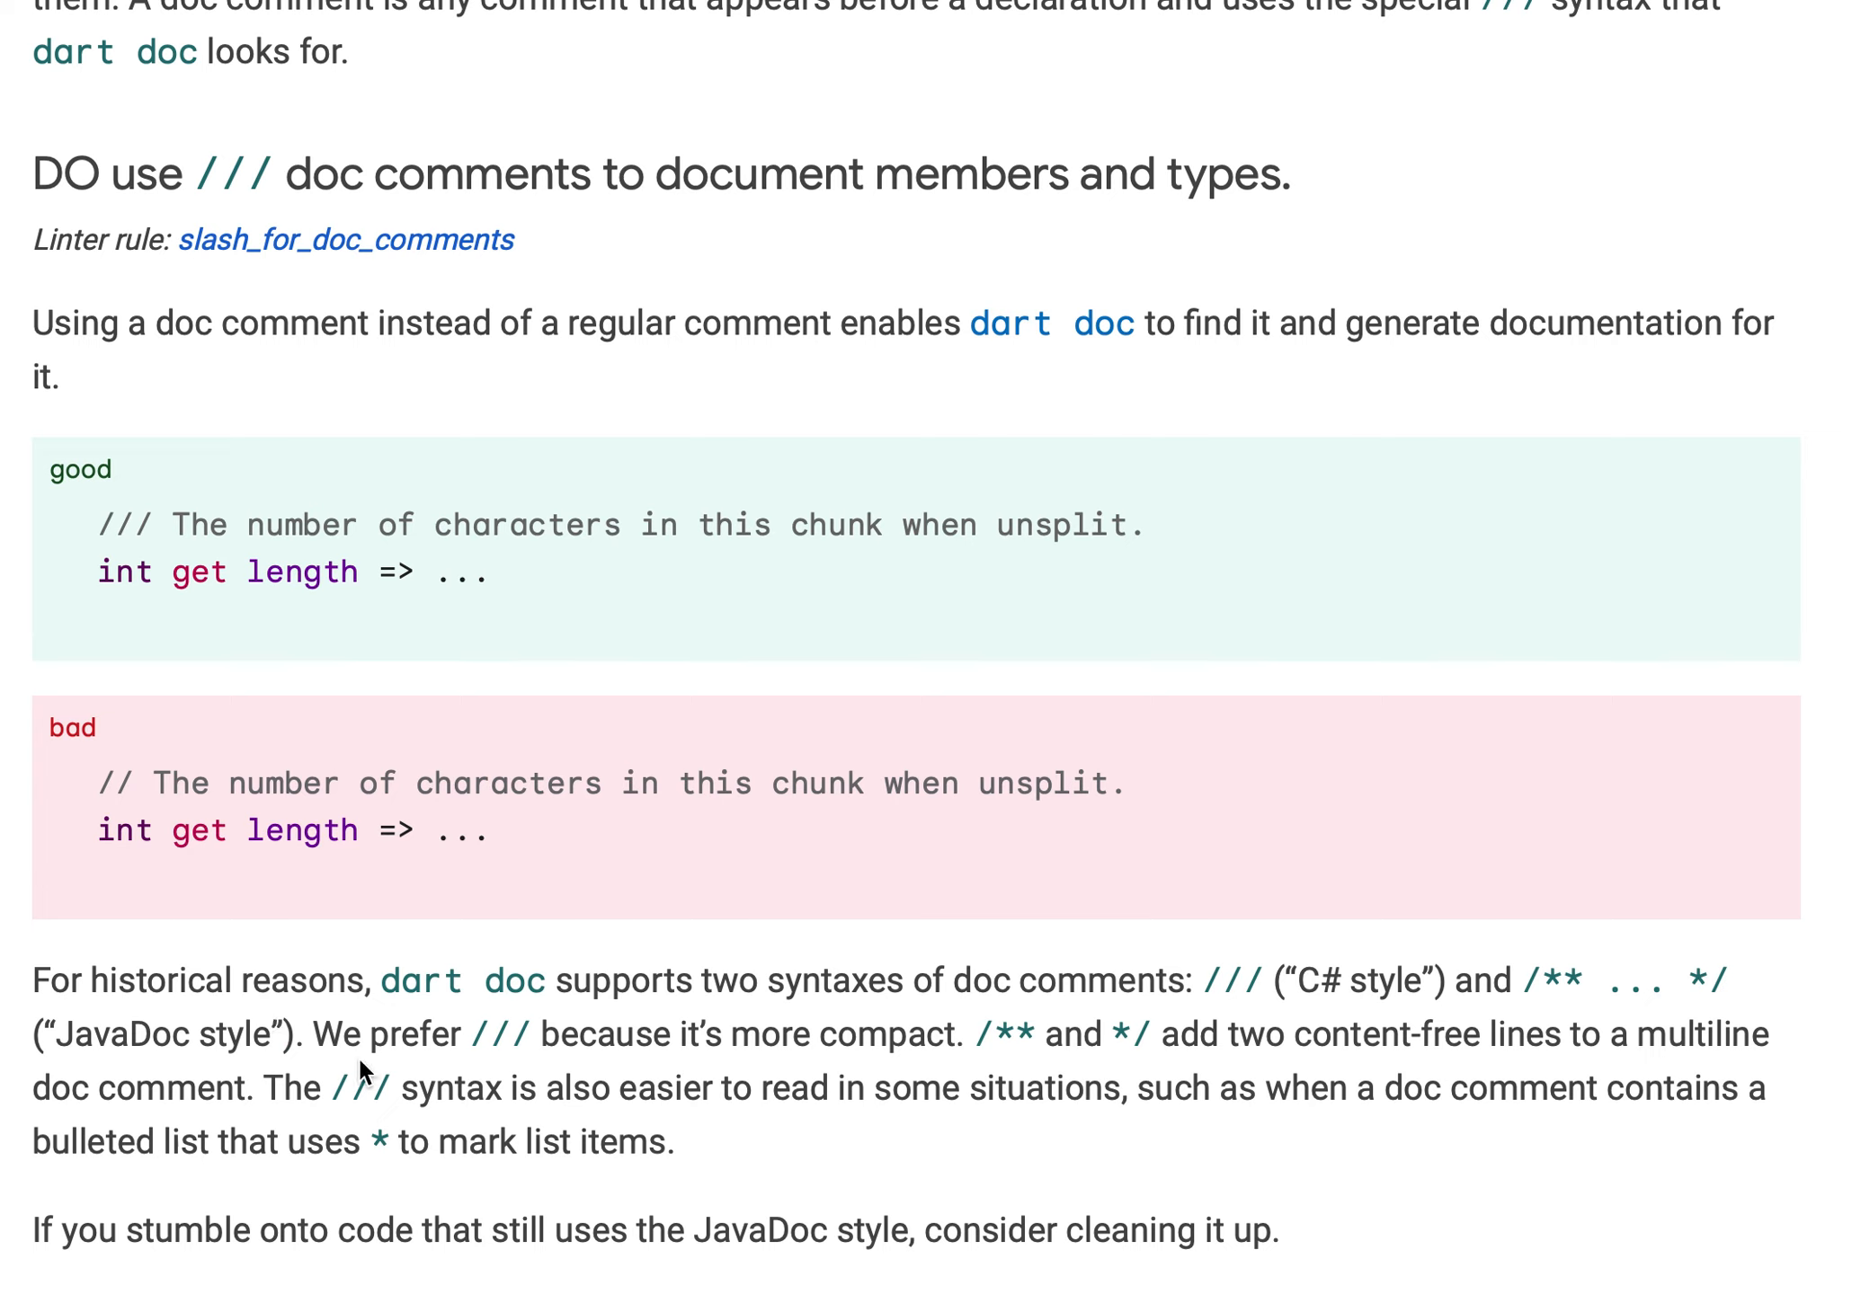
mouse_move(1527, 1021)
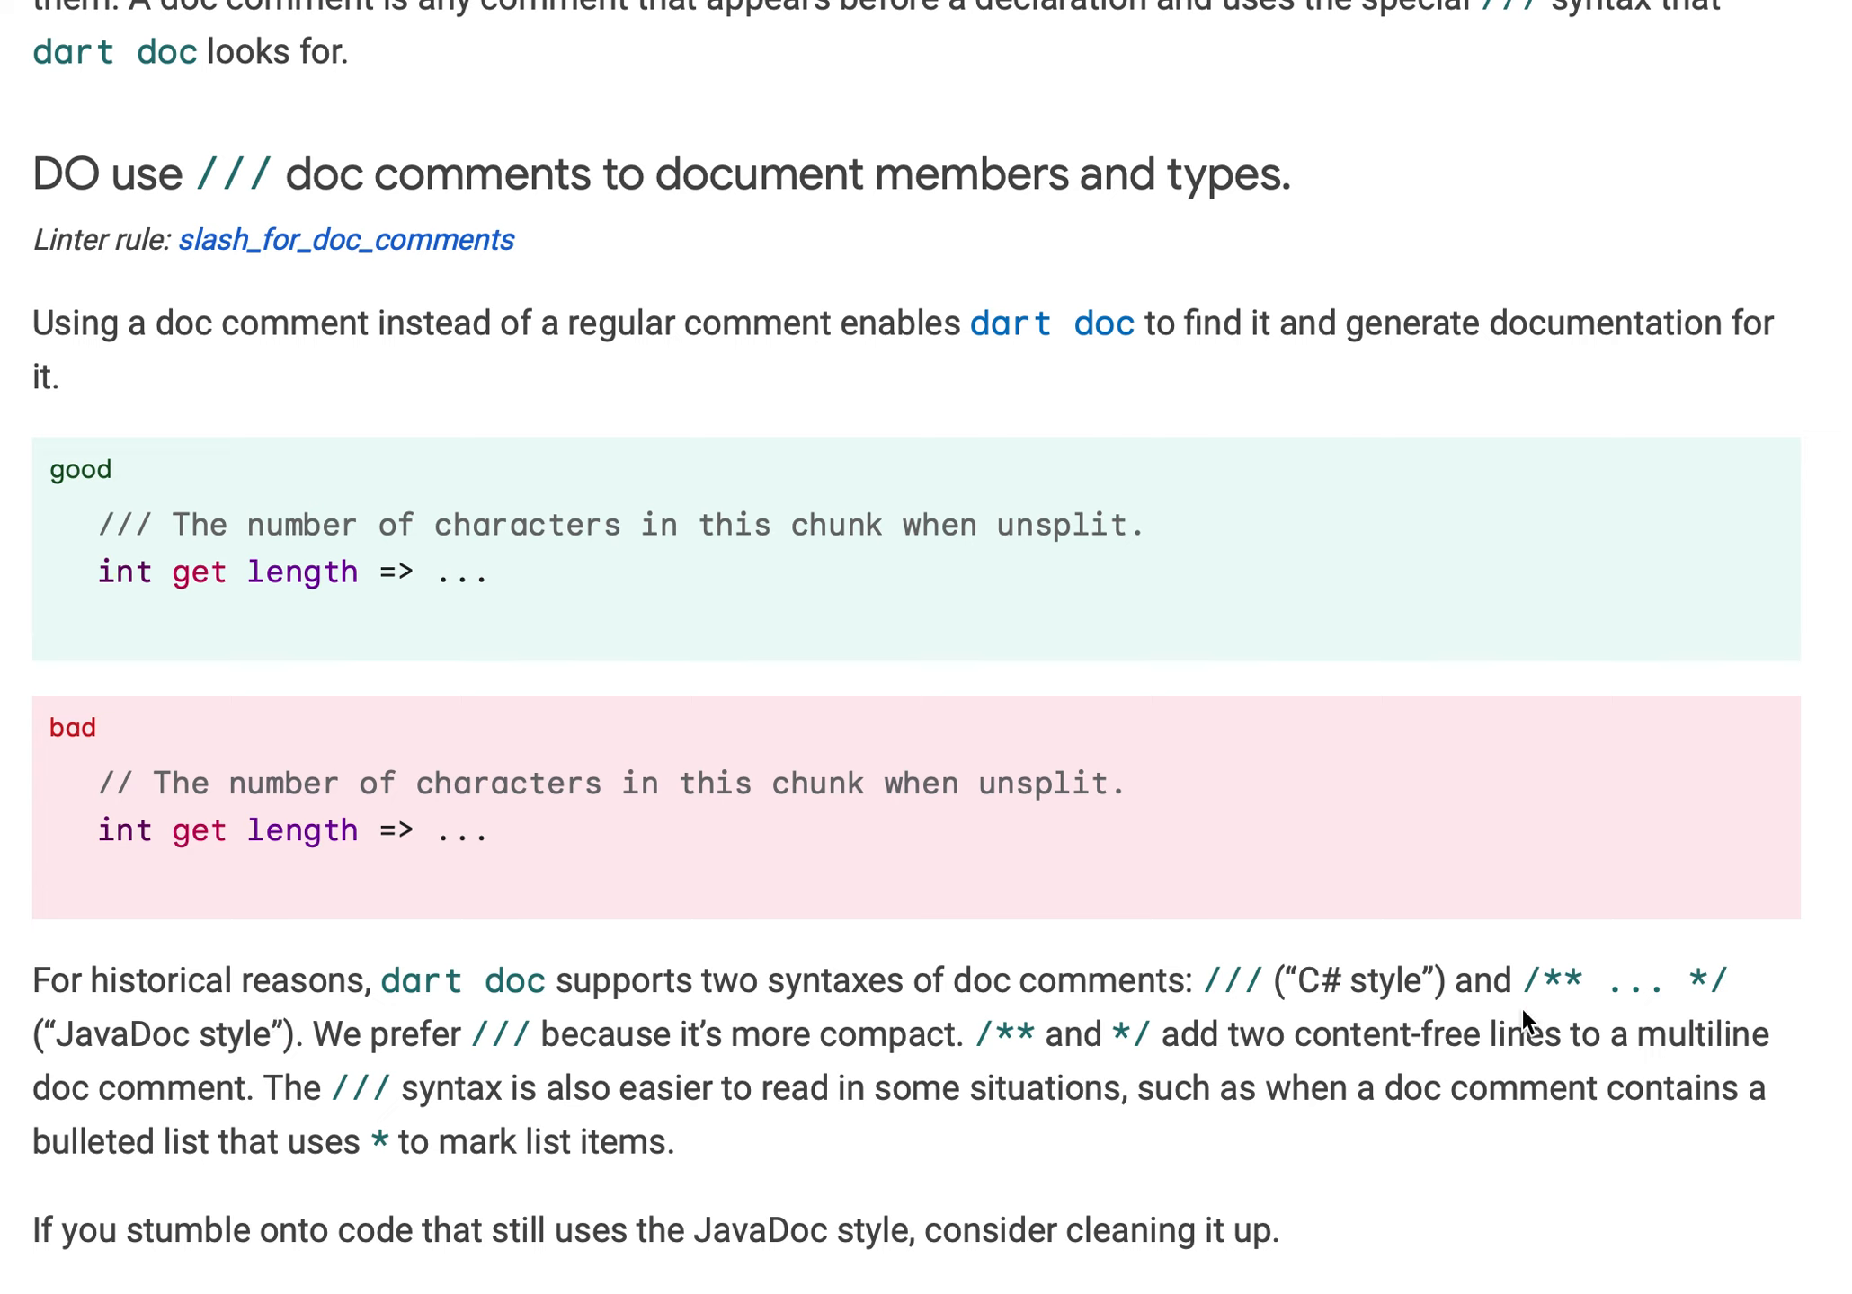
double_click(1548, 981)
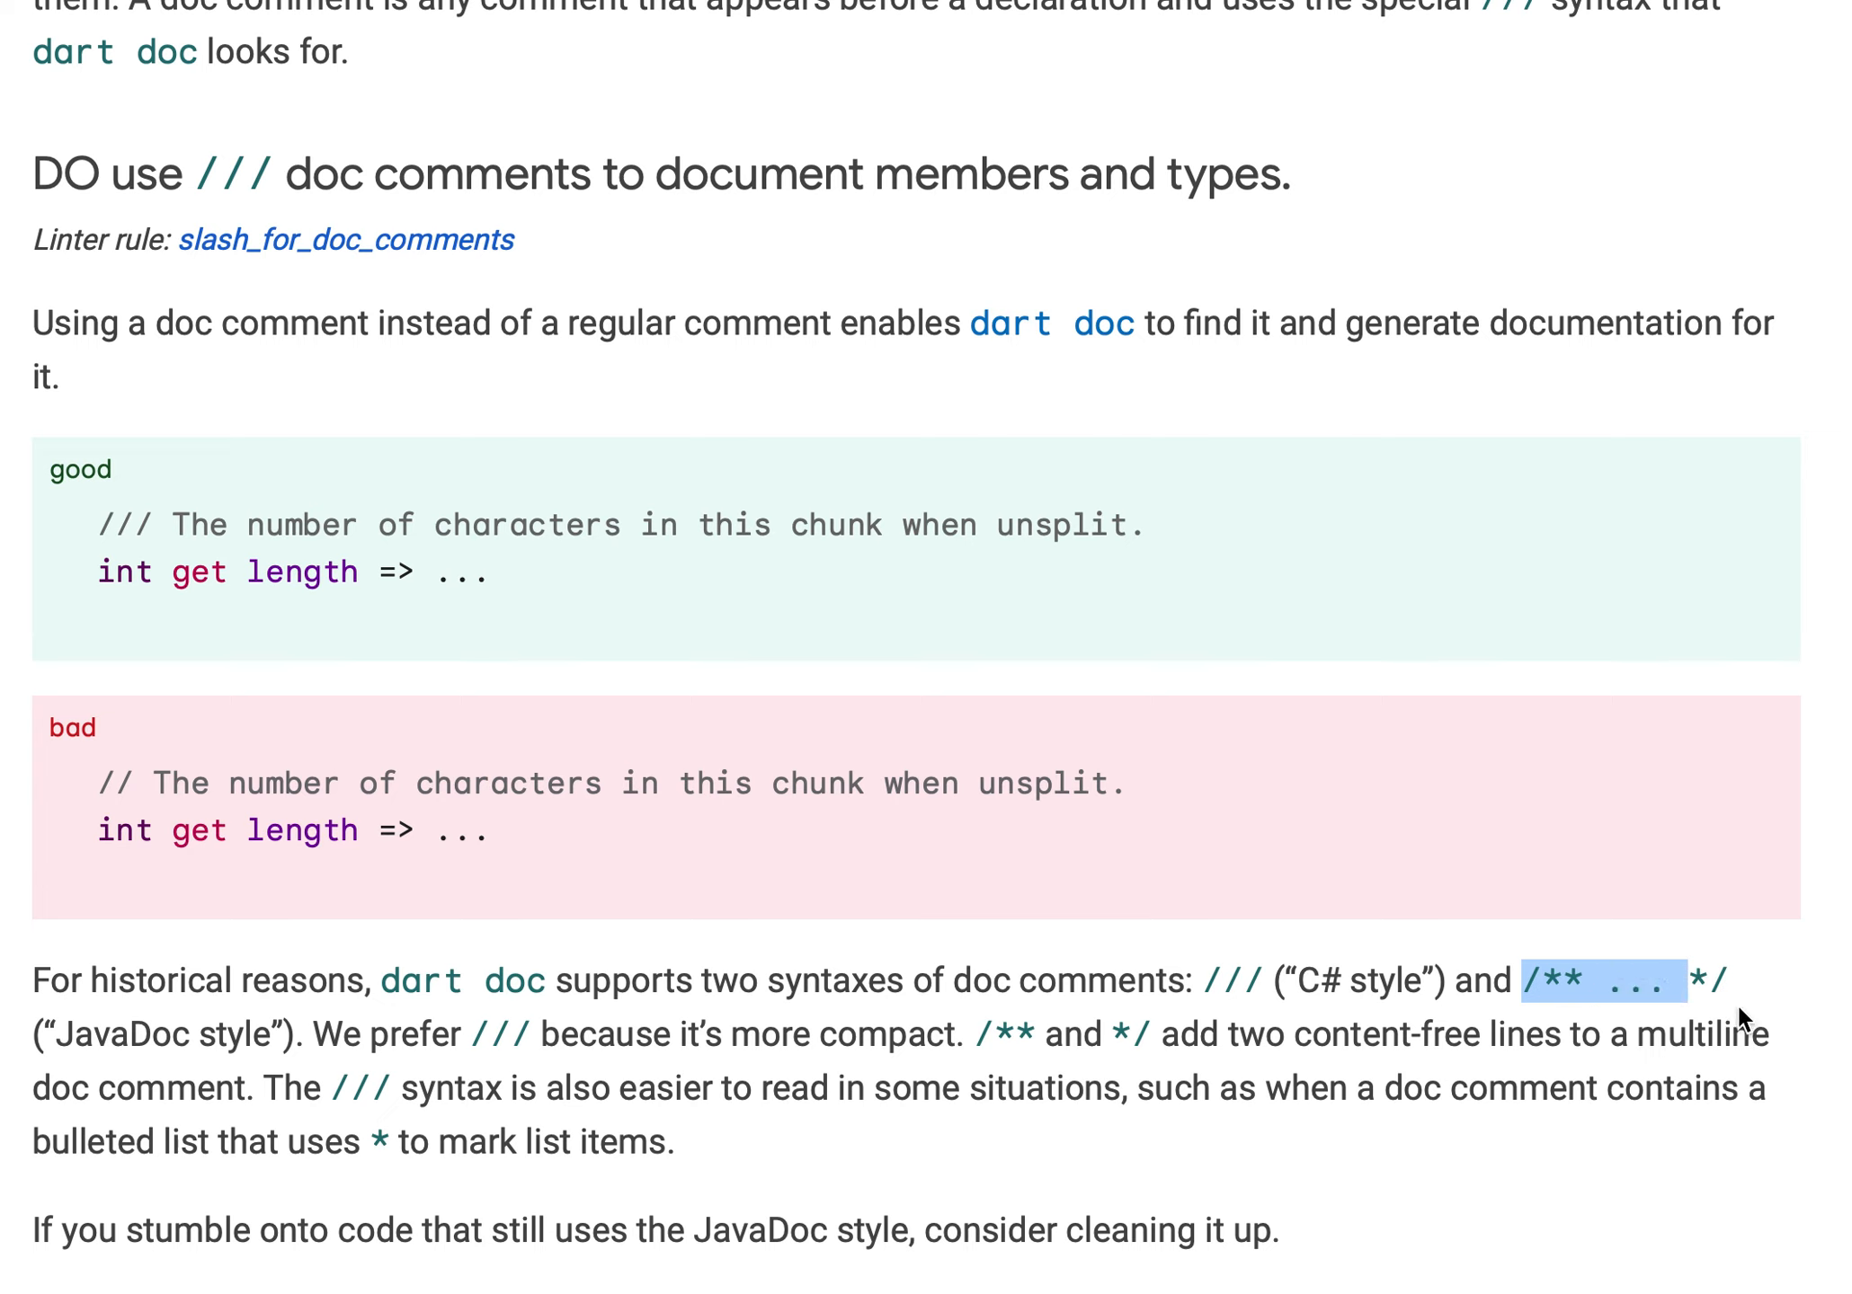
click(1606, 980)
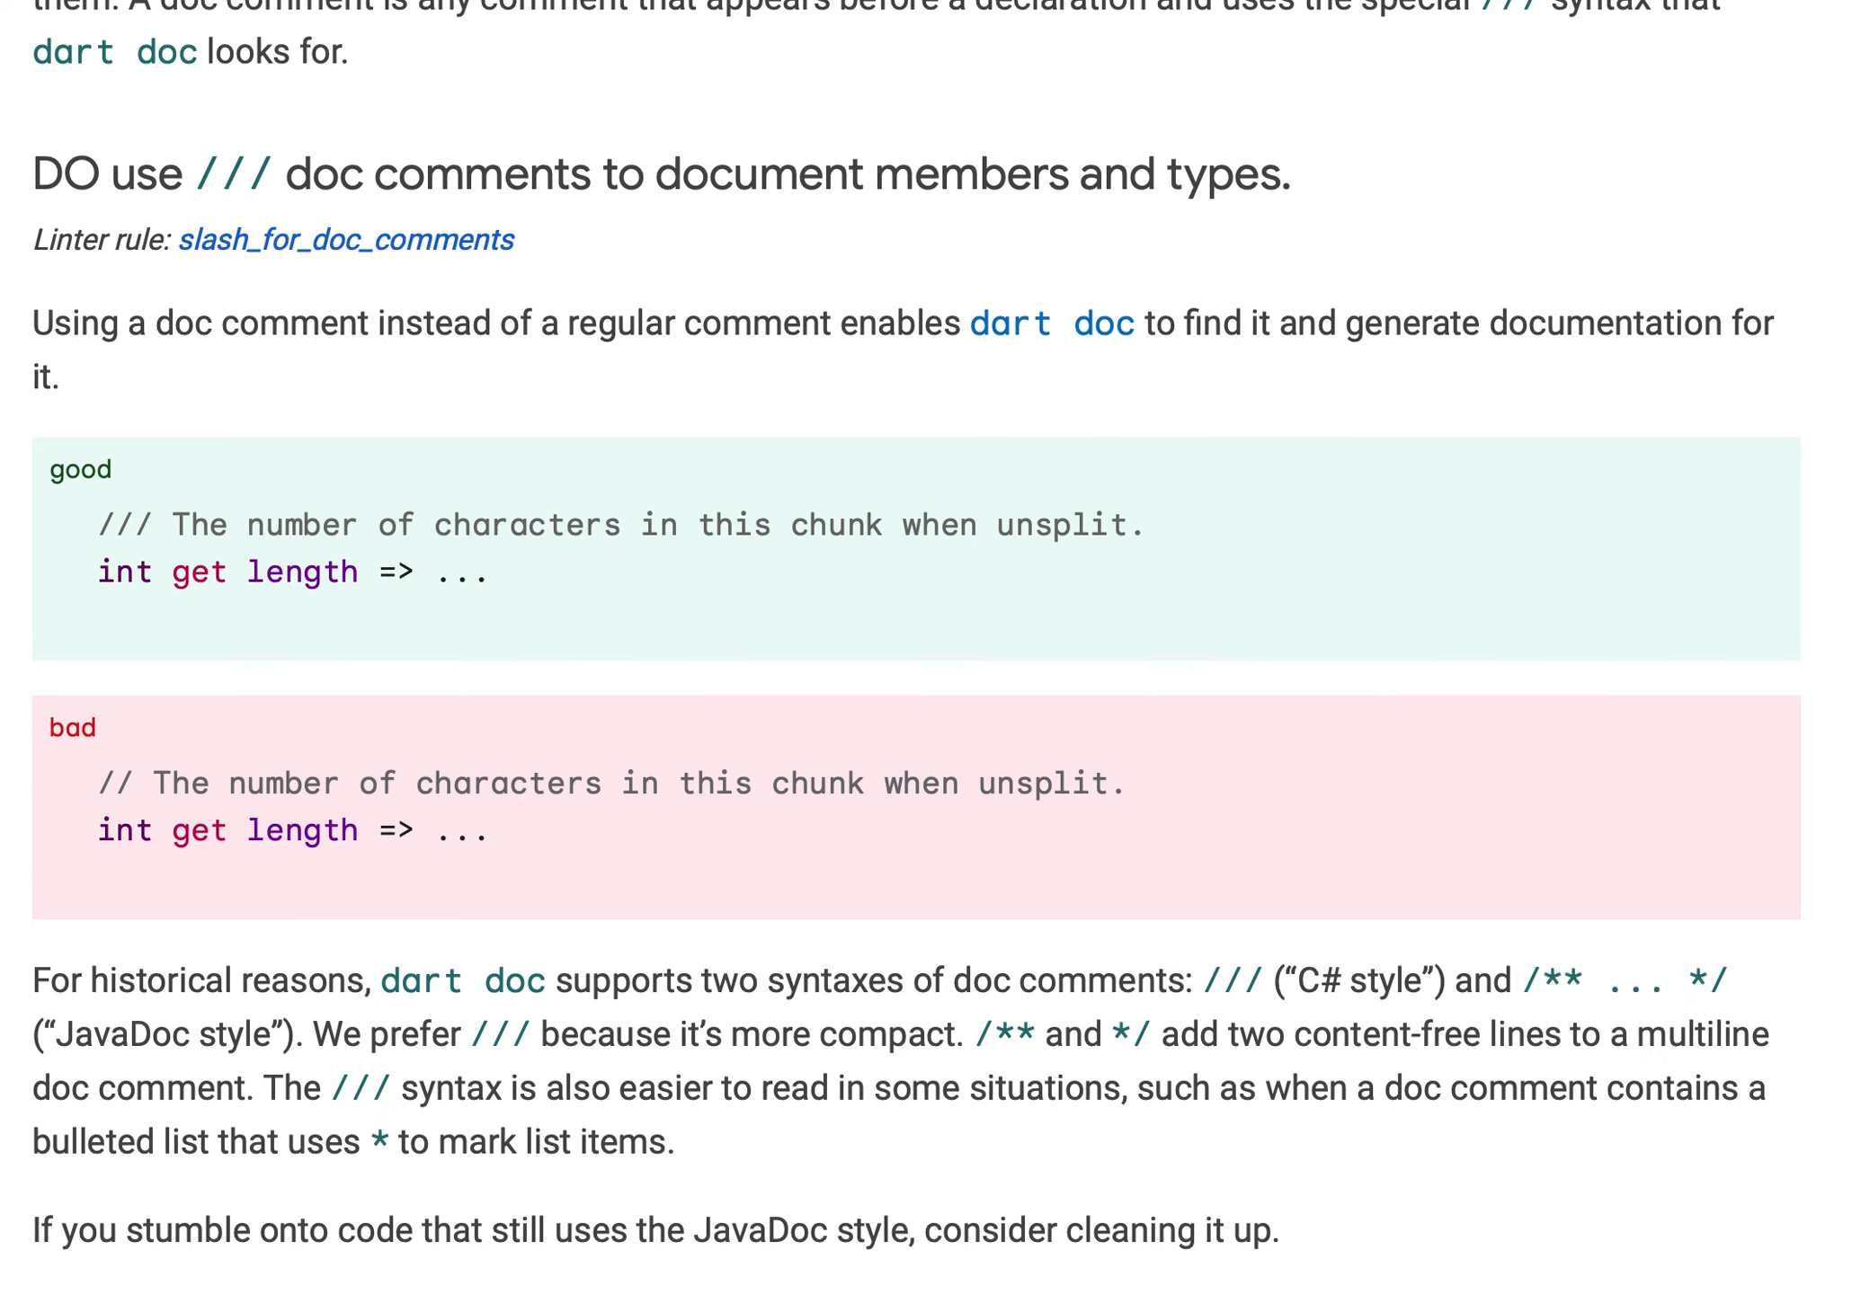
mouse_move(1207, 980)
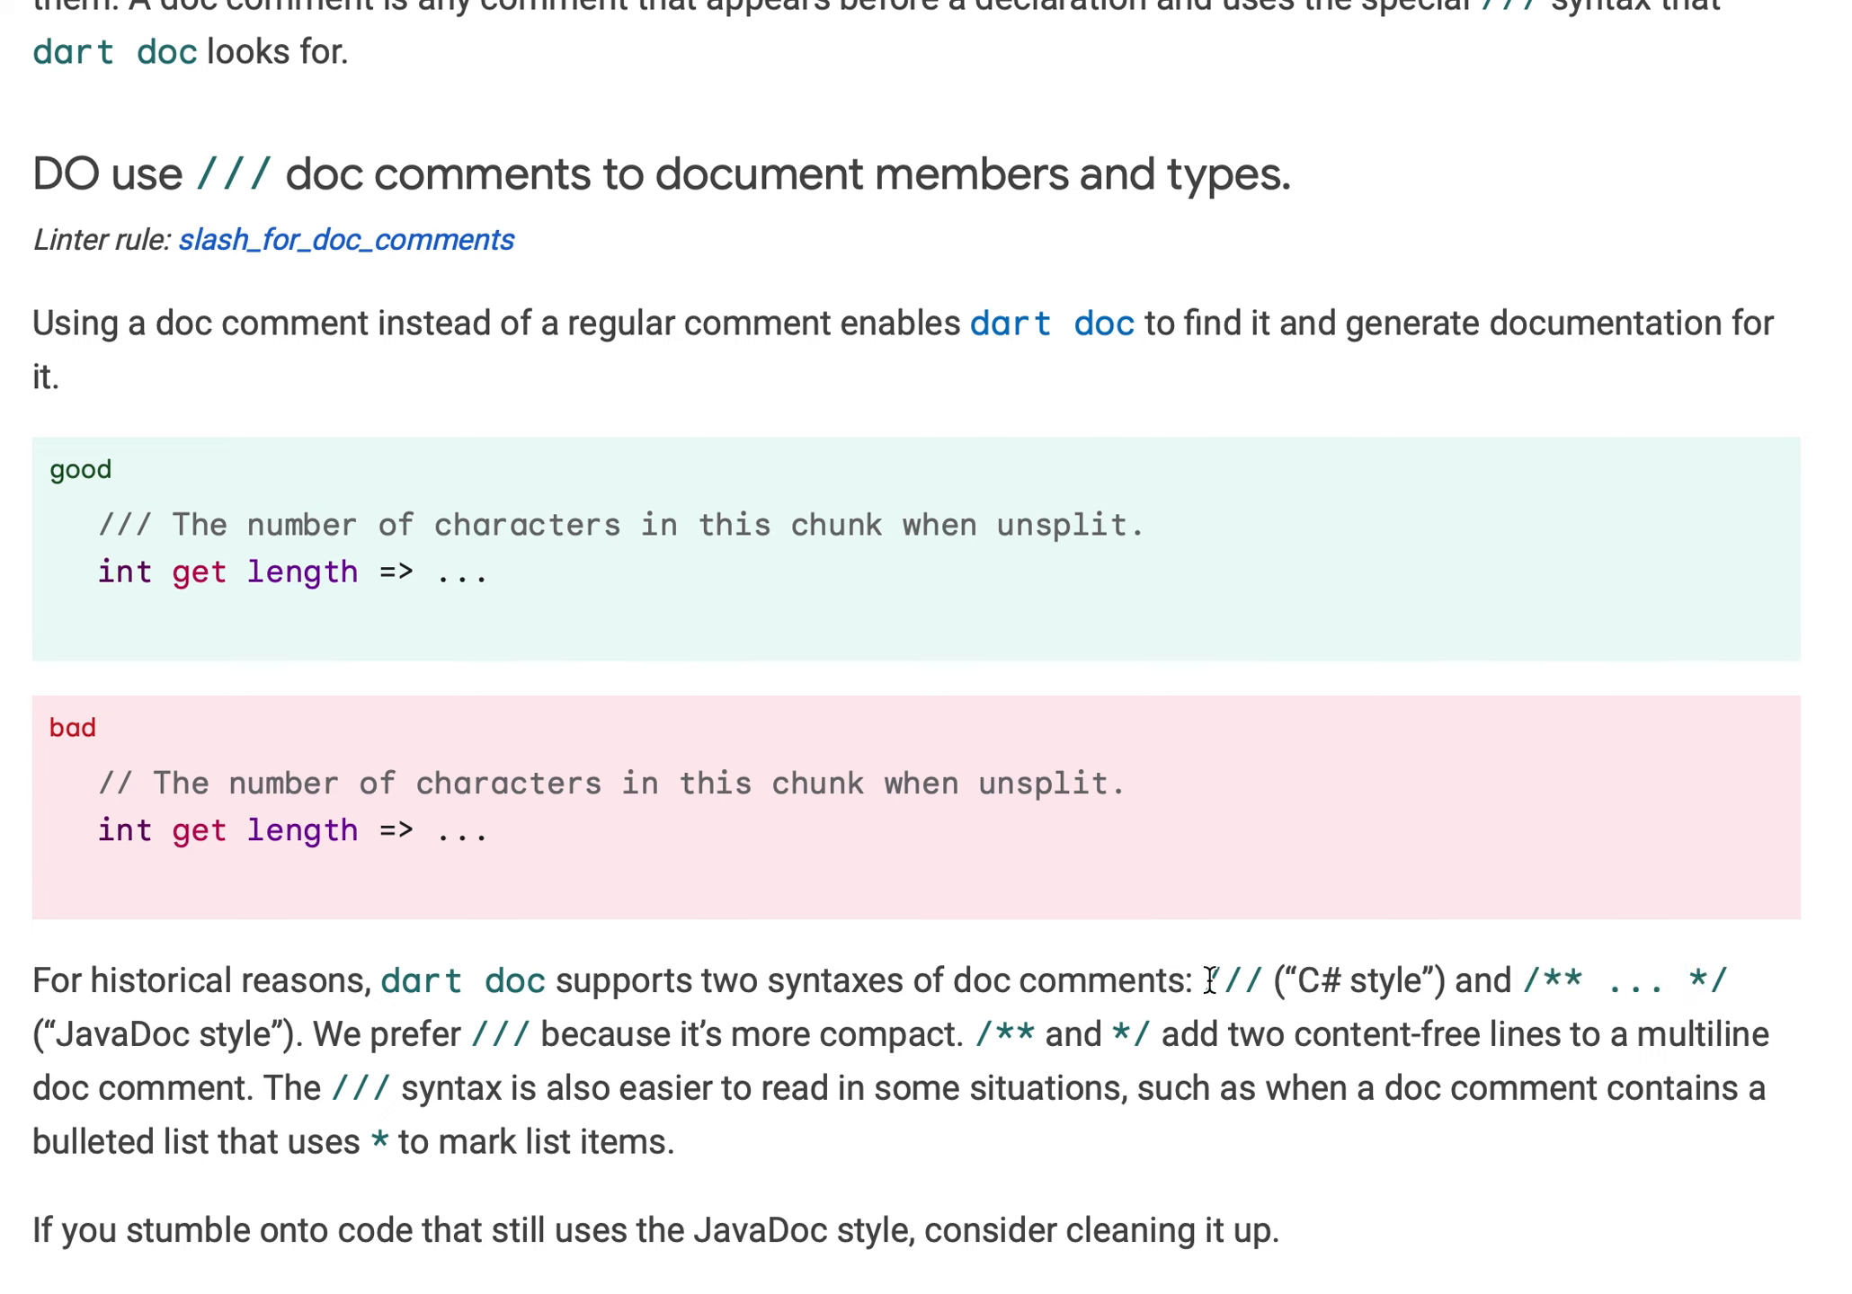
mouse_move(1137, 1006)
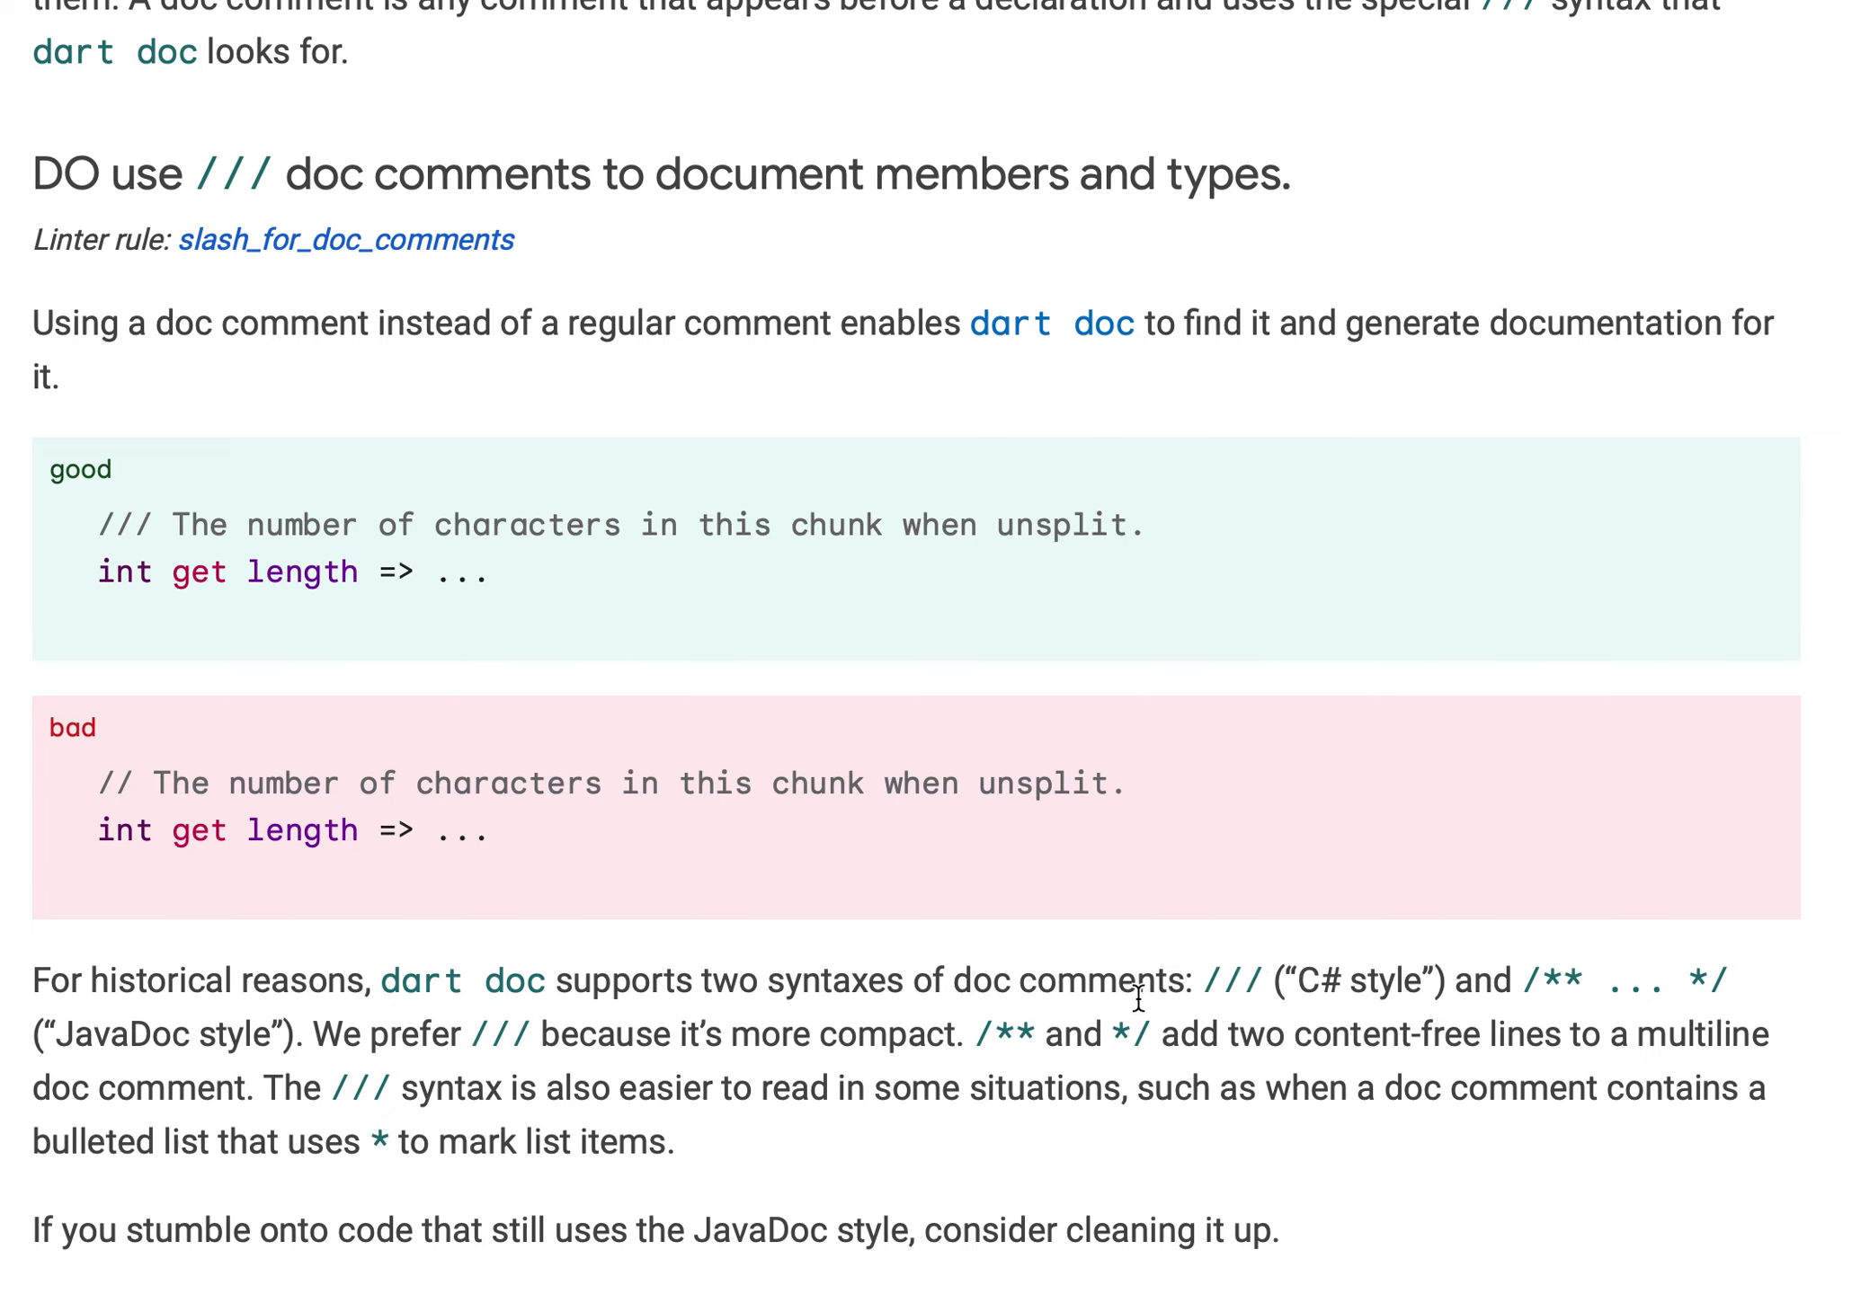
mouse_move(863, 1069)
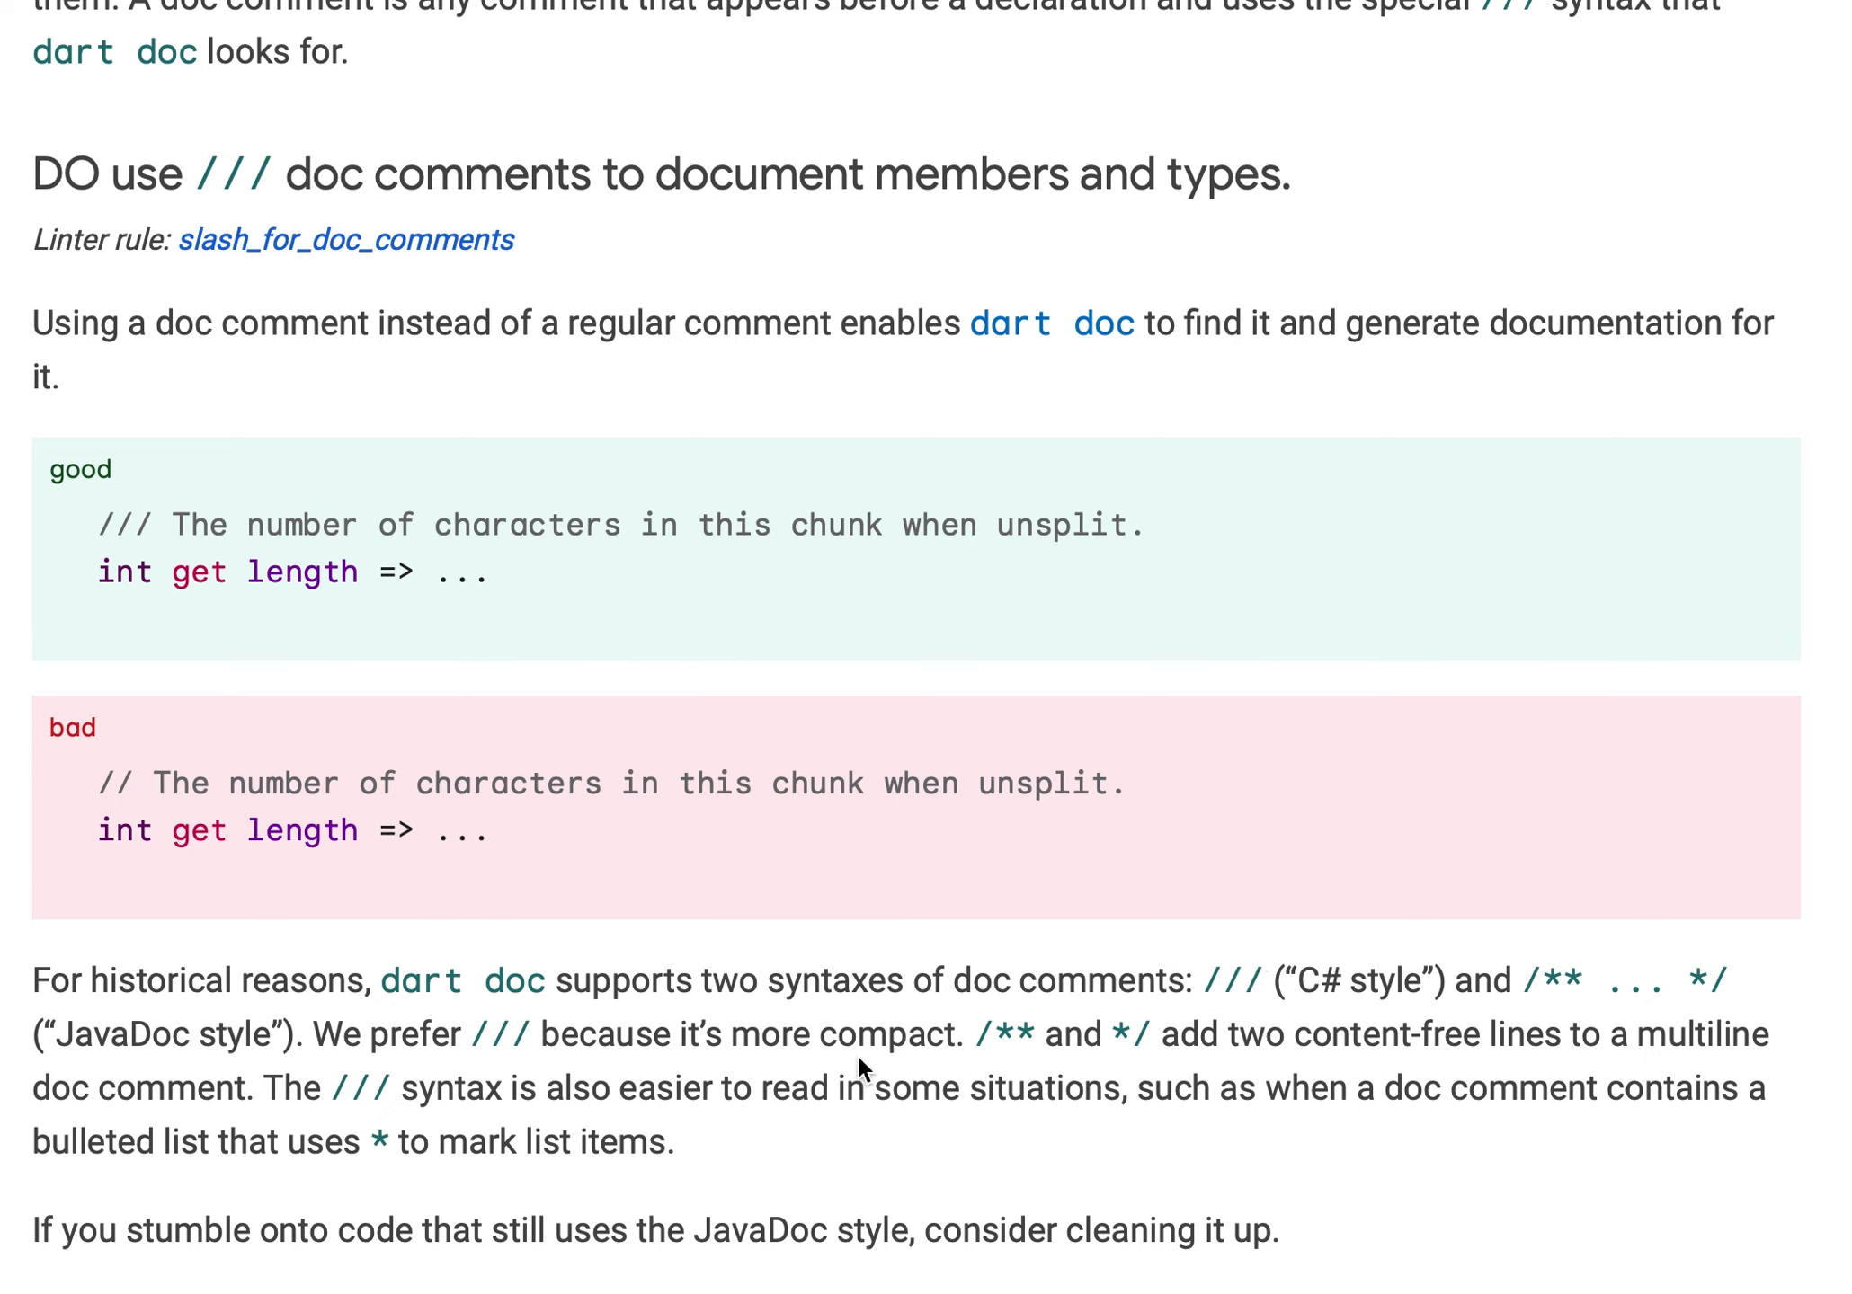
mouse_move(859, 1069)
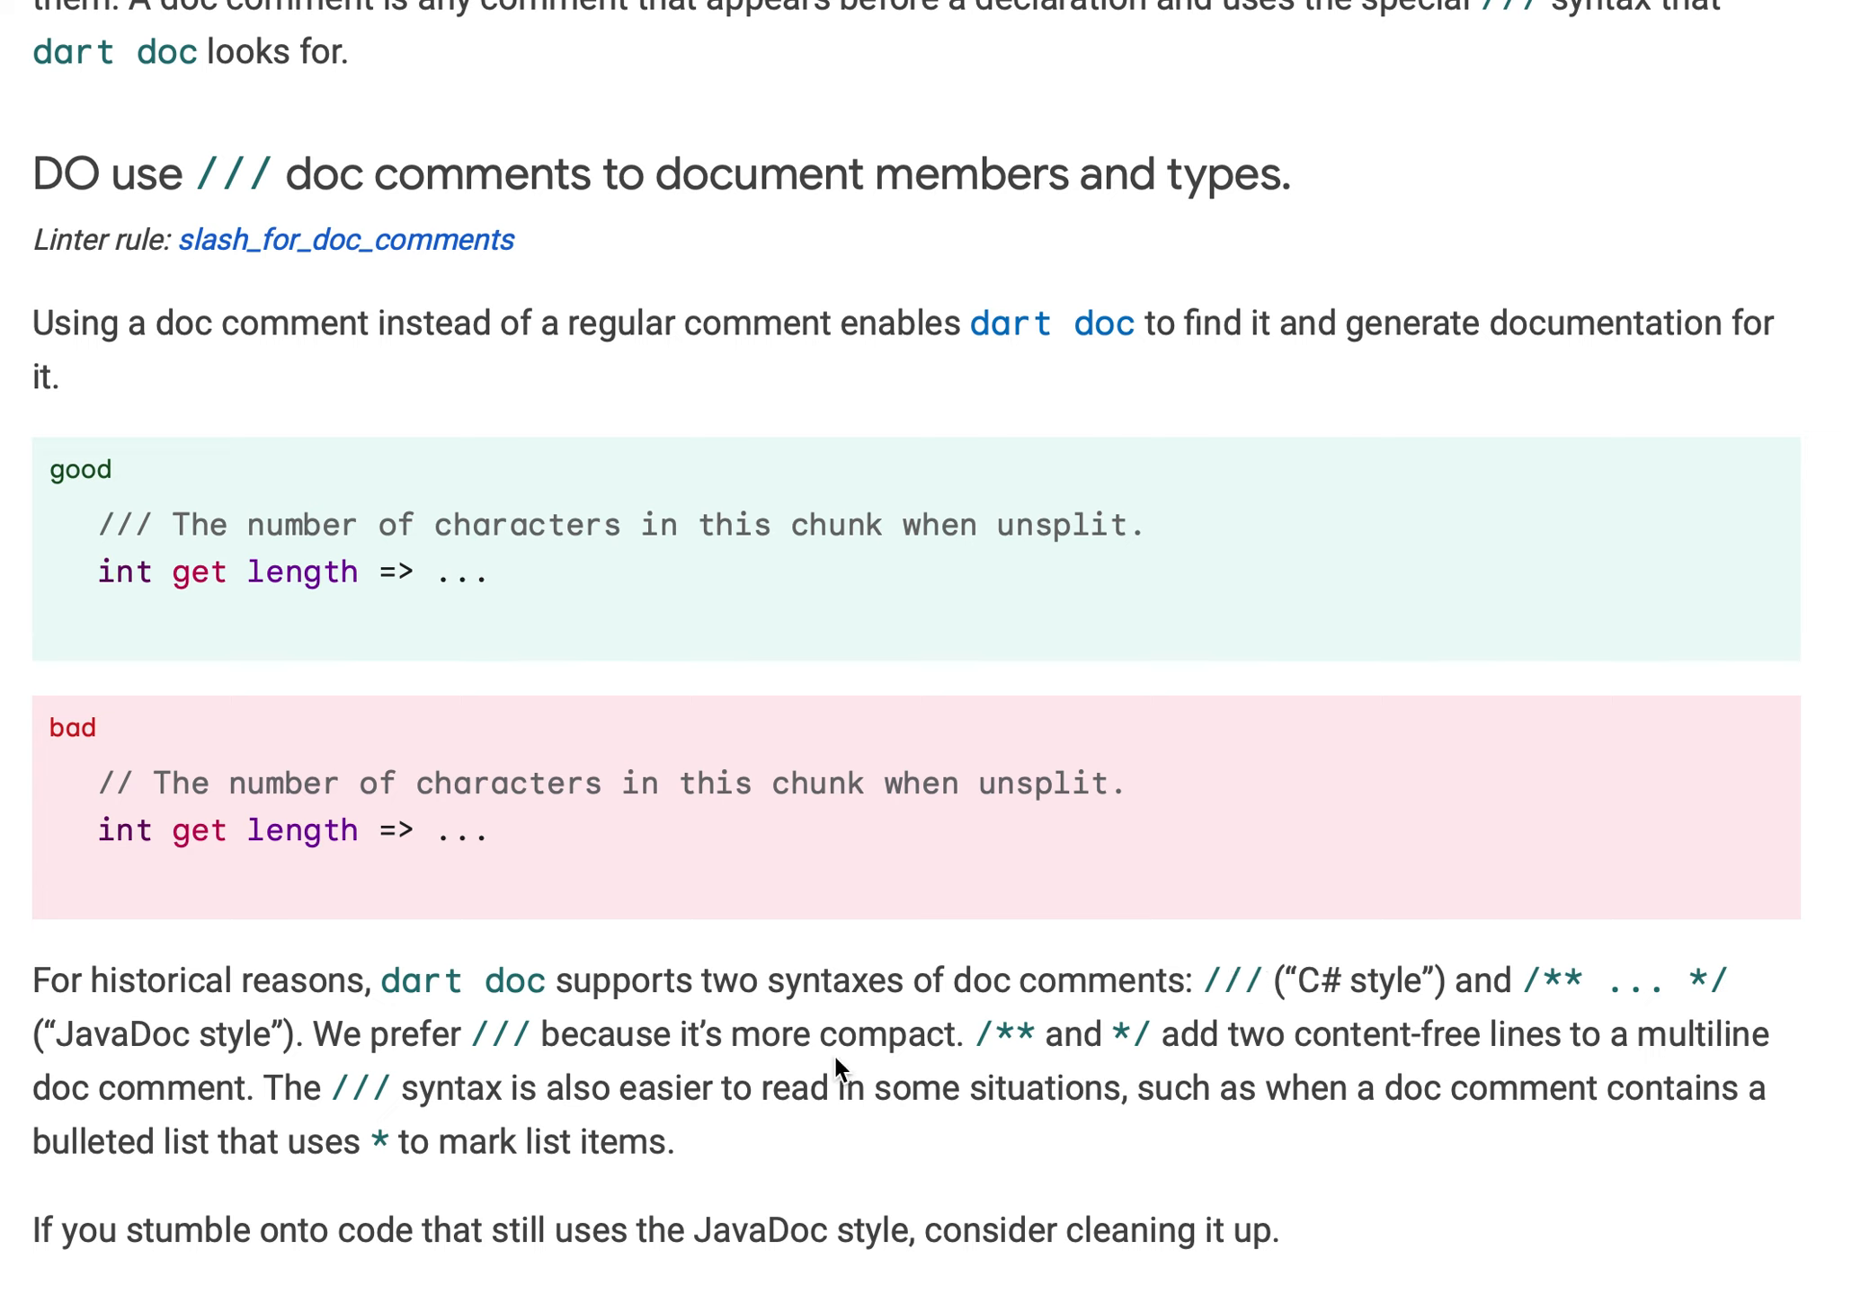
mouse_move(1231, 959)
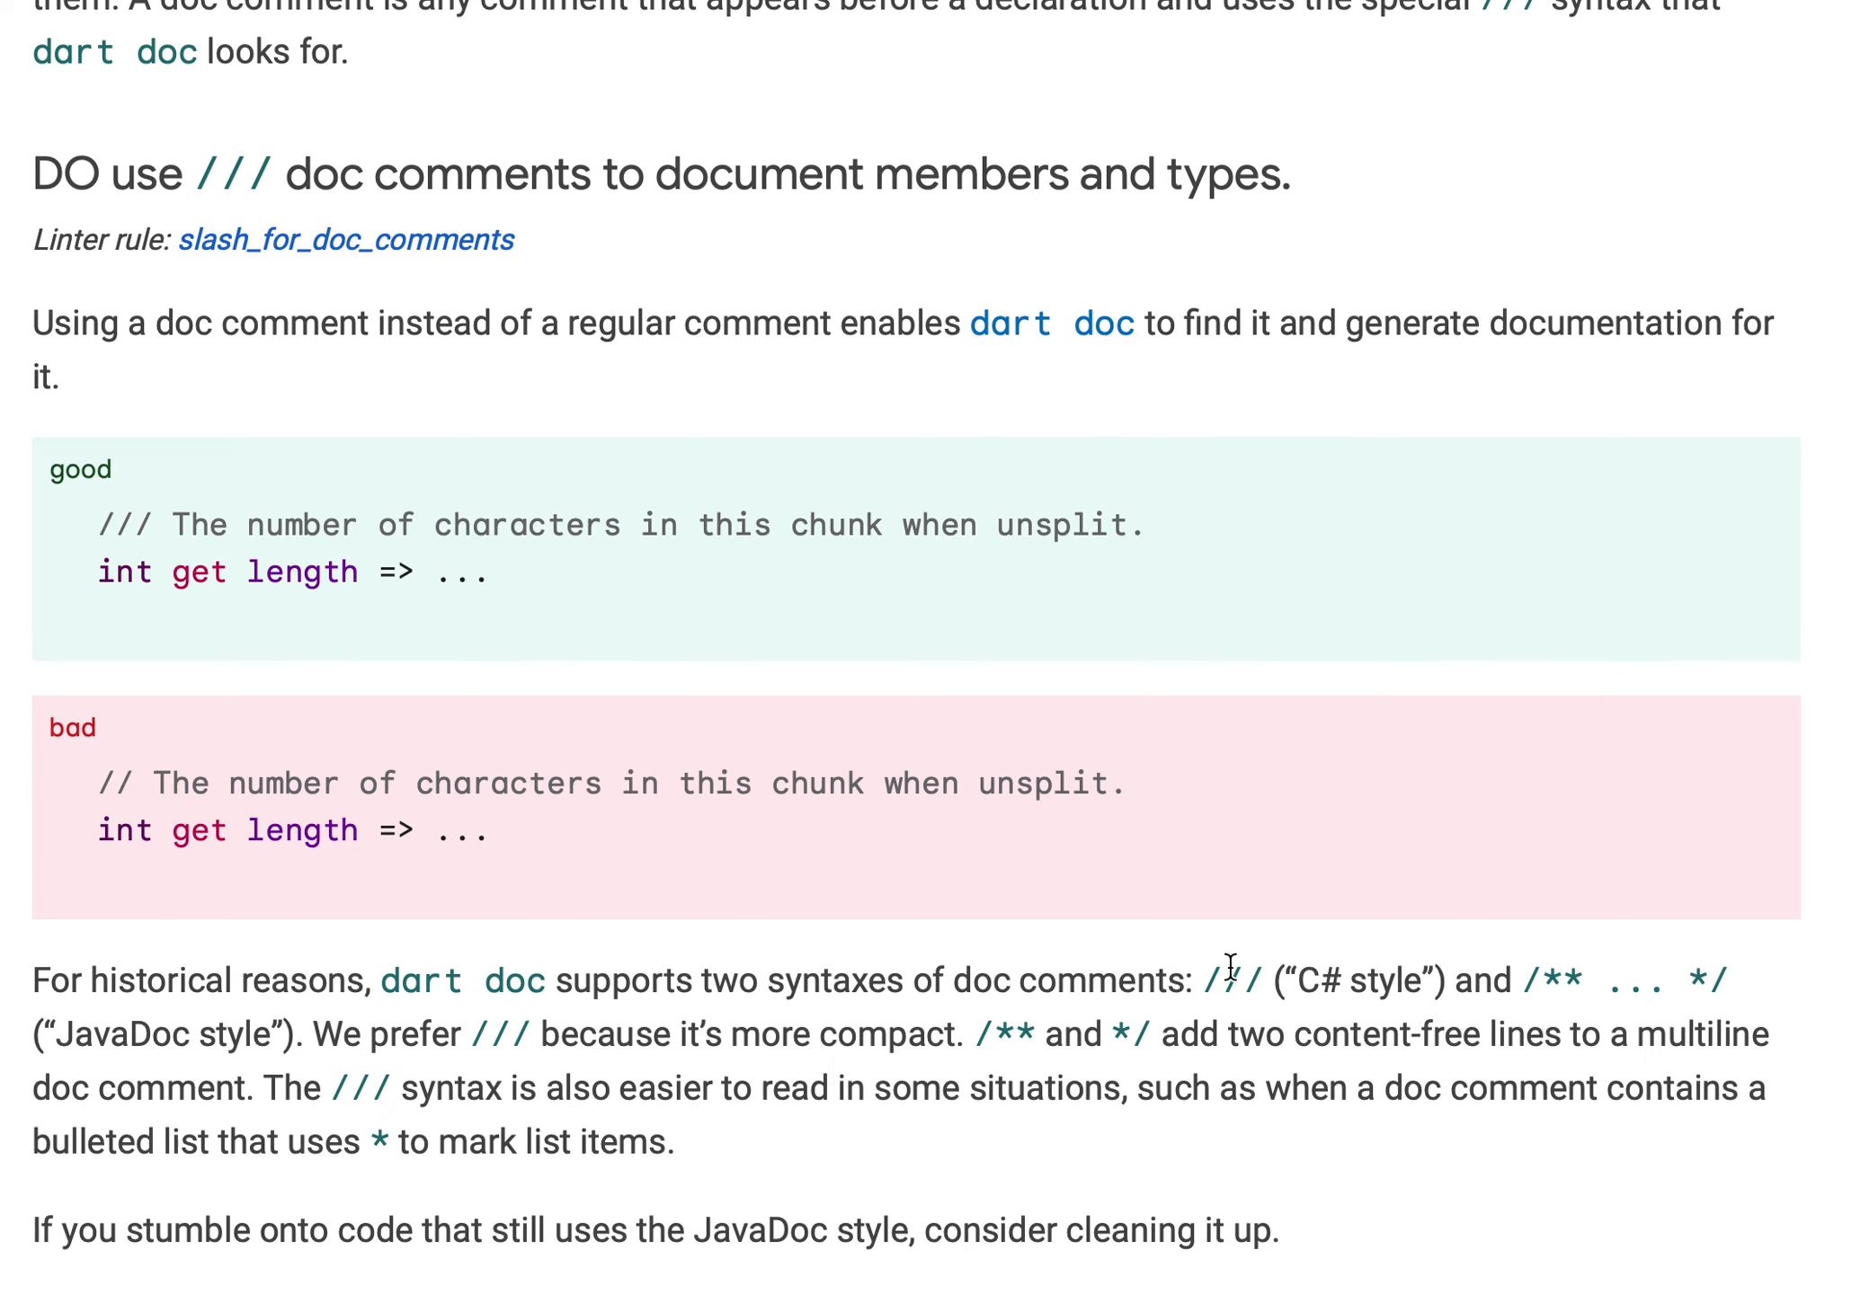
mouse_move(1636, 1077)
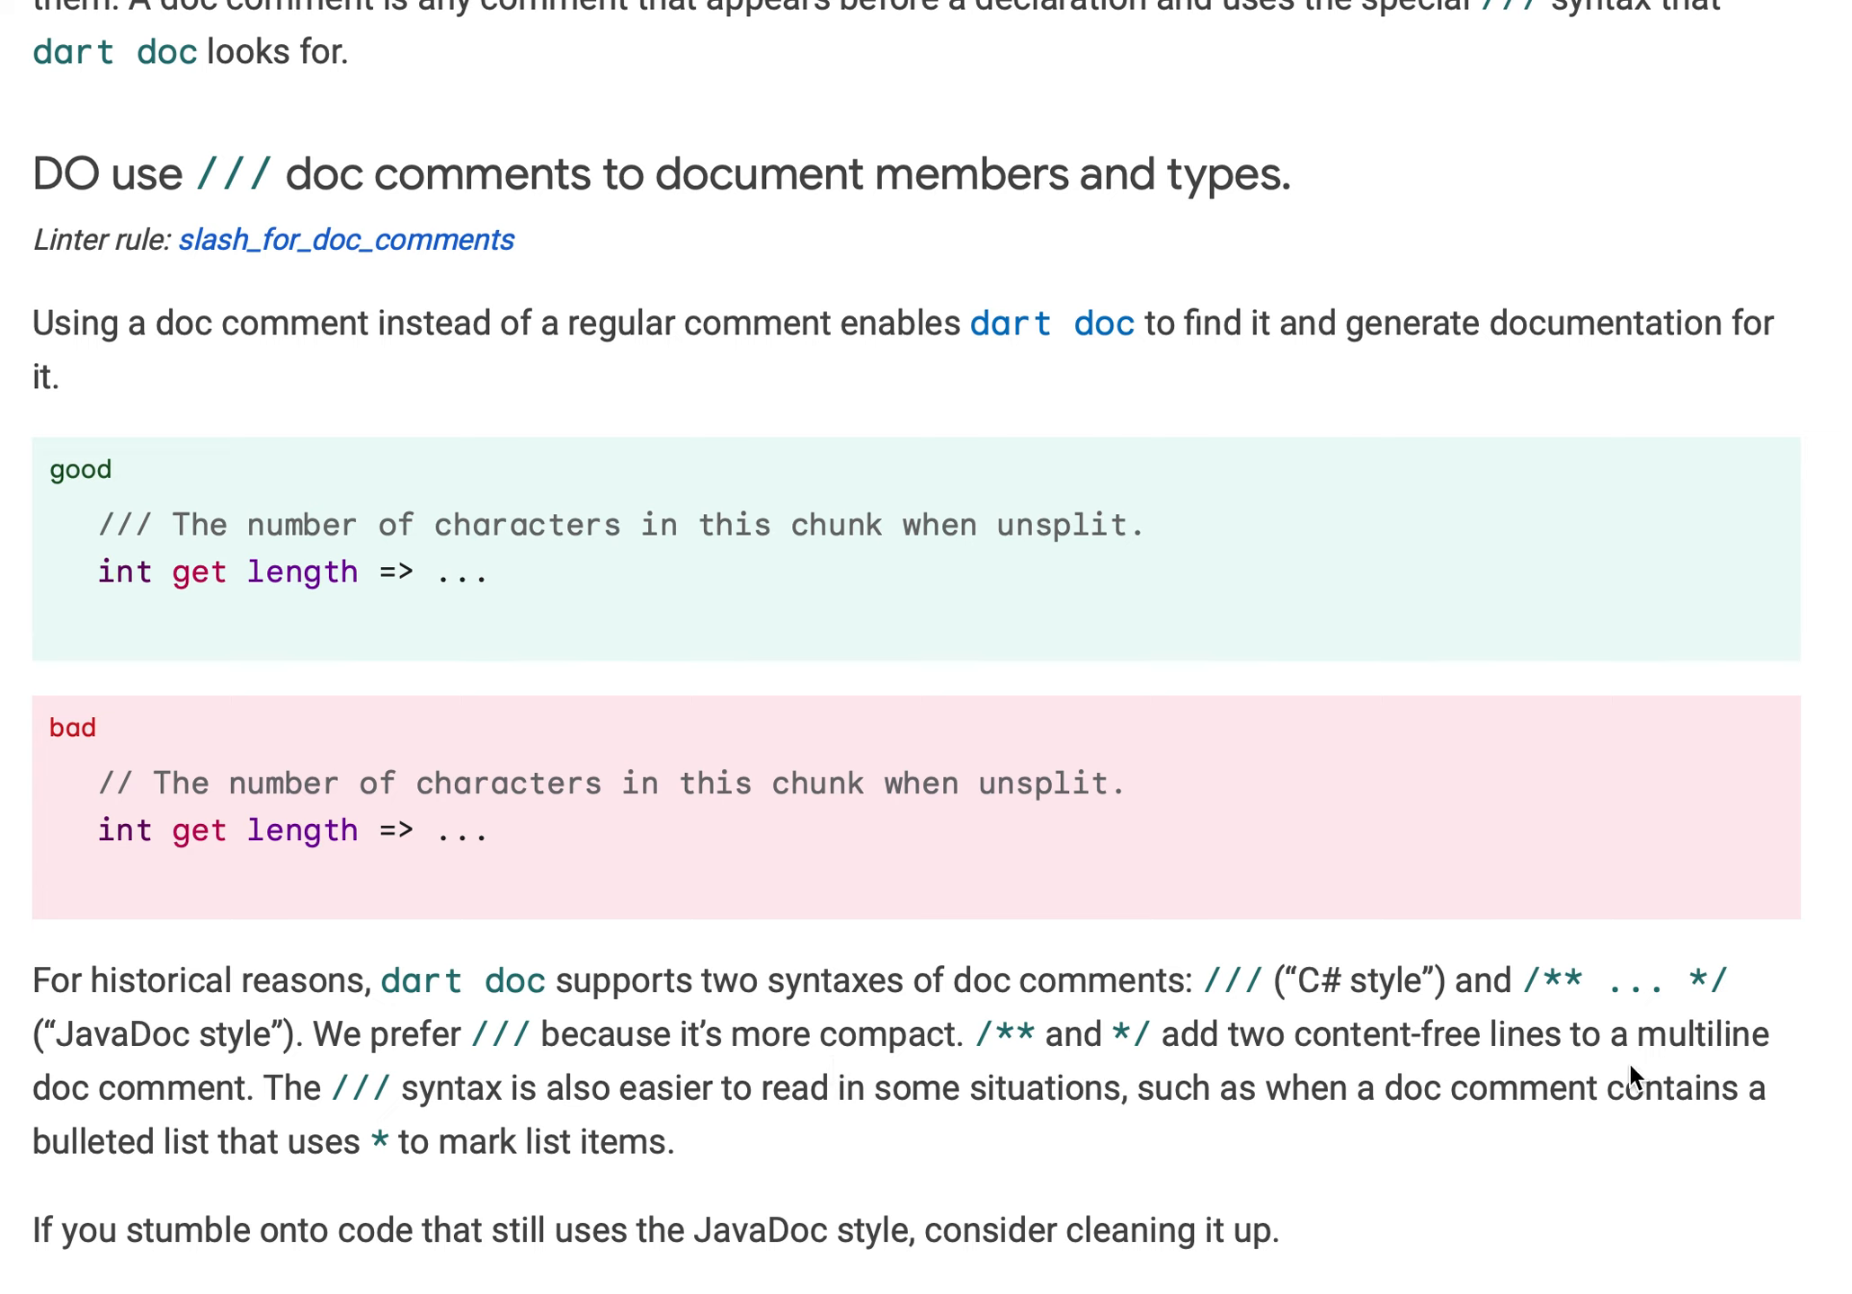
mouse_move(273, 1106)
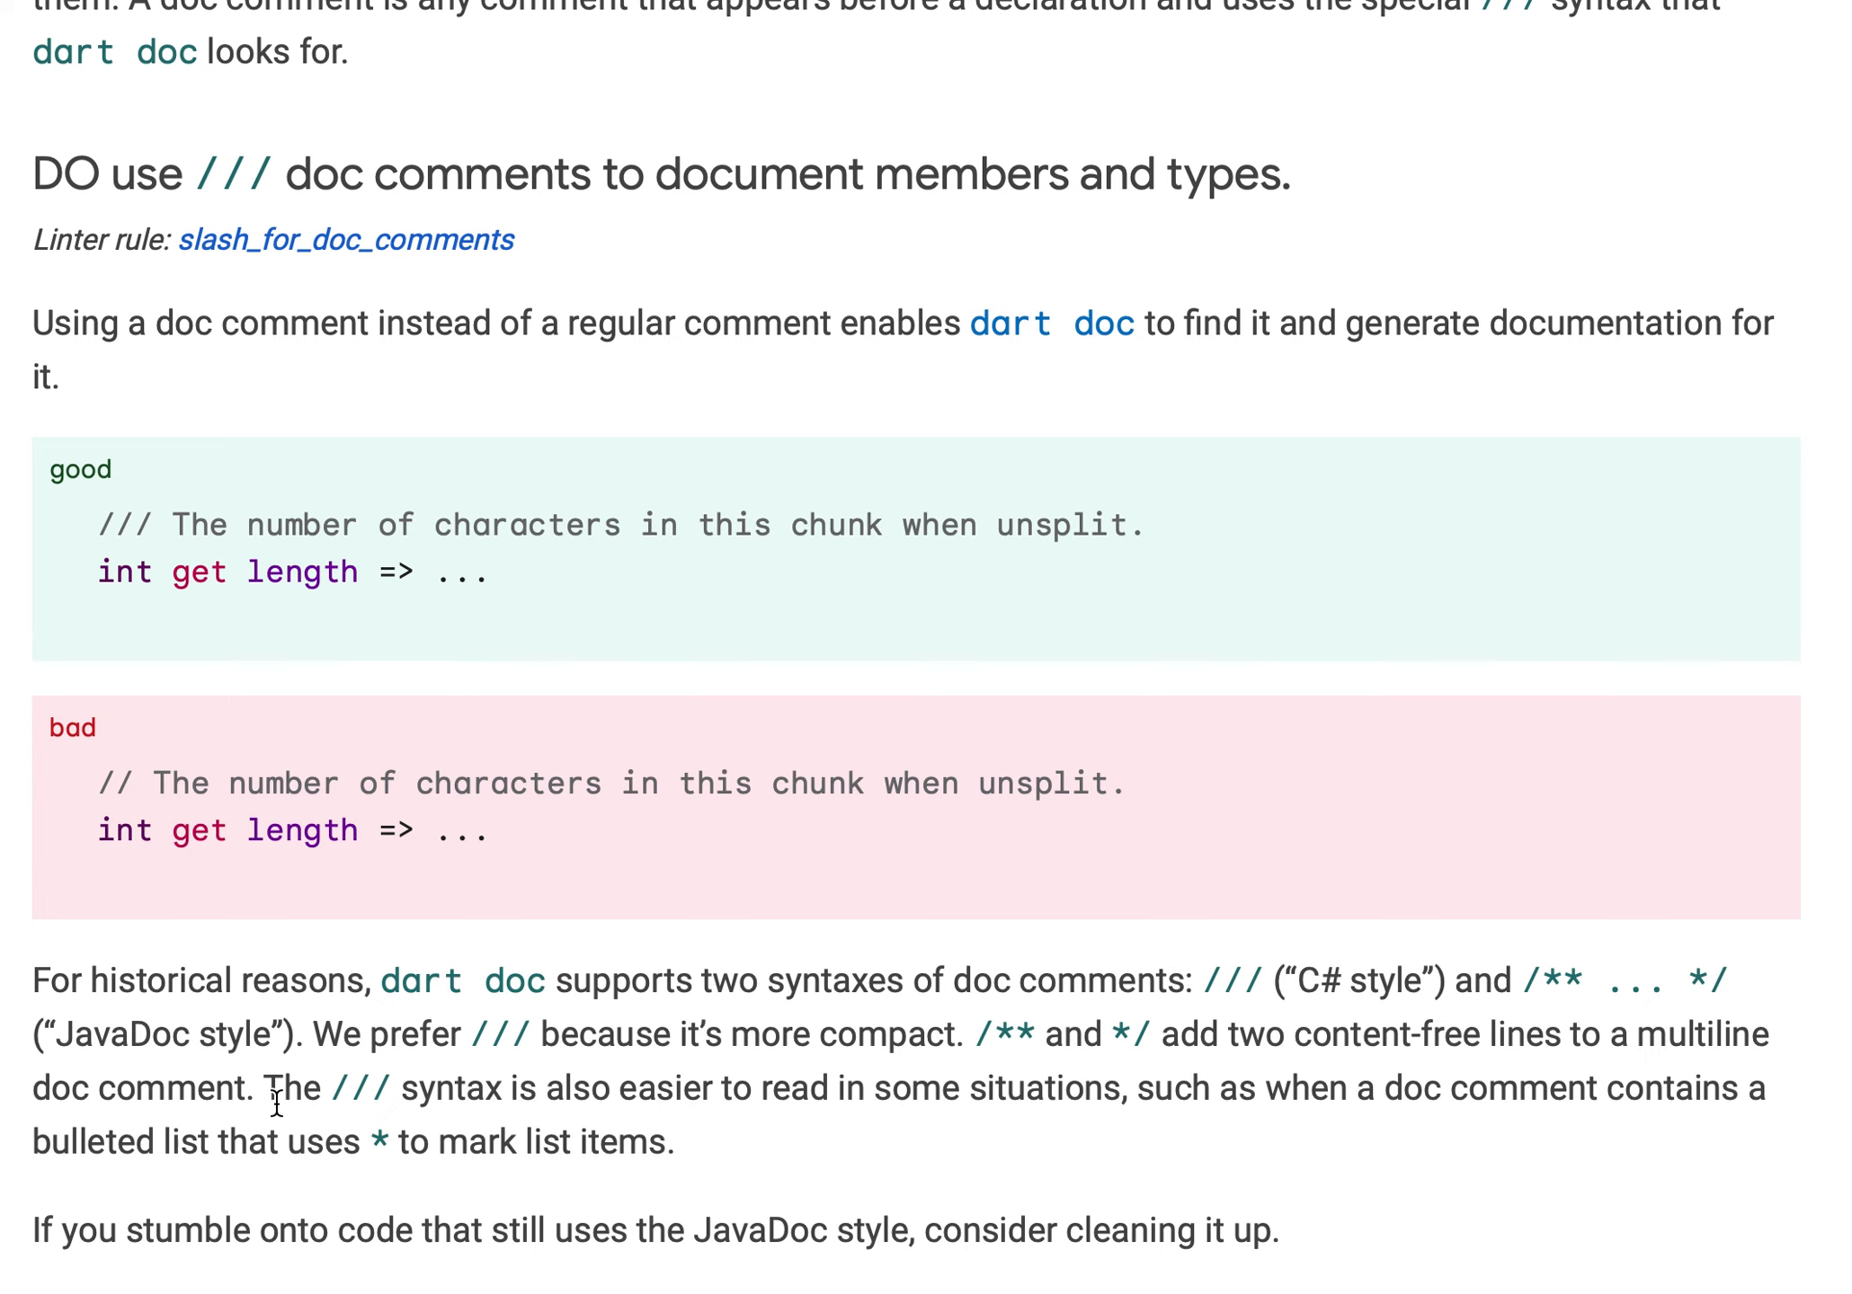
mouse_move(308, 1122)
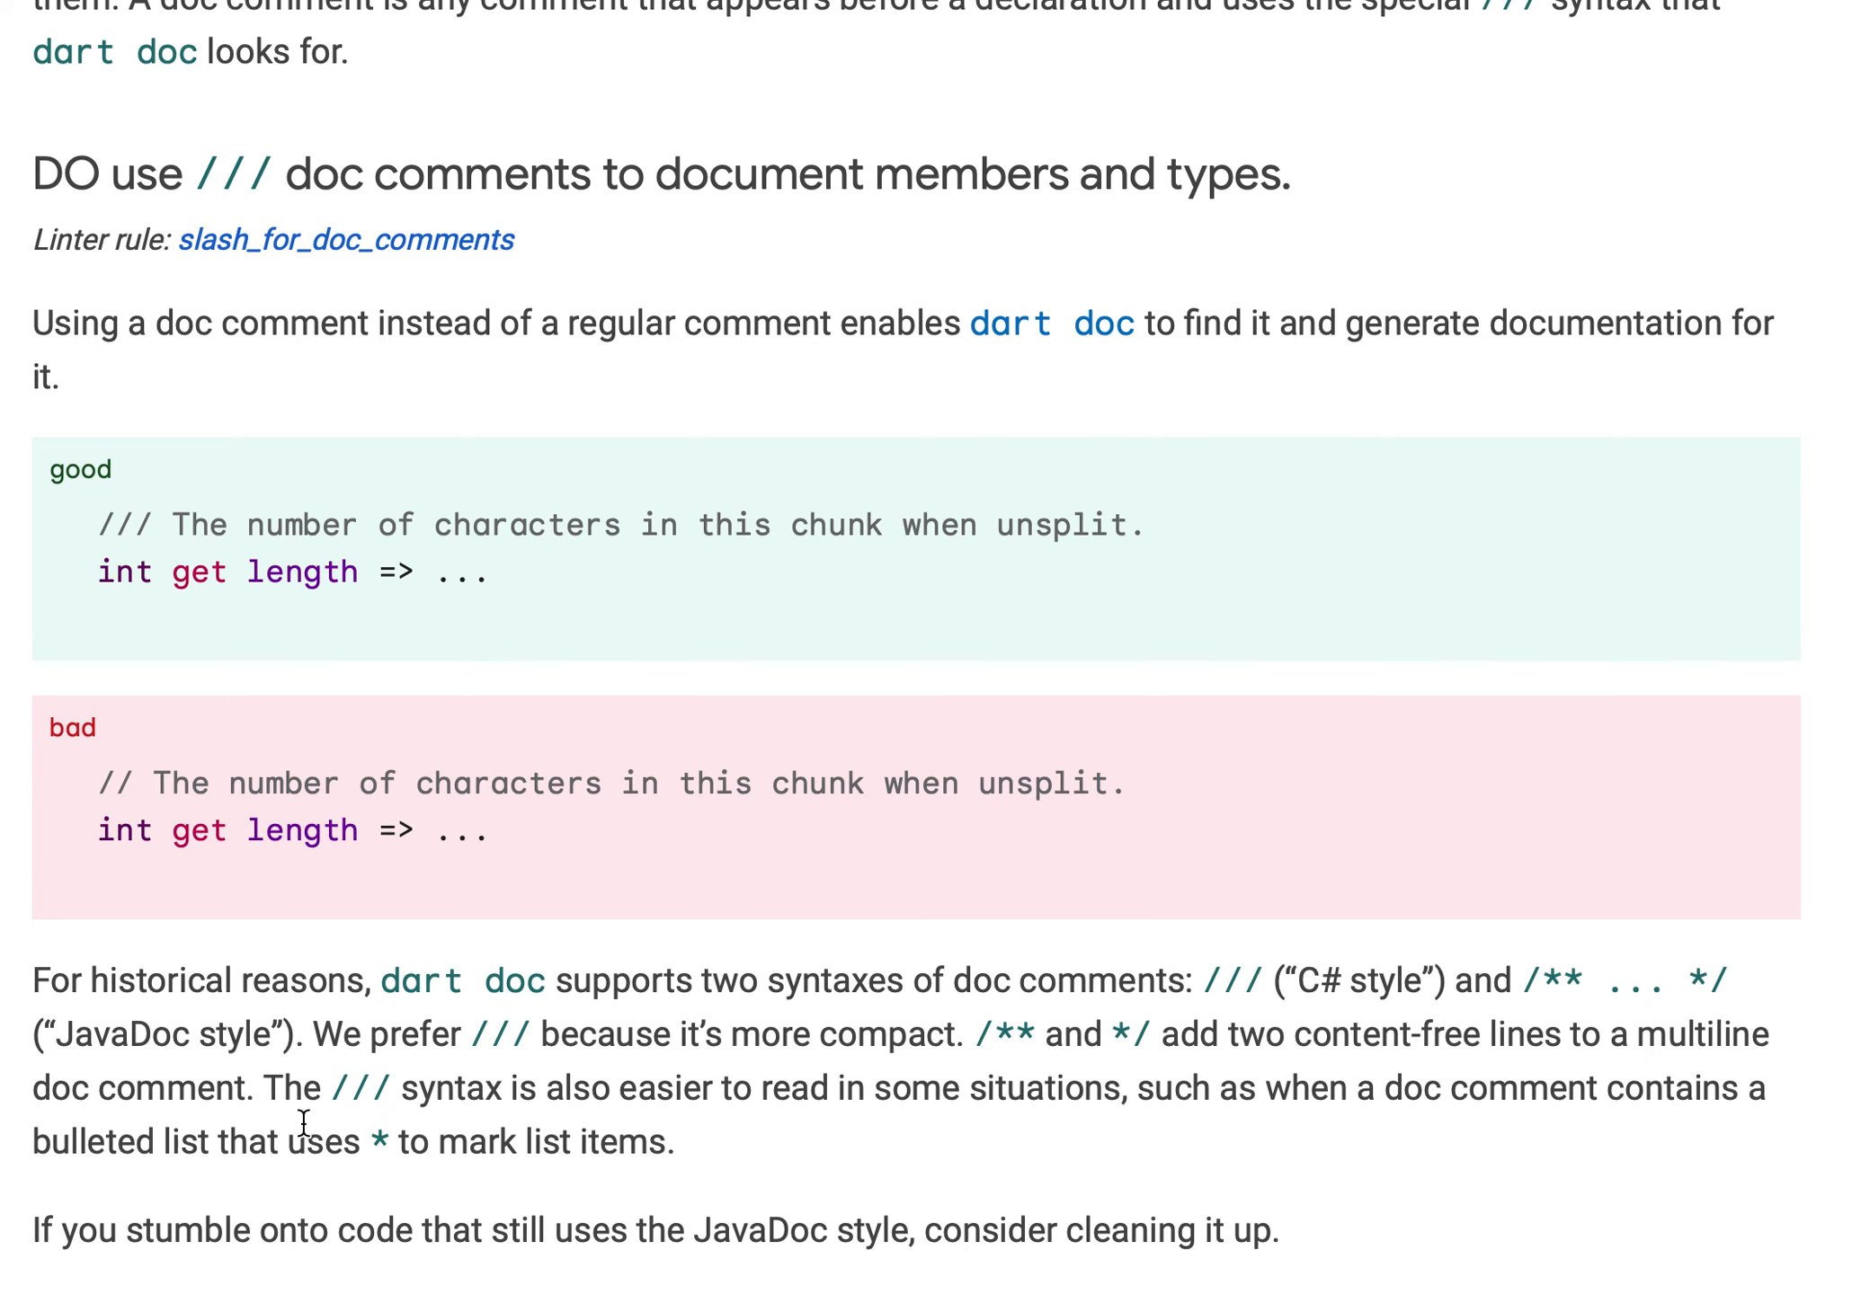
mouse_move(682, 1166)
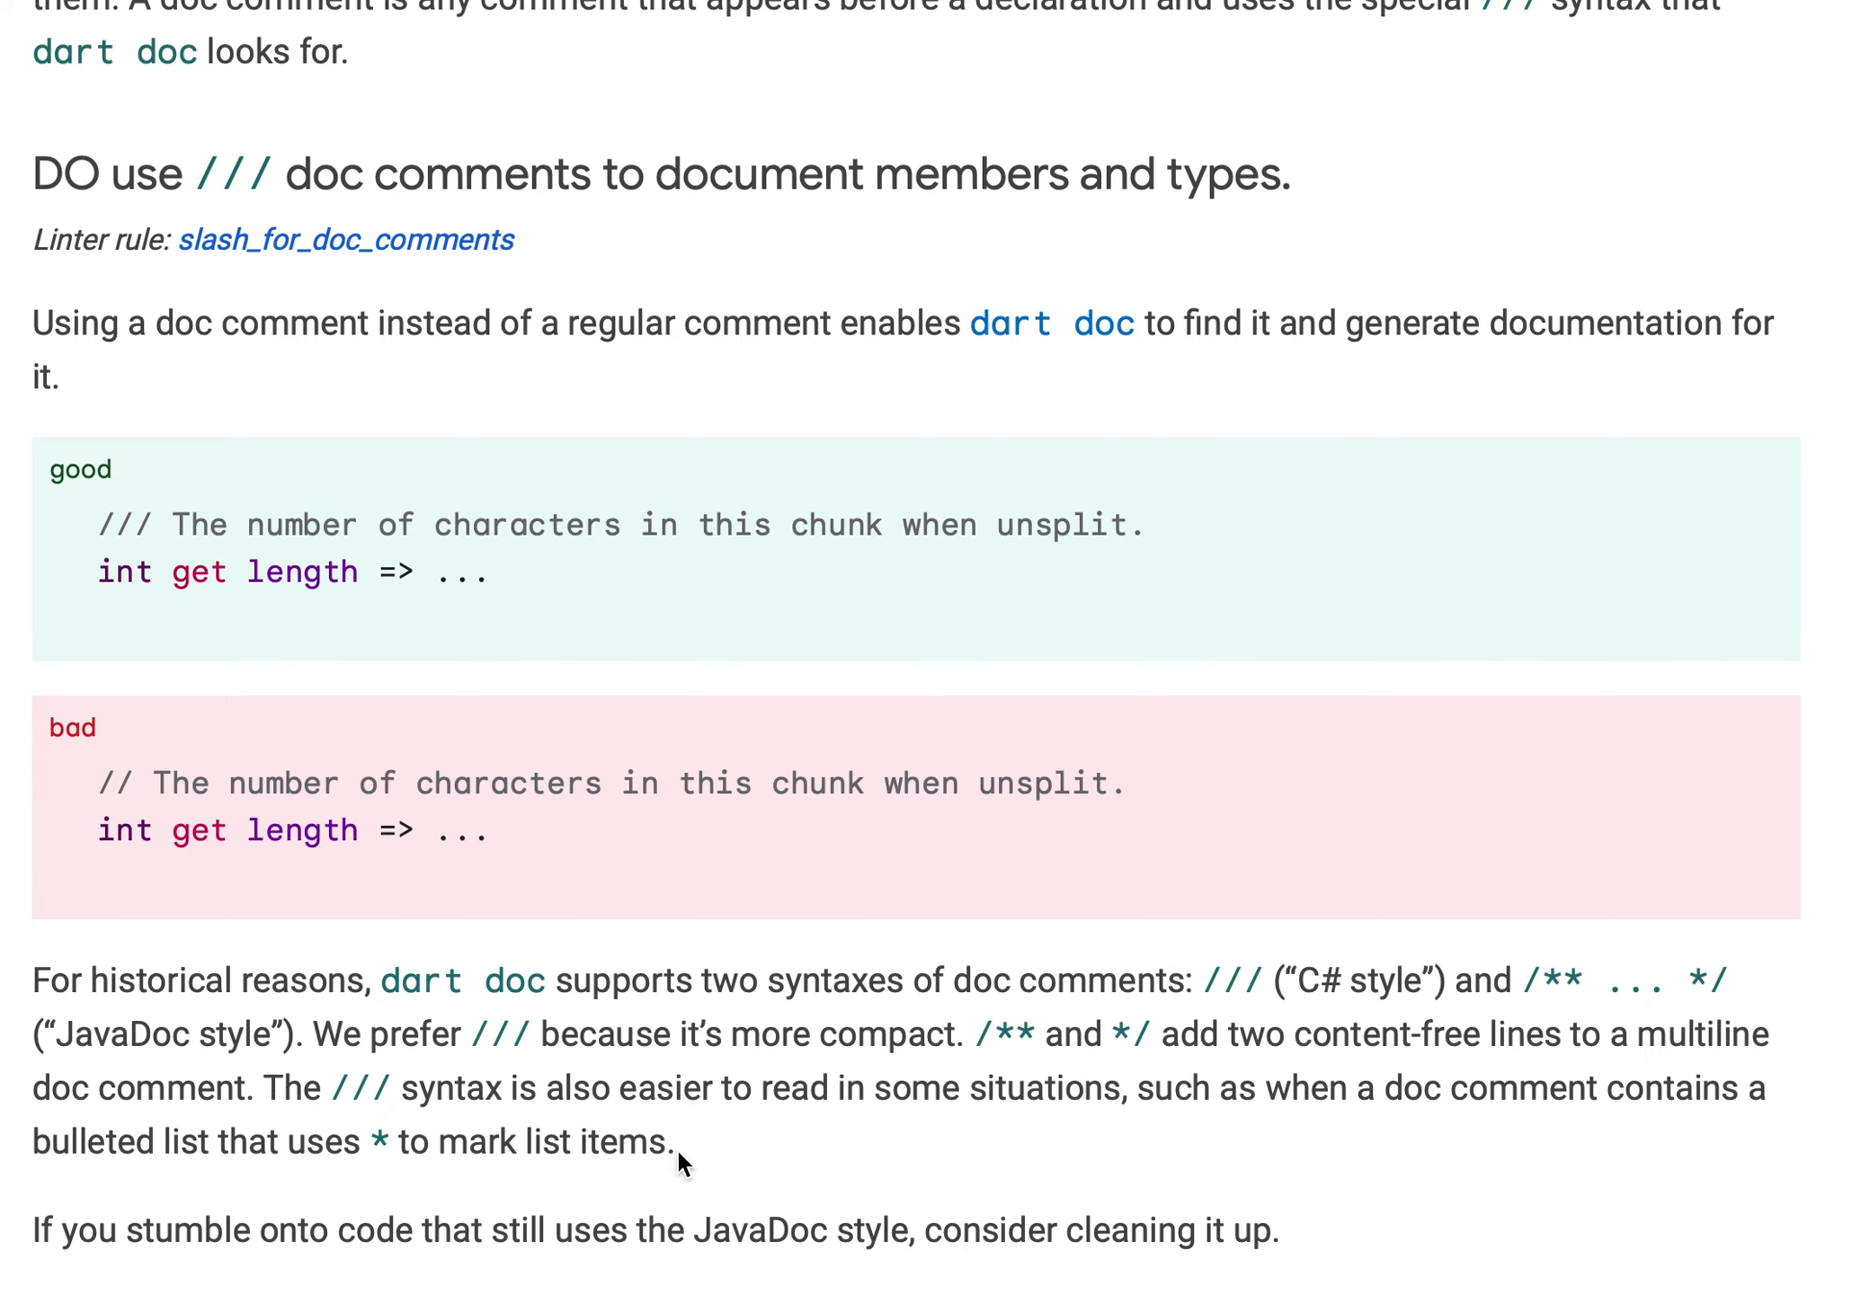
mouse_move(1123, 1101)
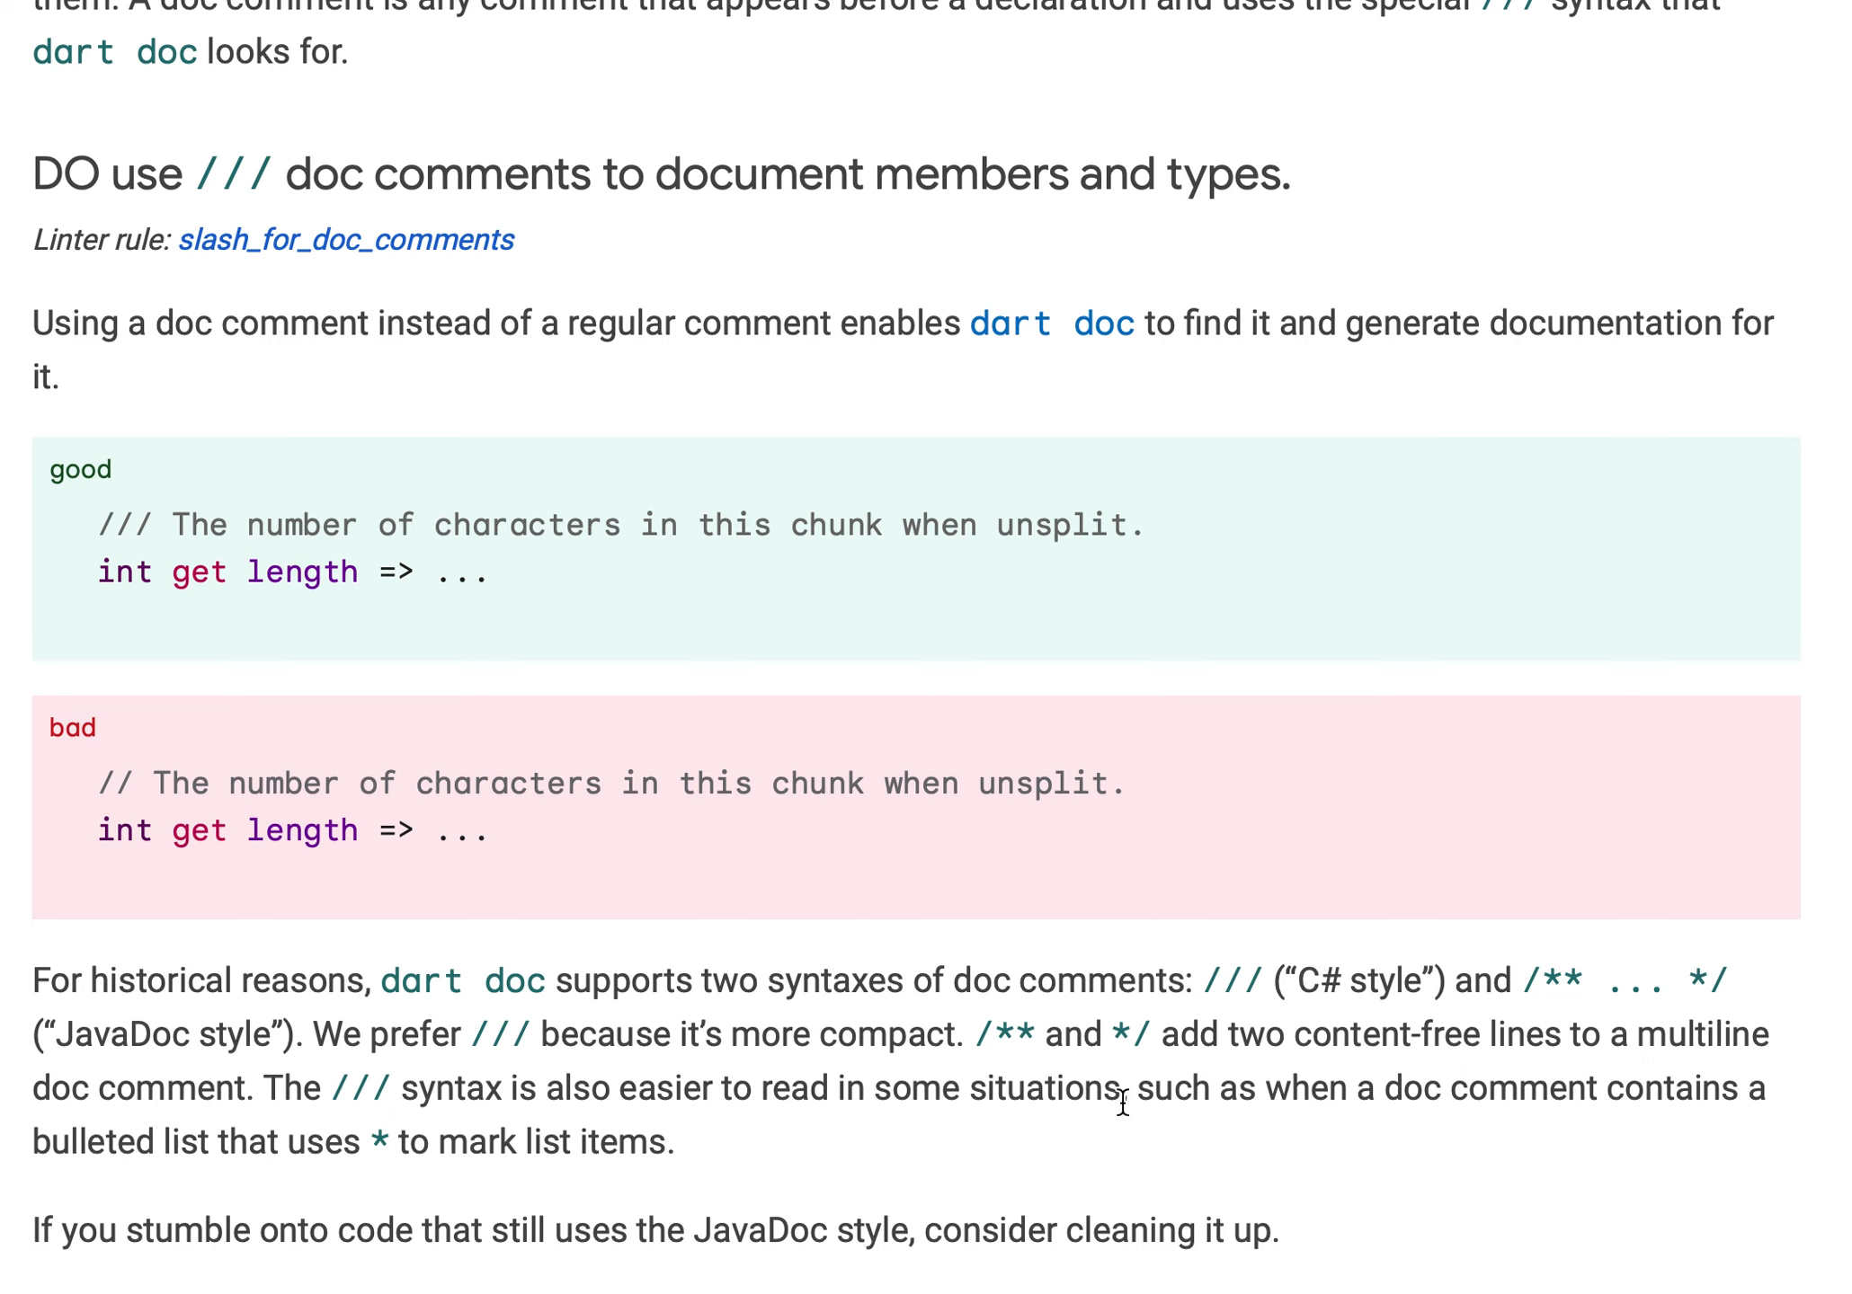
mouse_move(968, 1169)
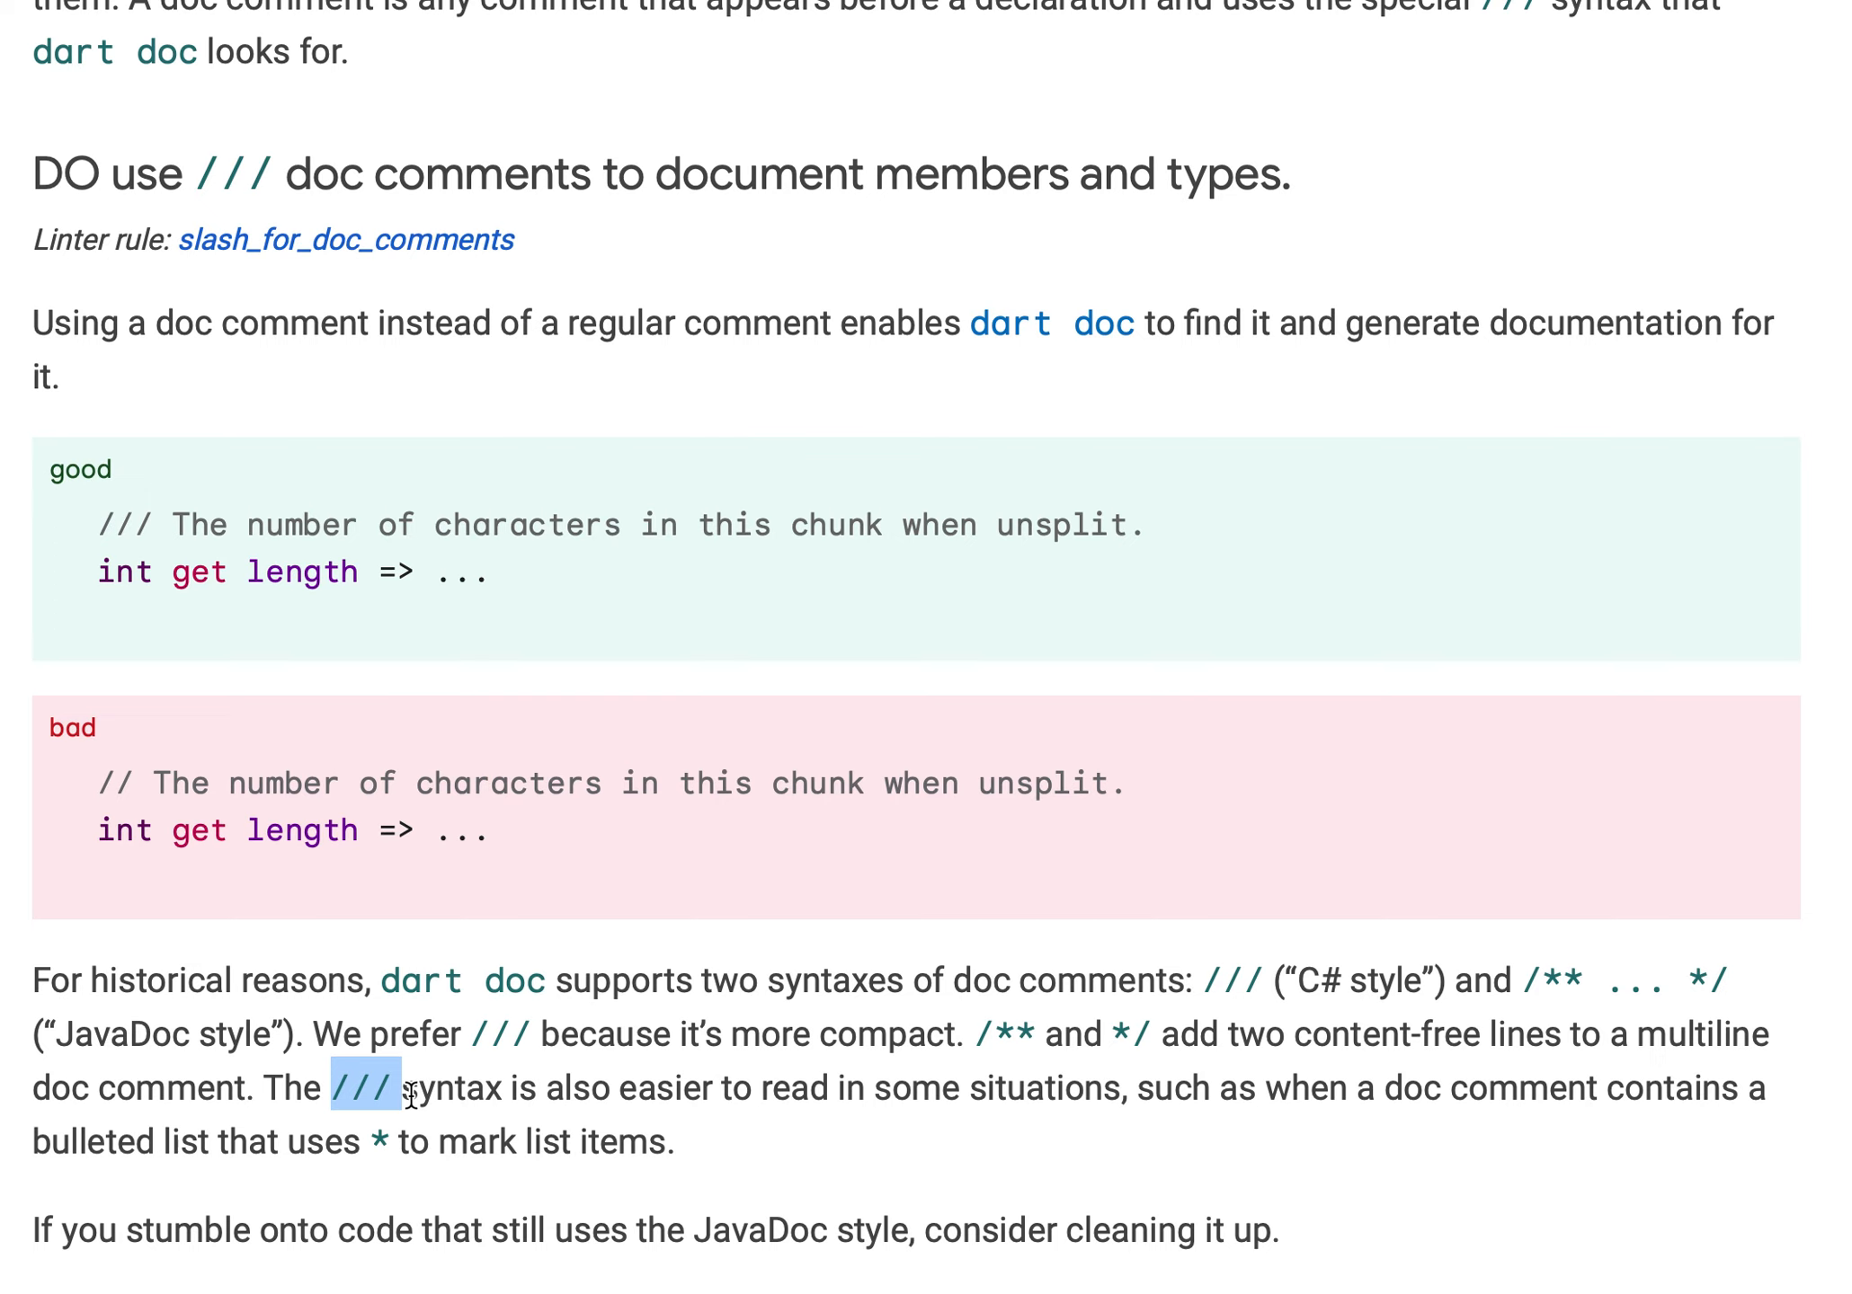
mouse_move(402, 1135)
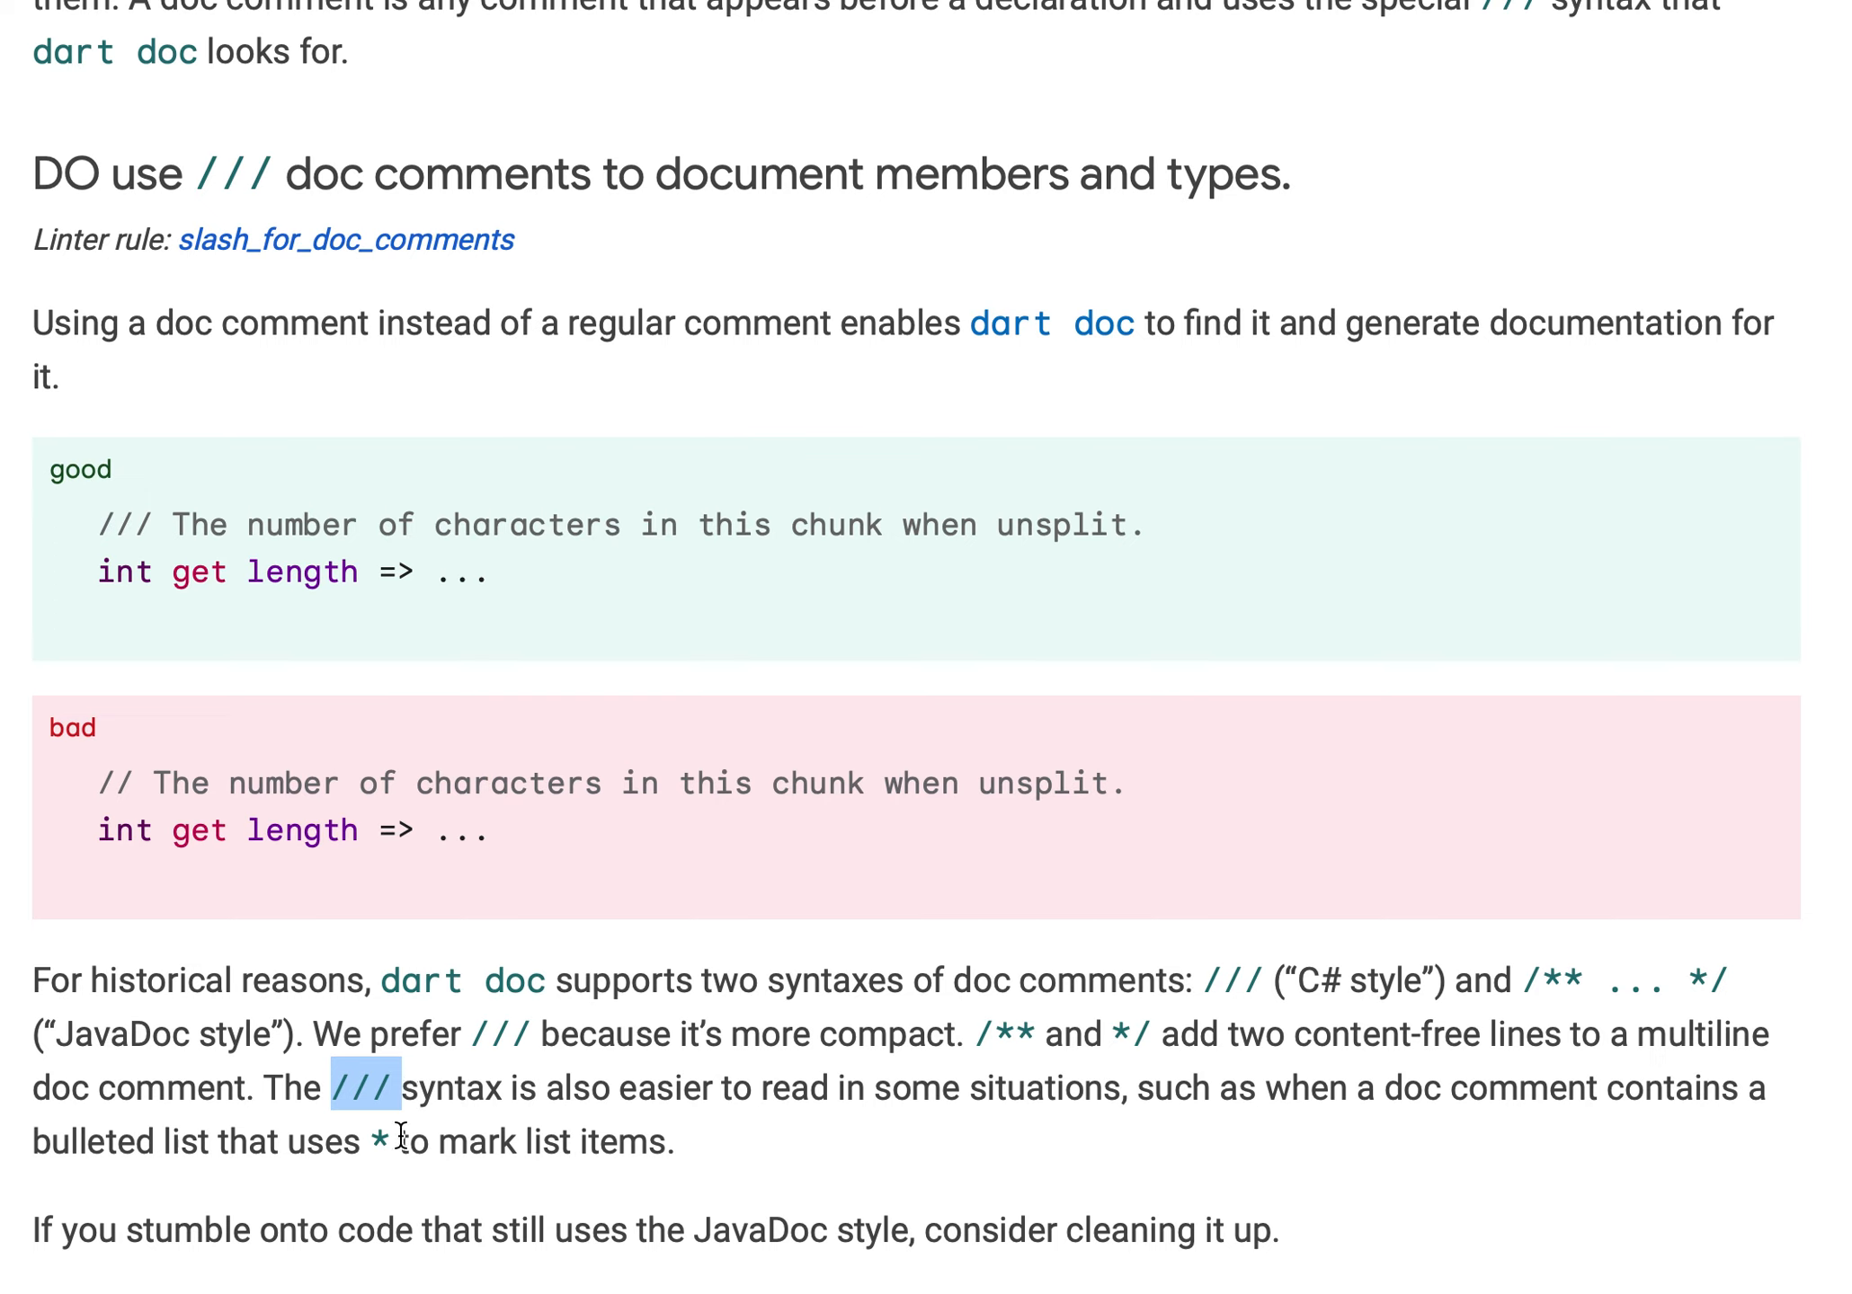
mouse_move(502, 1155)
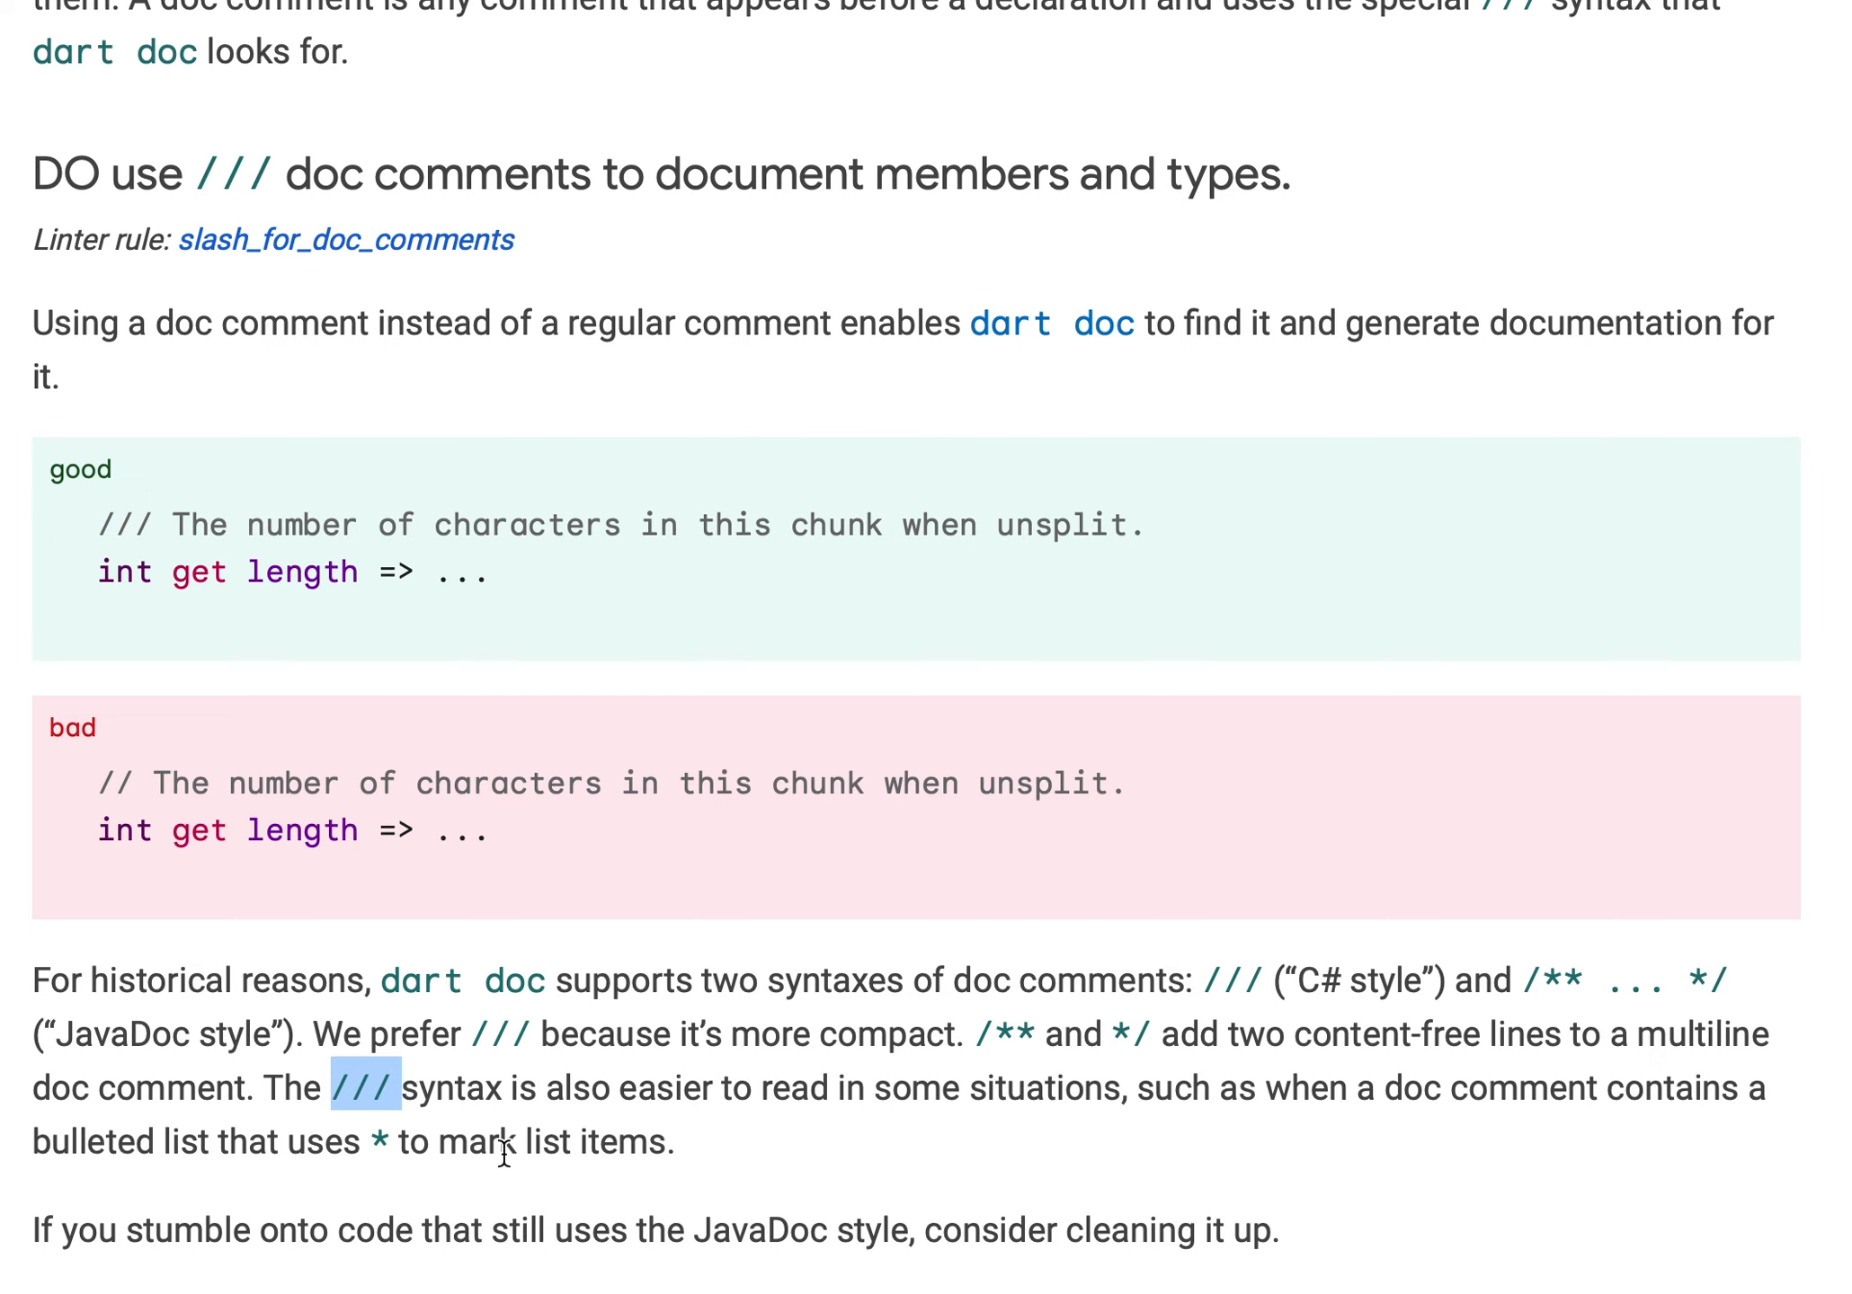
mouse_move(594, 745)
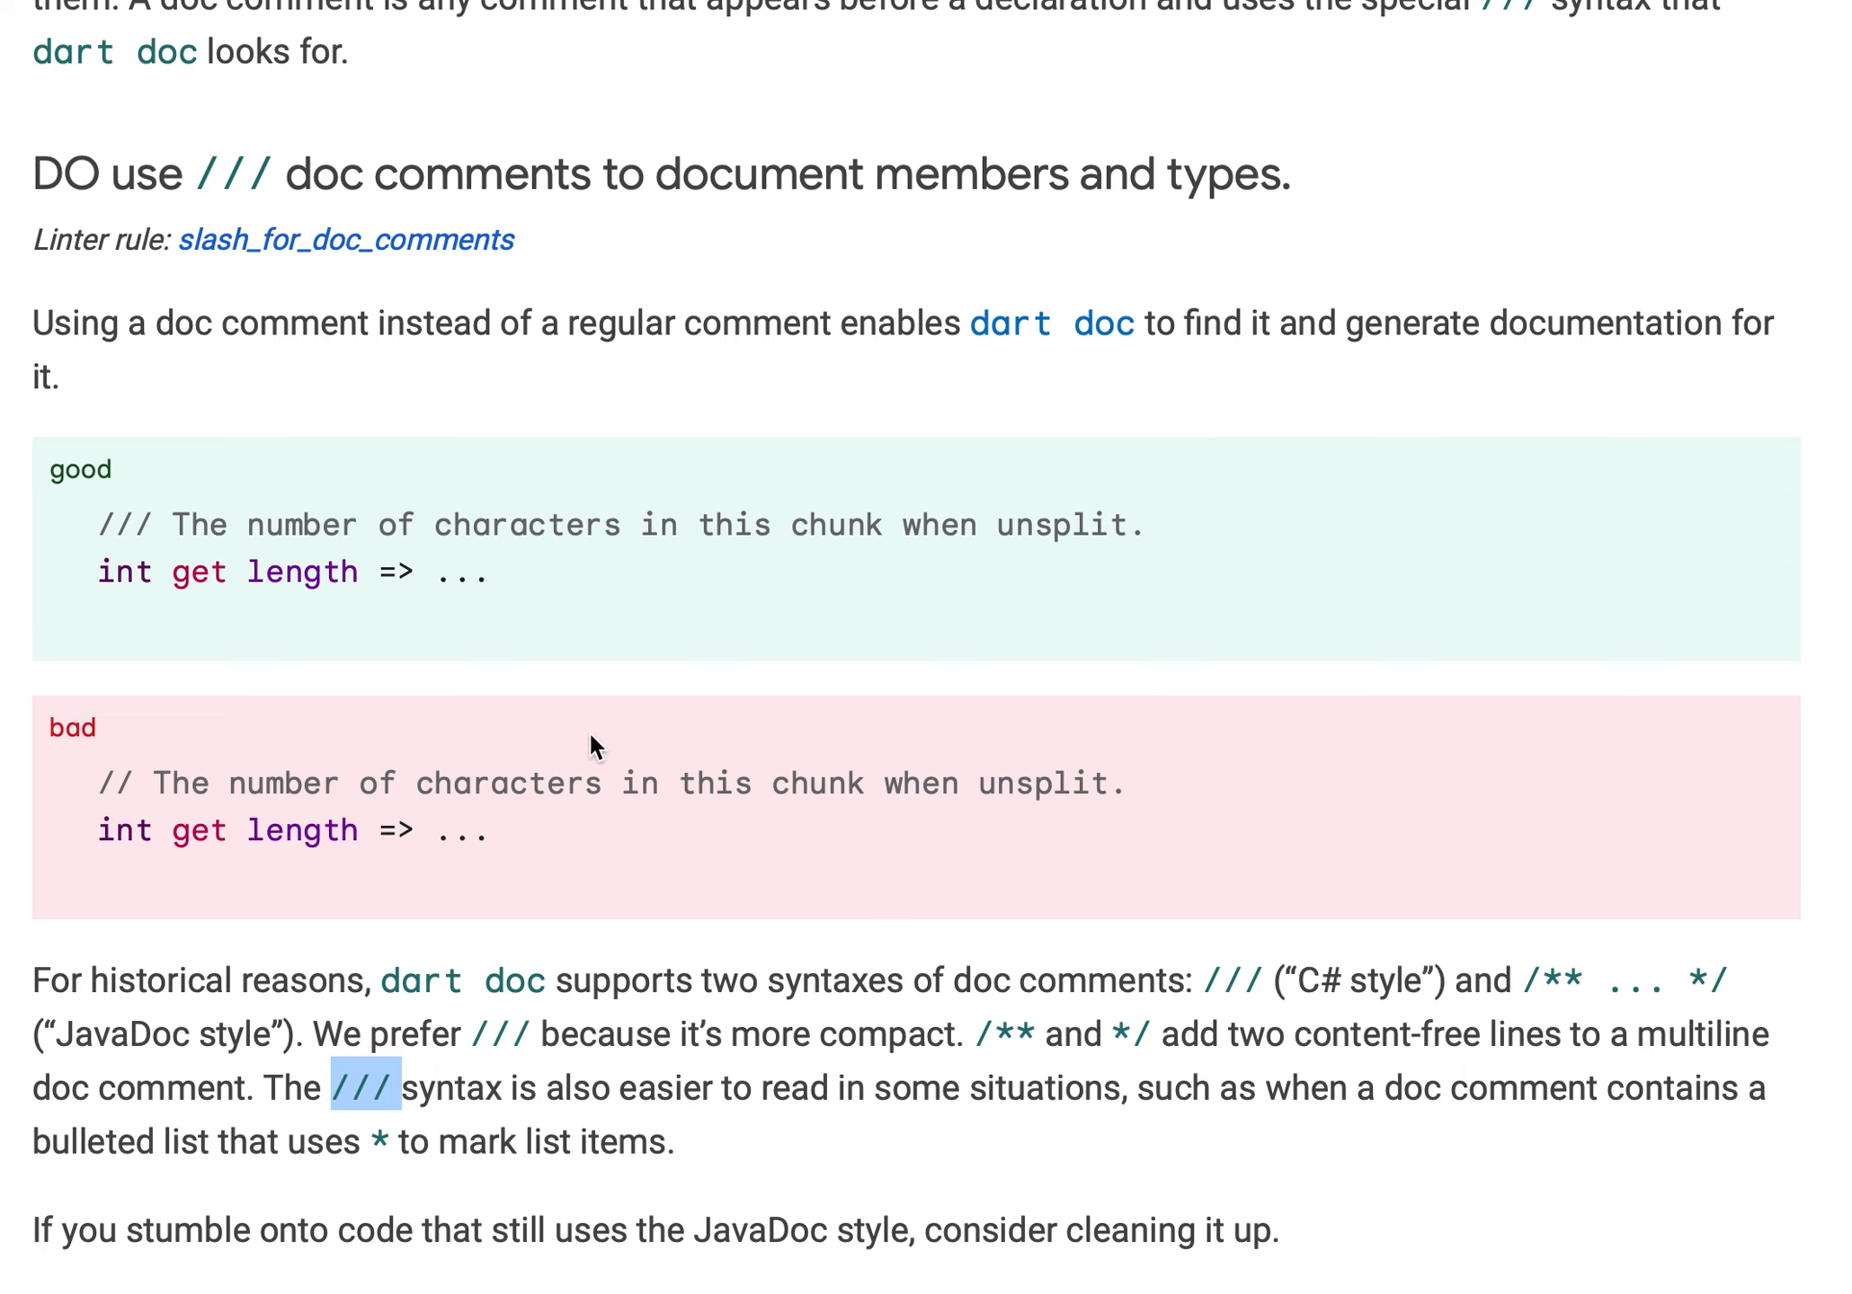
mouse_move(1497, 836)
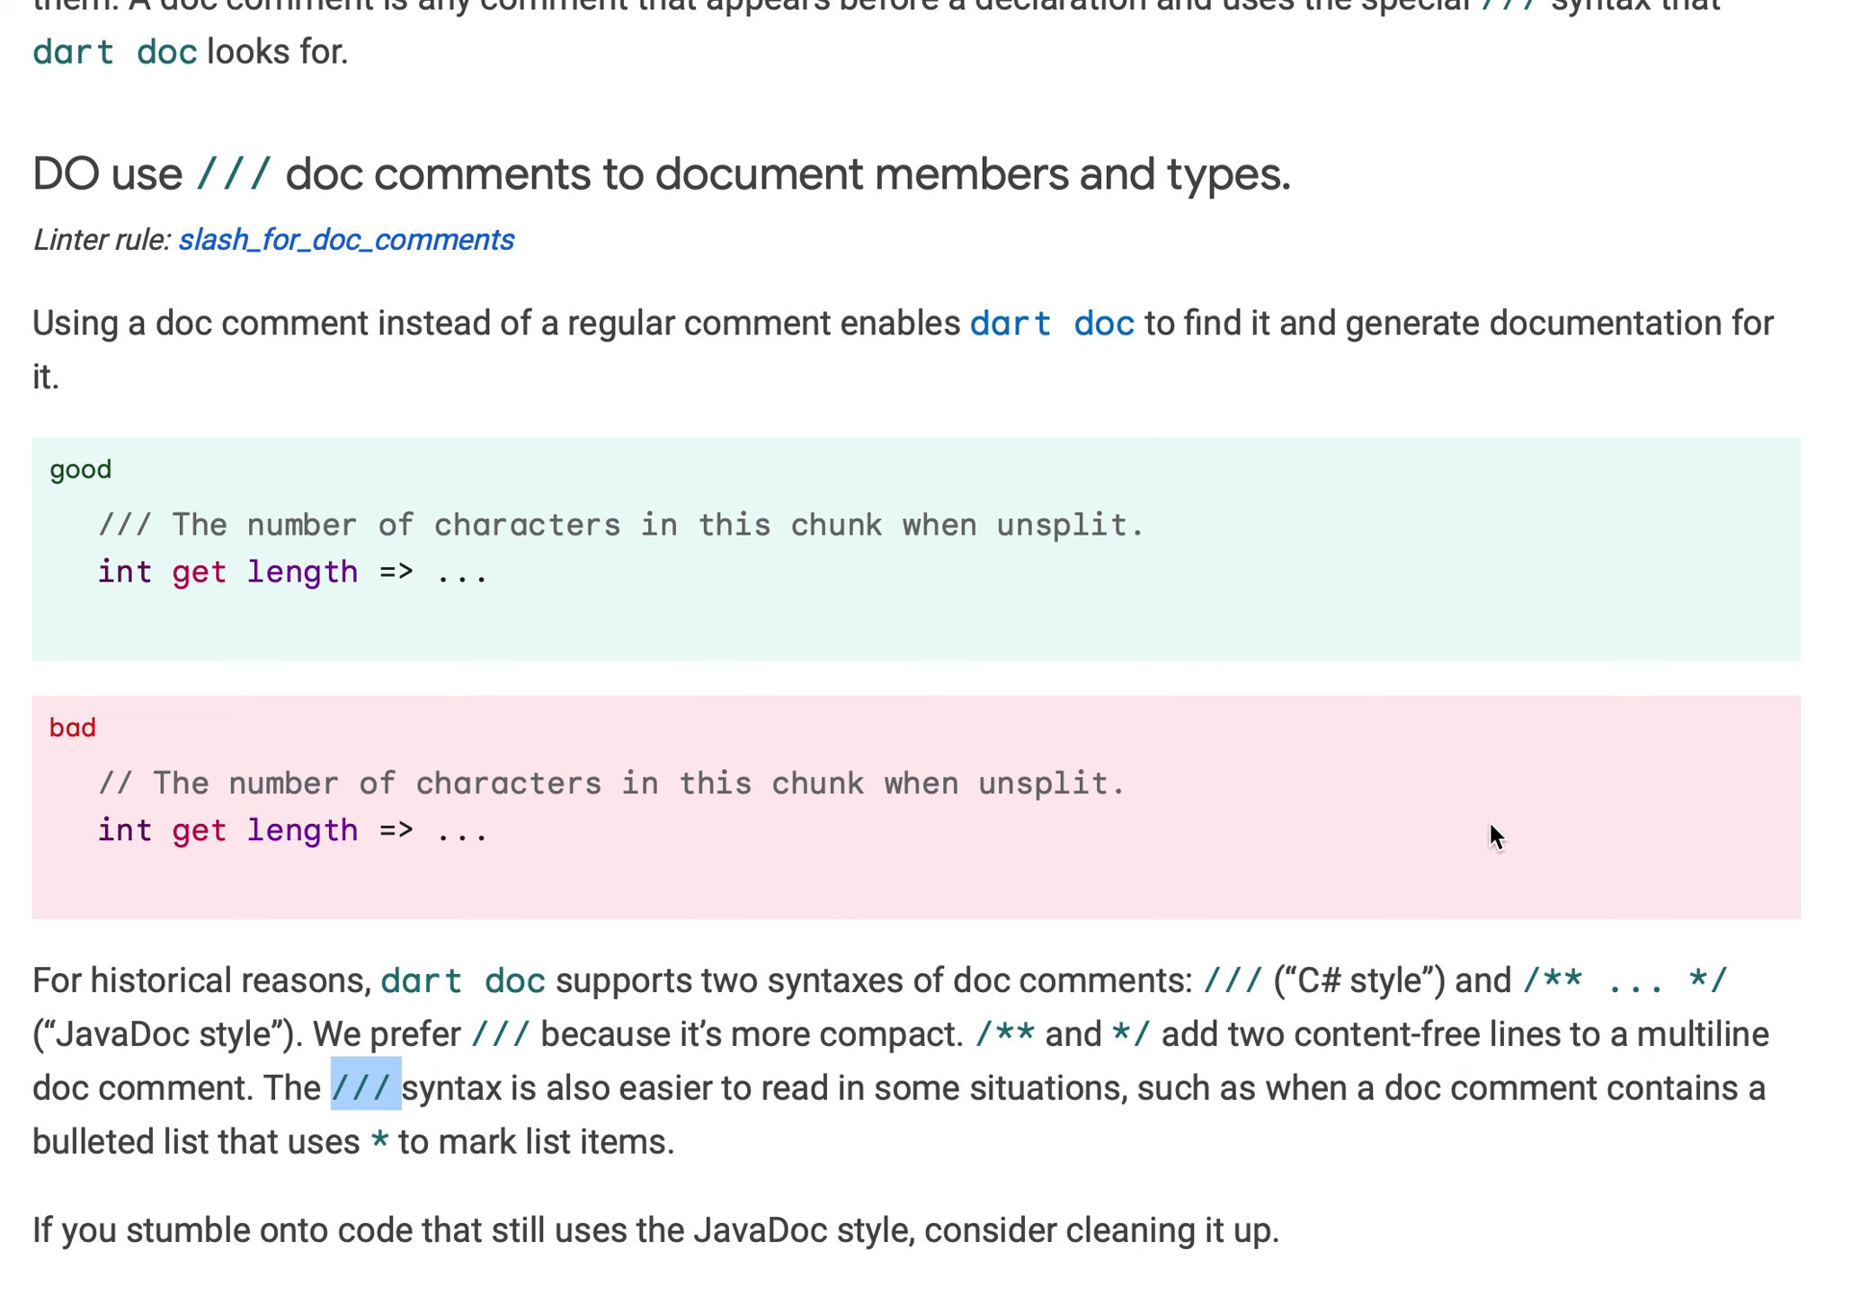
mouse_move(1455, 1049)
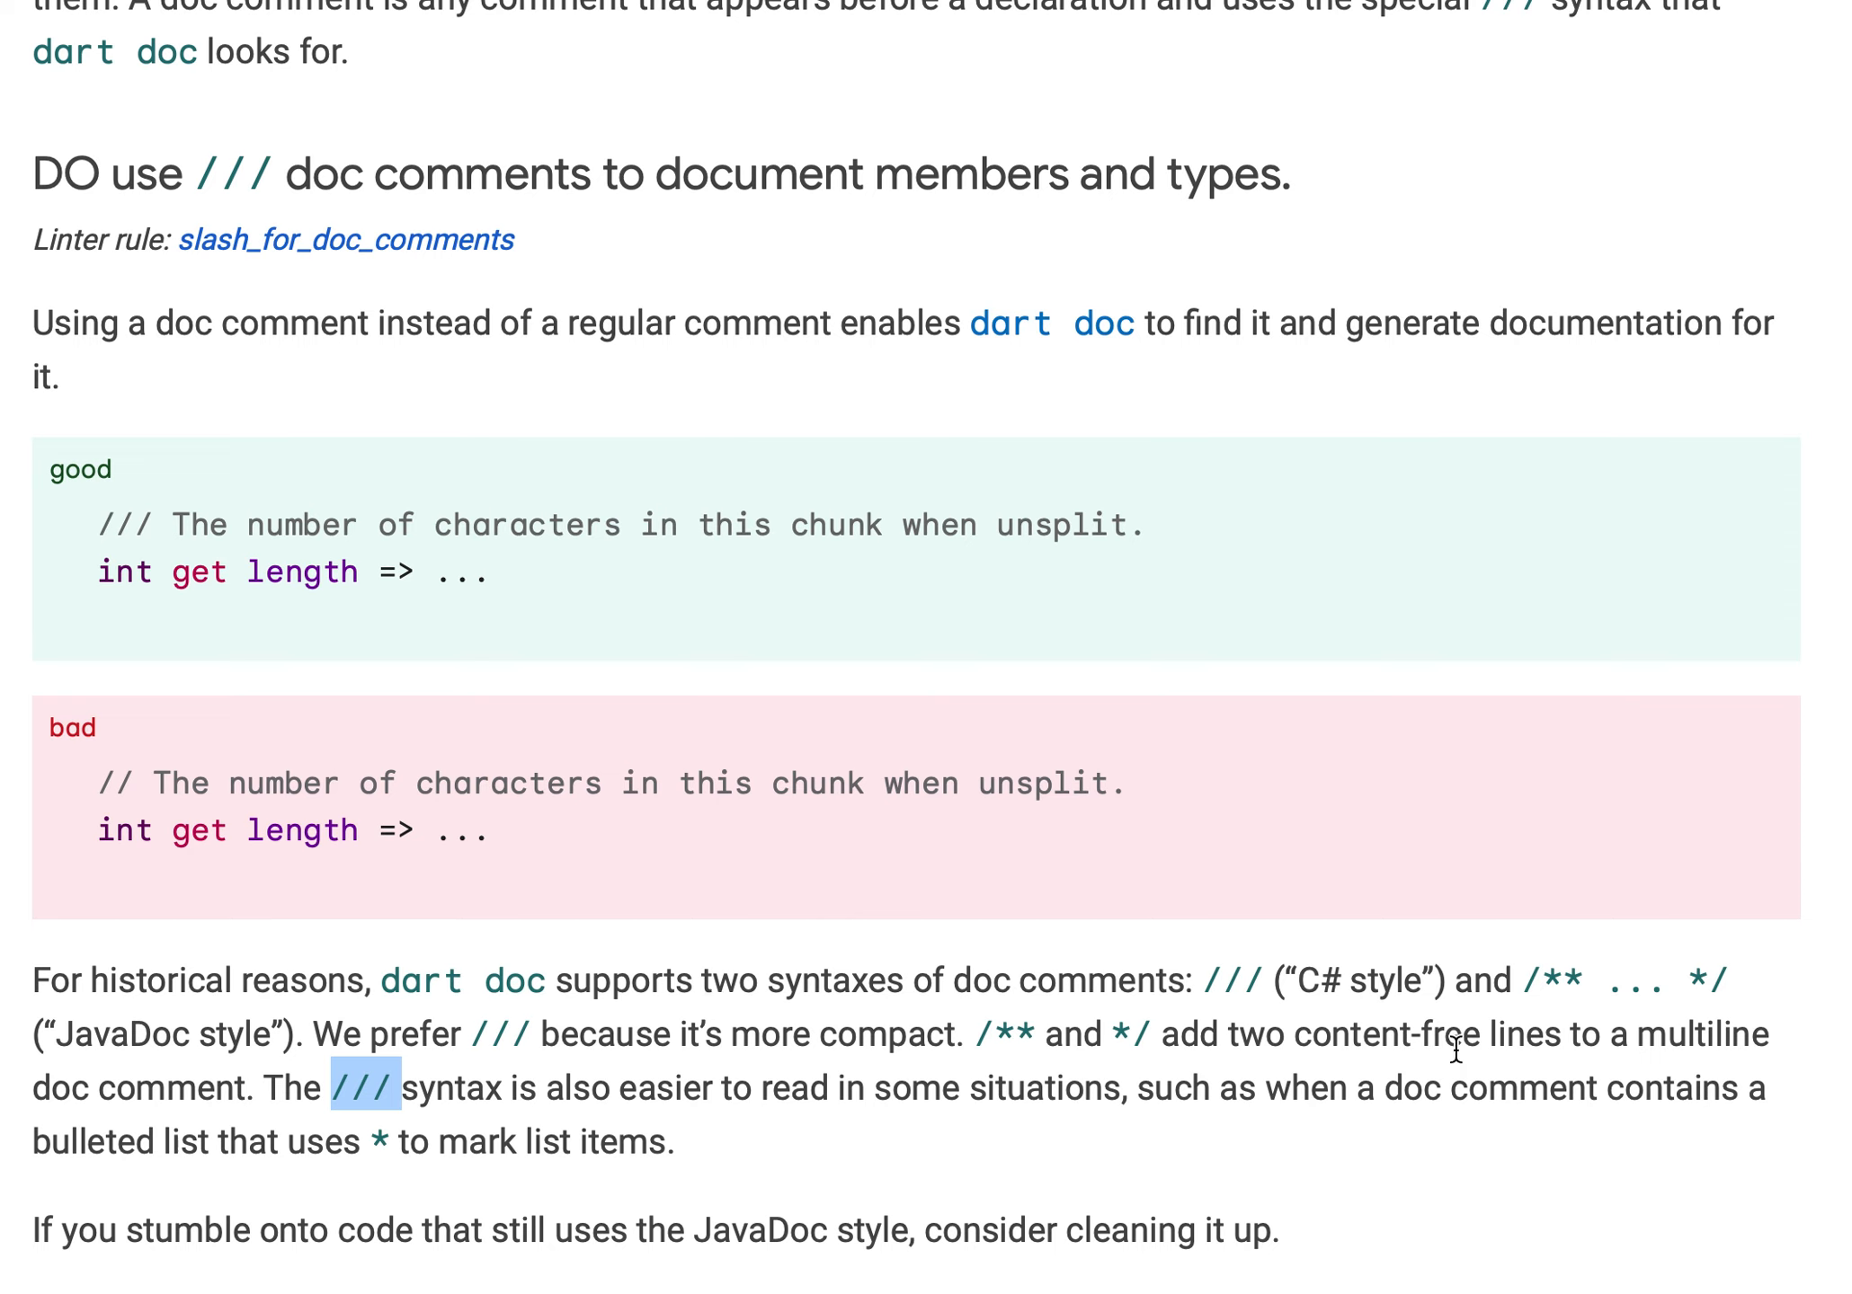
mouse_move(1584, 966)
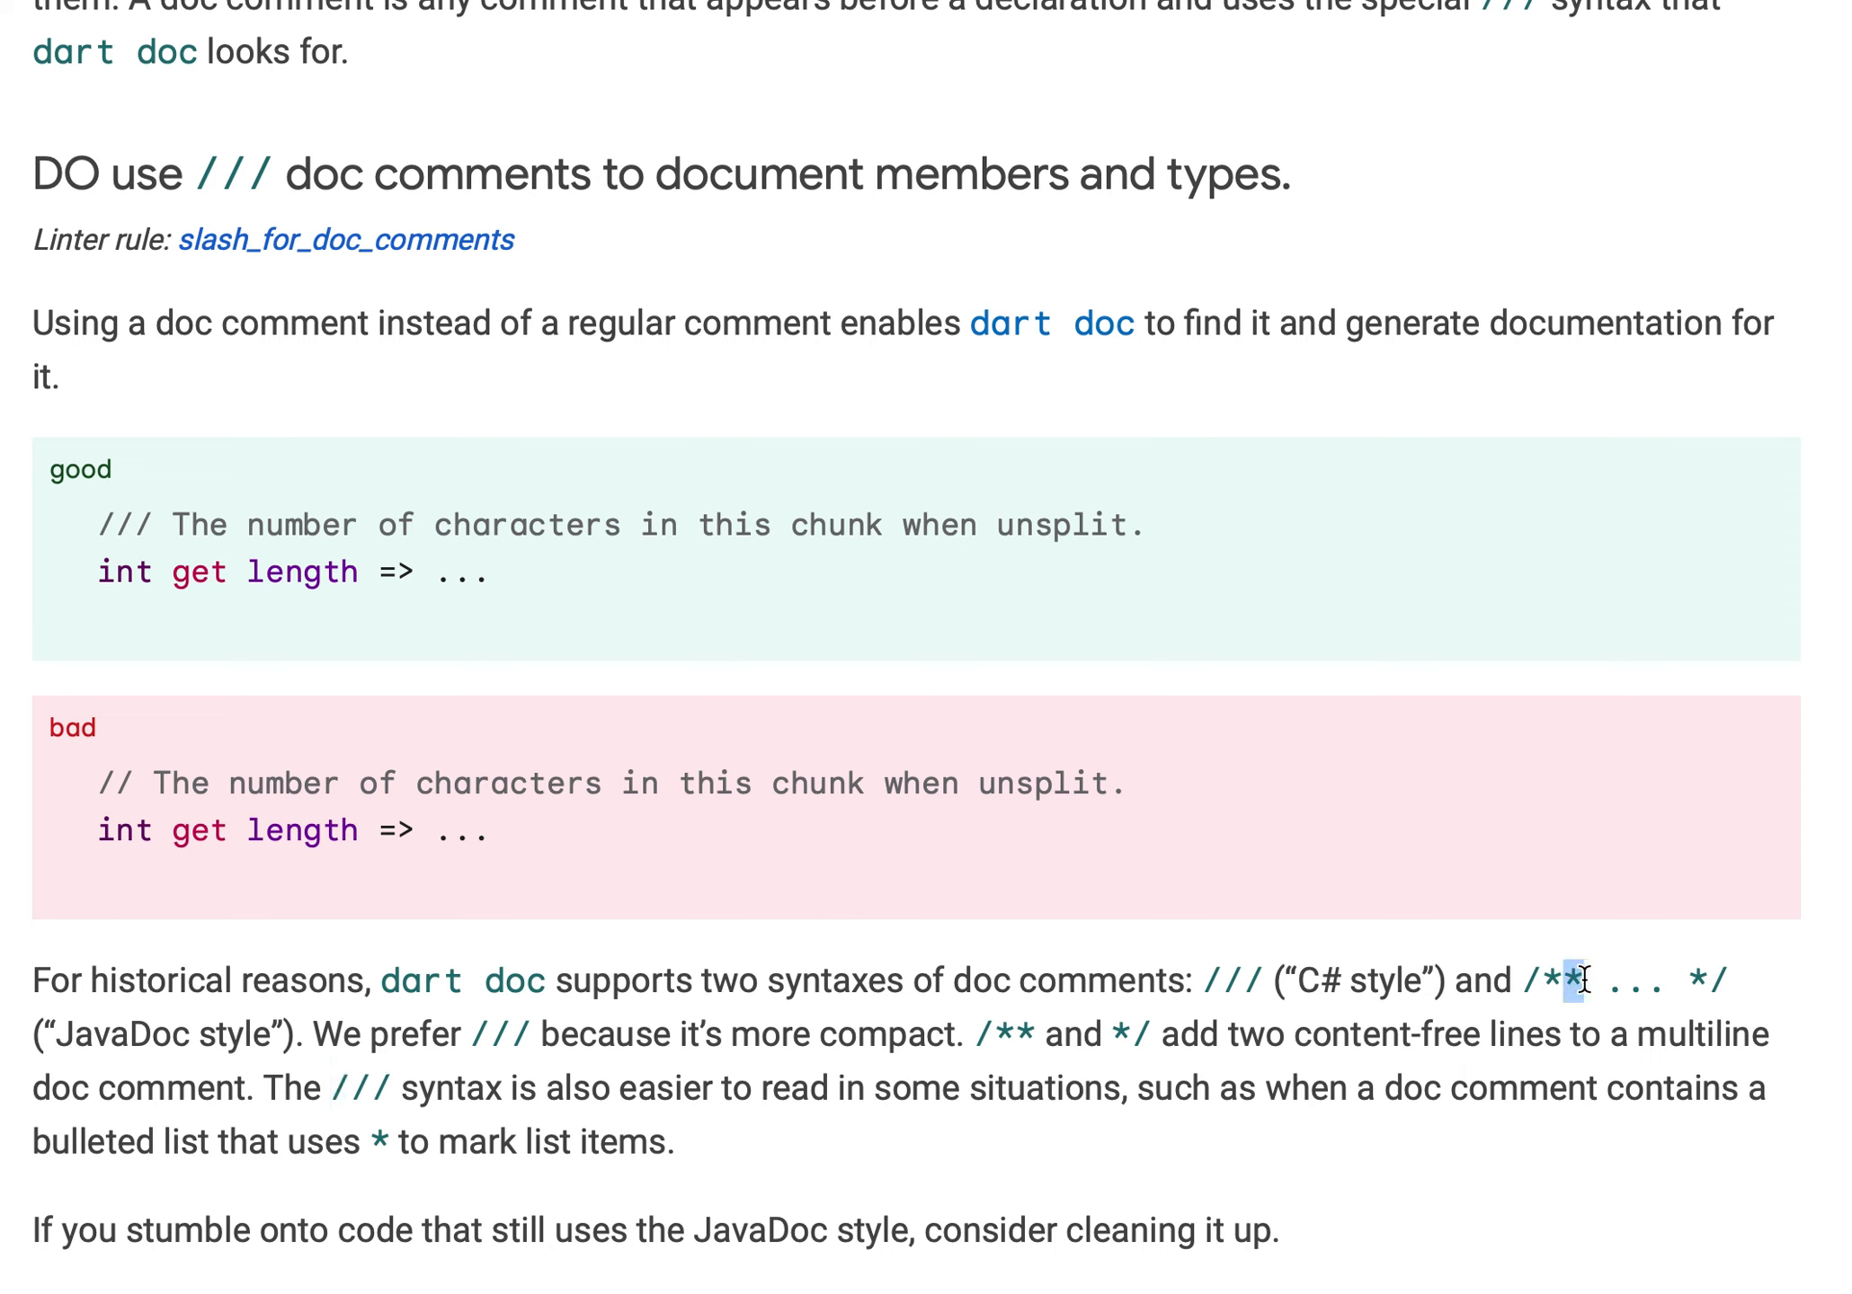
mouse_move(443, 1226)
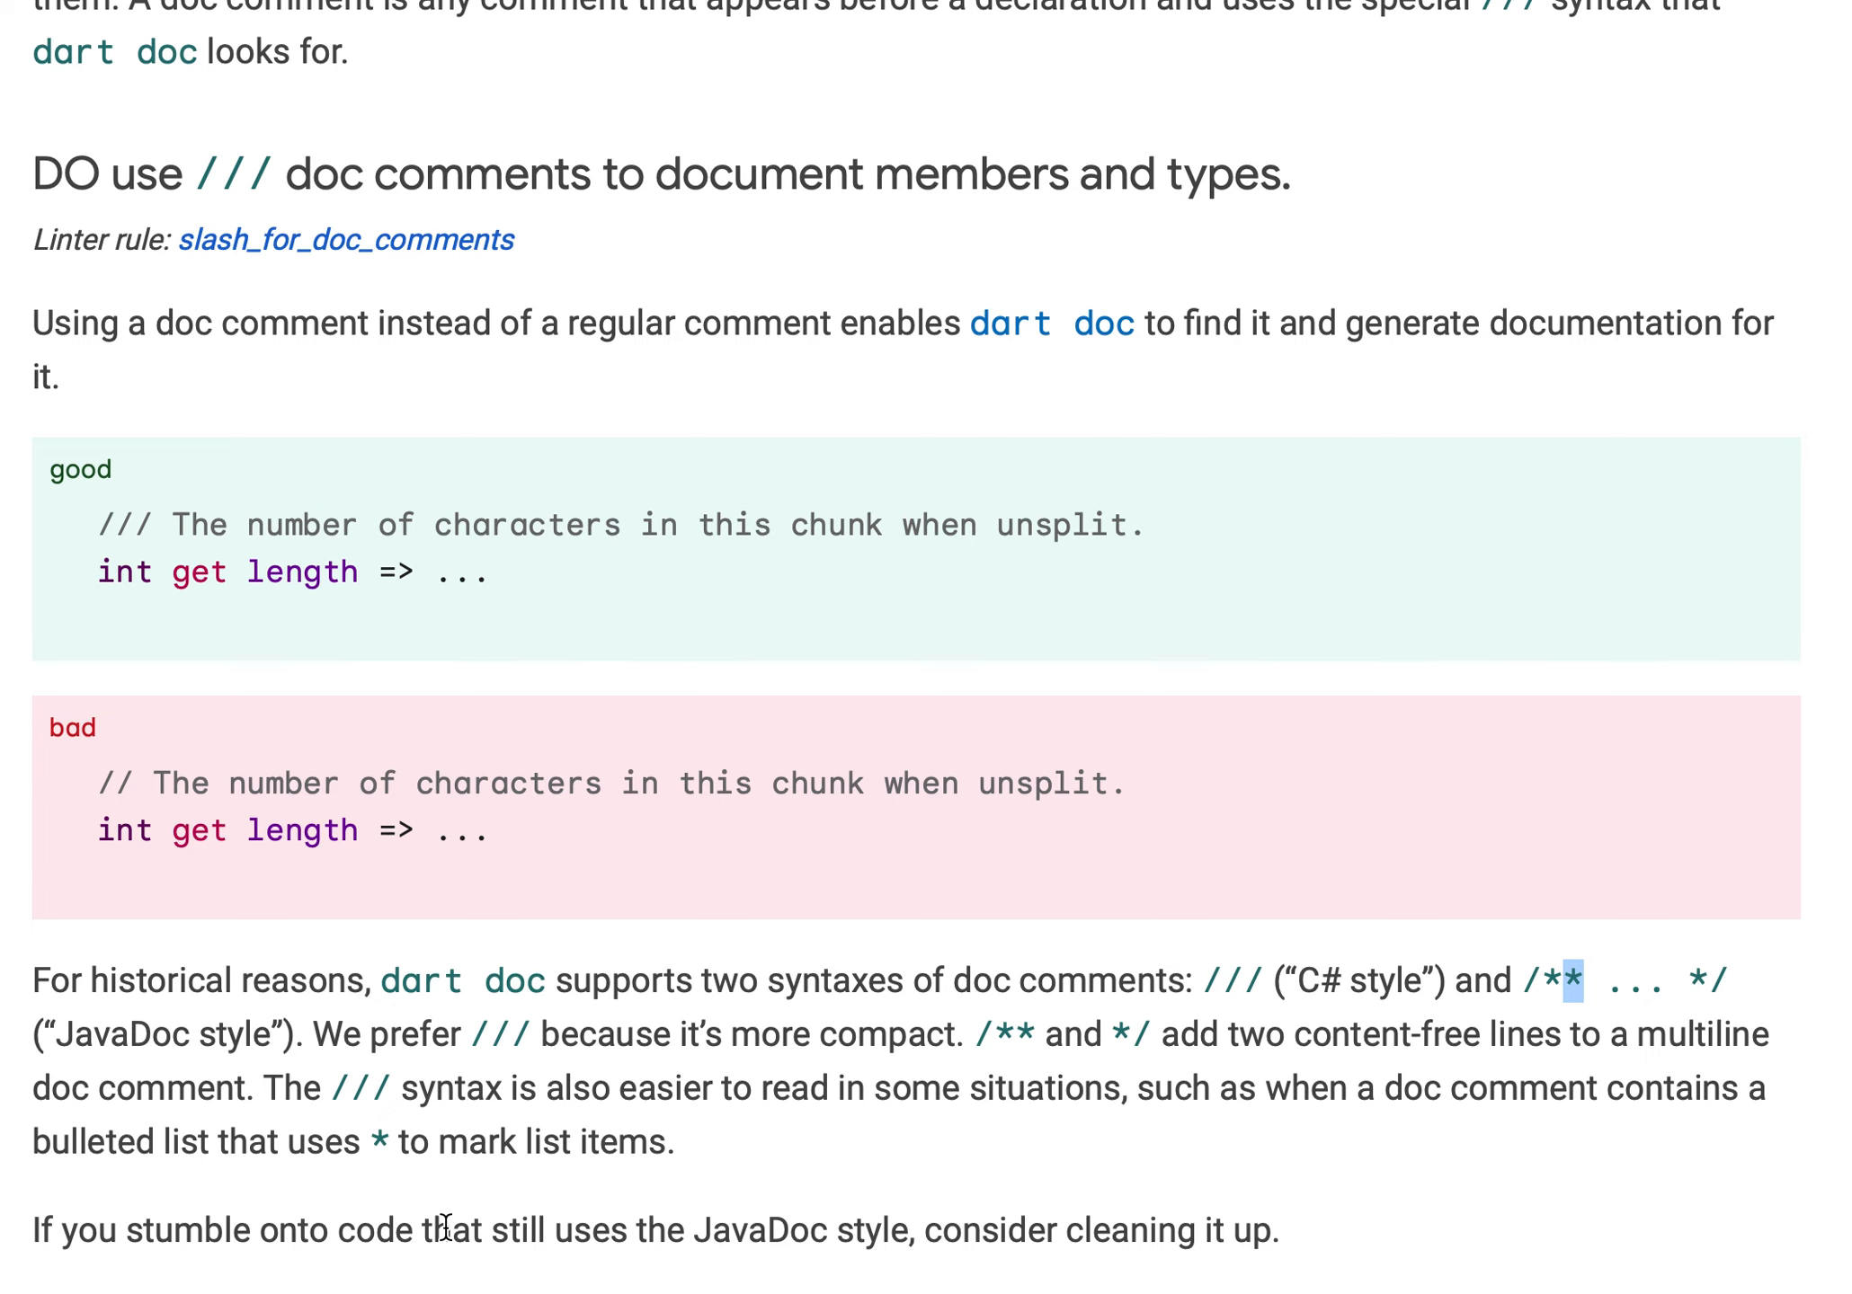
mouse_move(539, 1272)
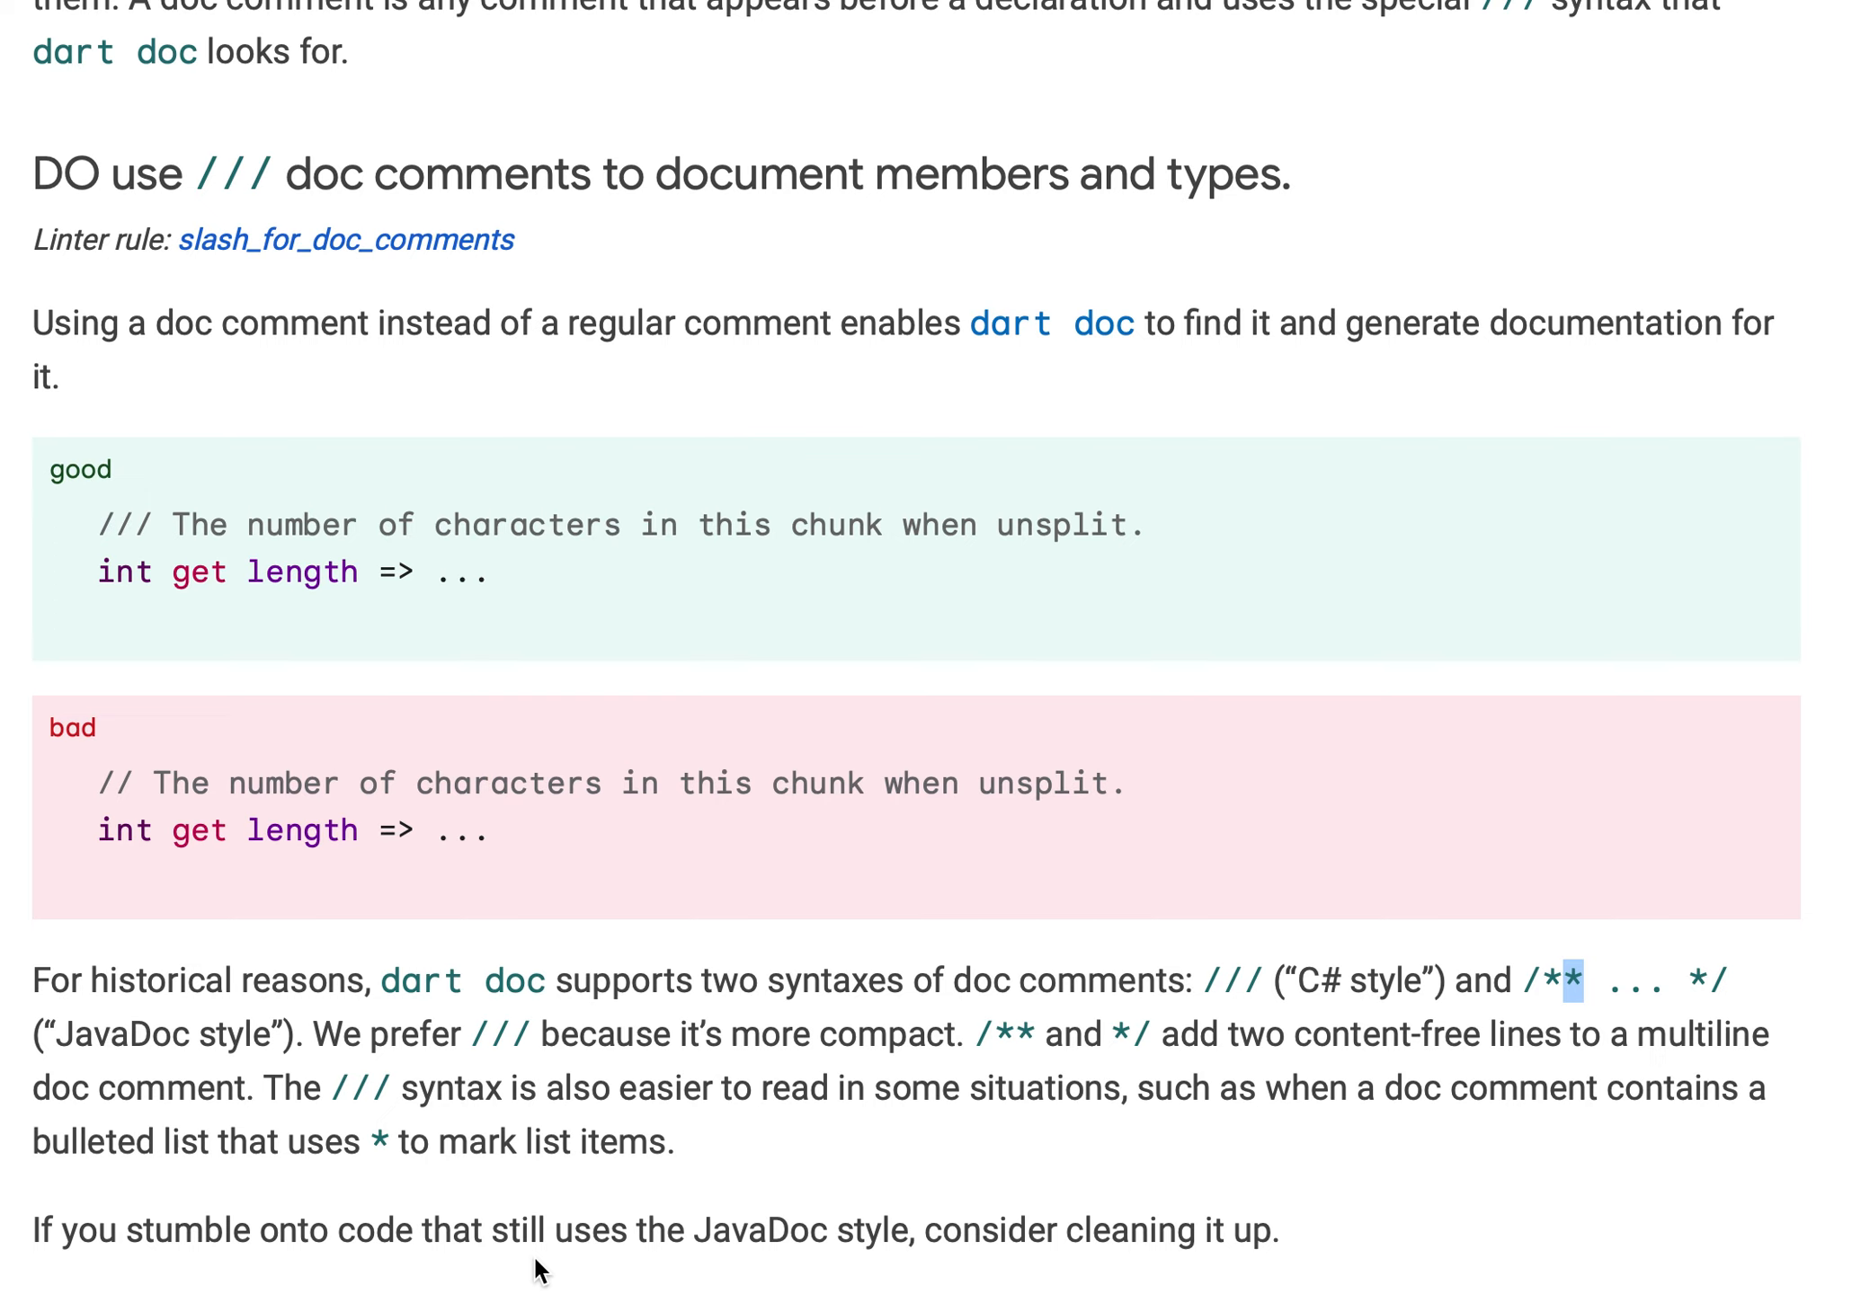
mouse_move(843, 1183)
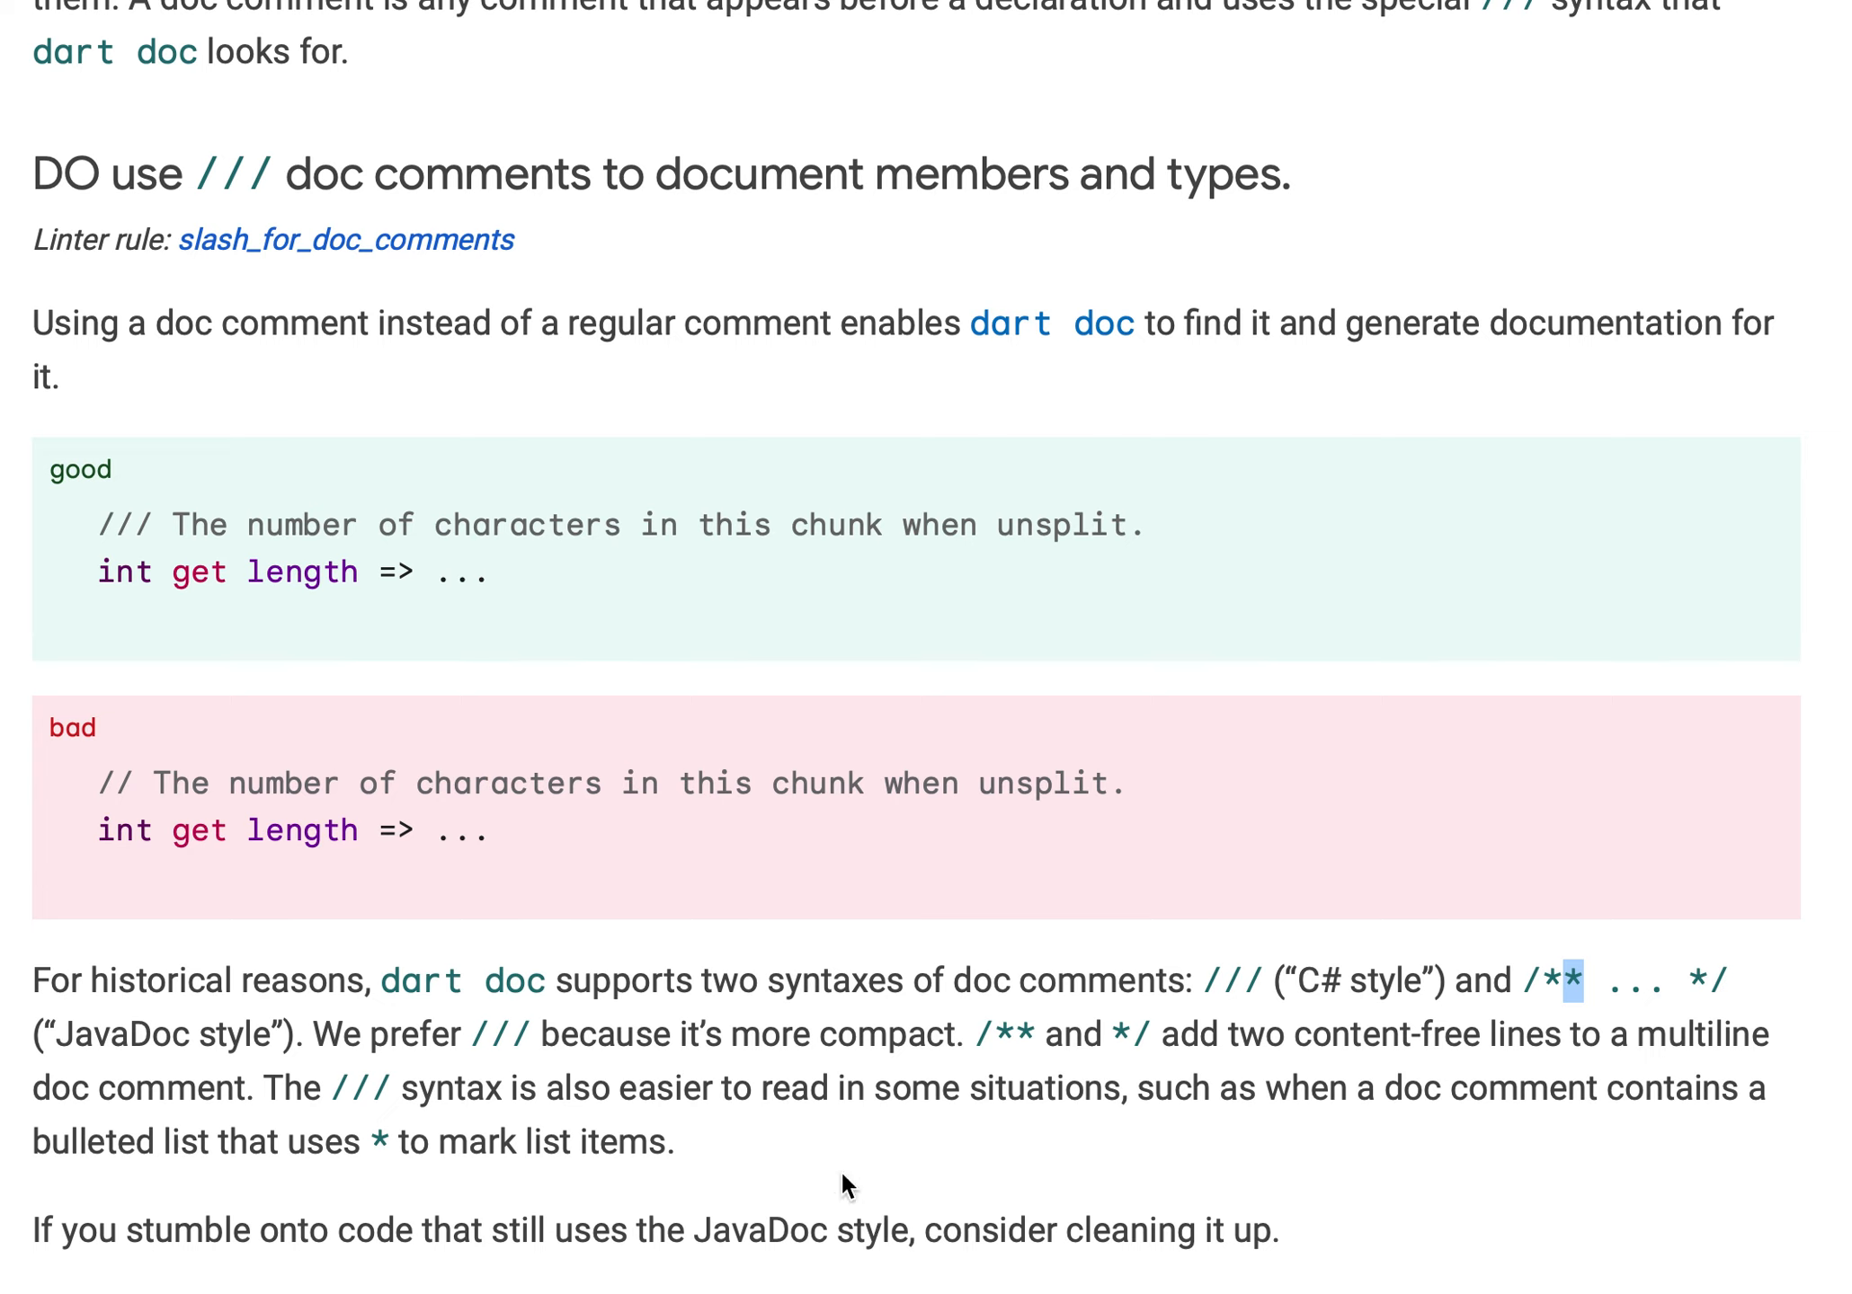
mouse_move(841, 73)
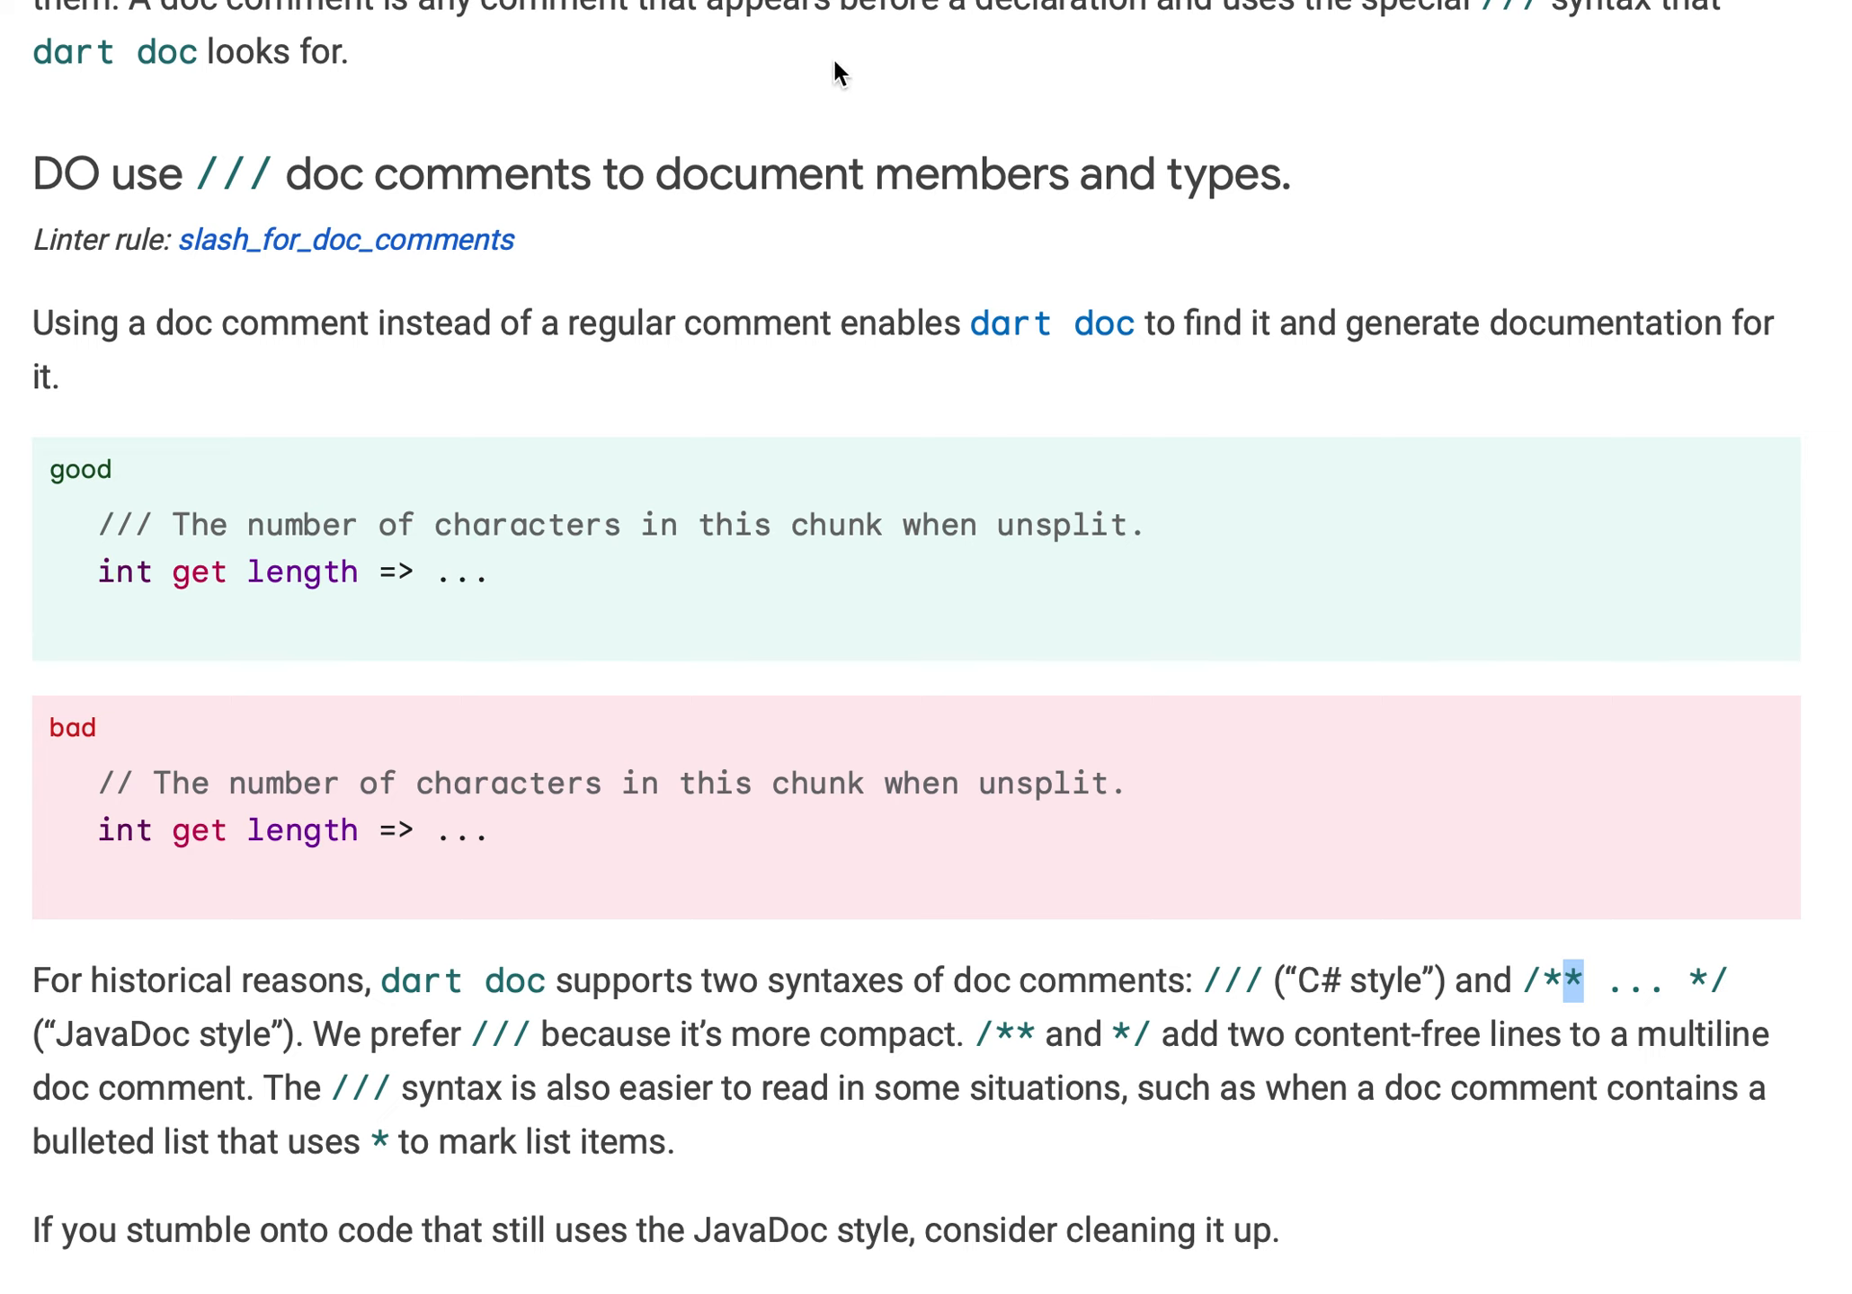
mouse_move(448, 154)
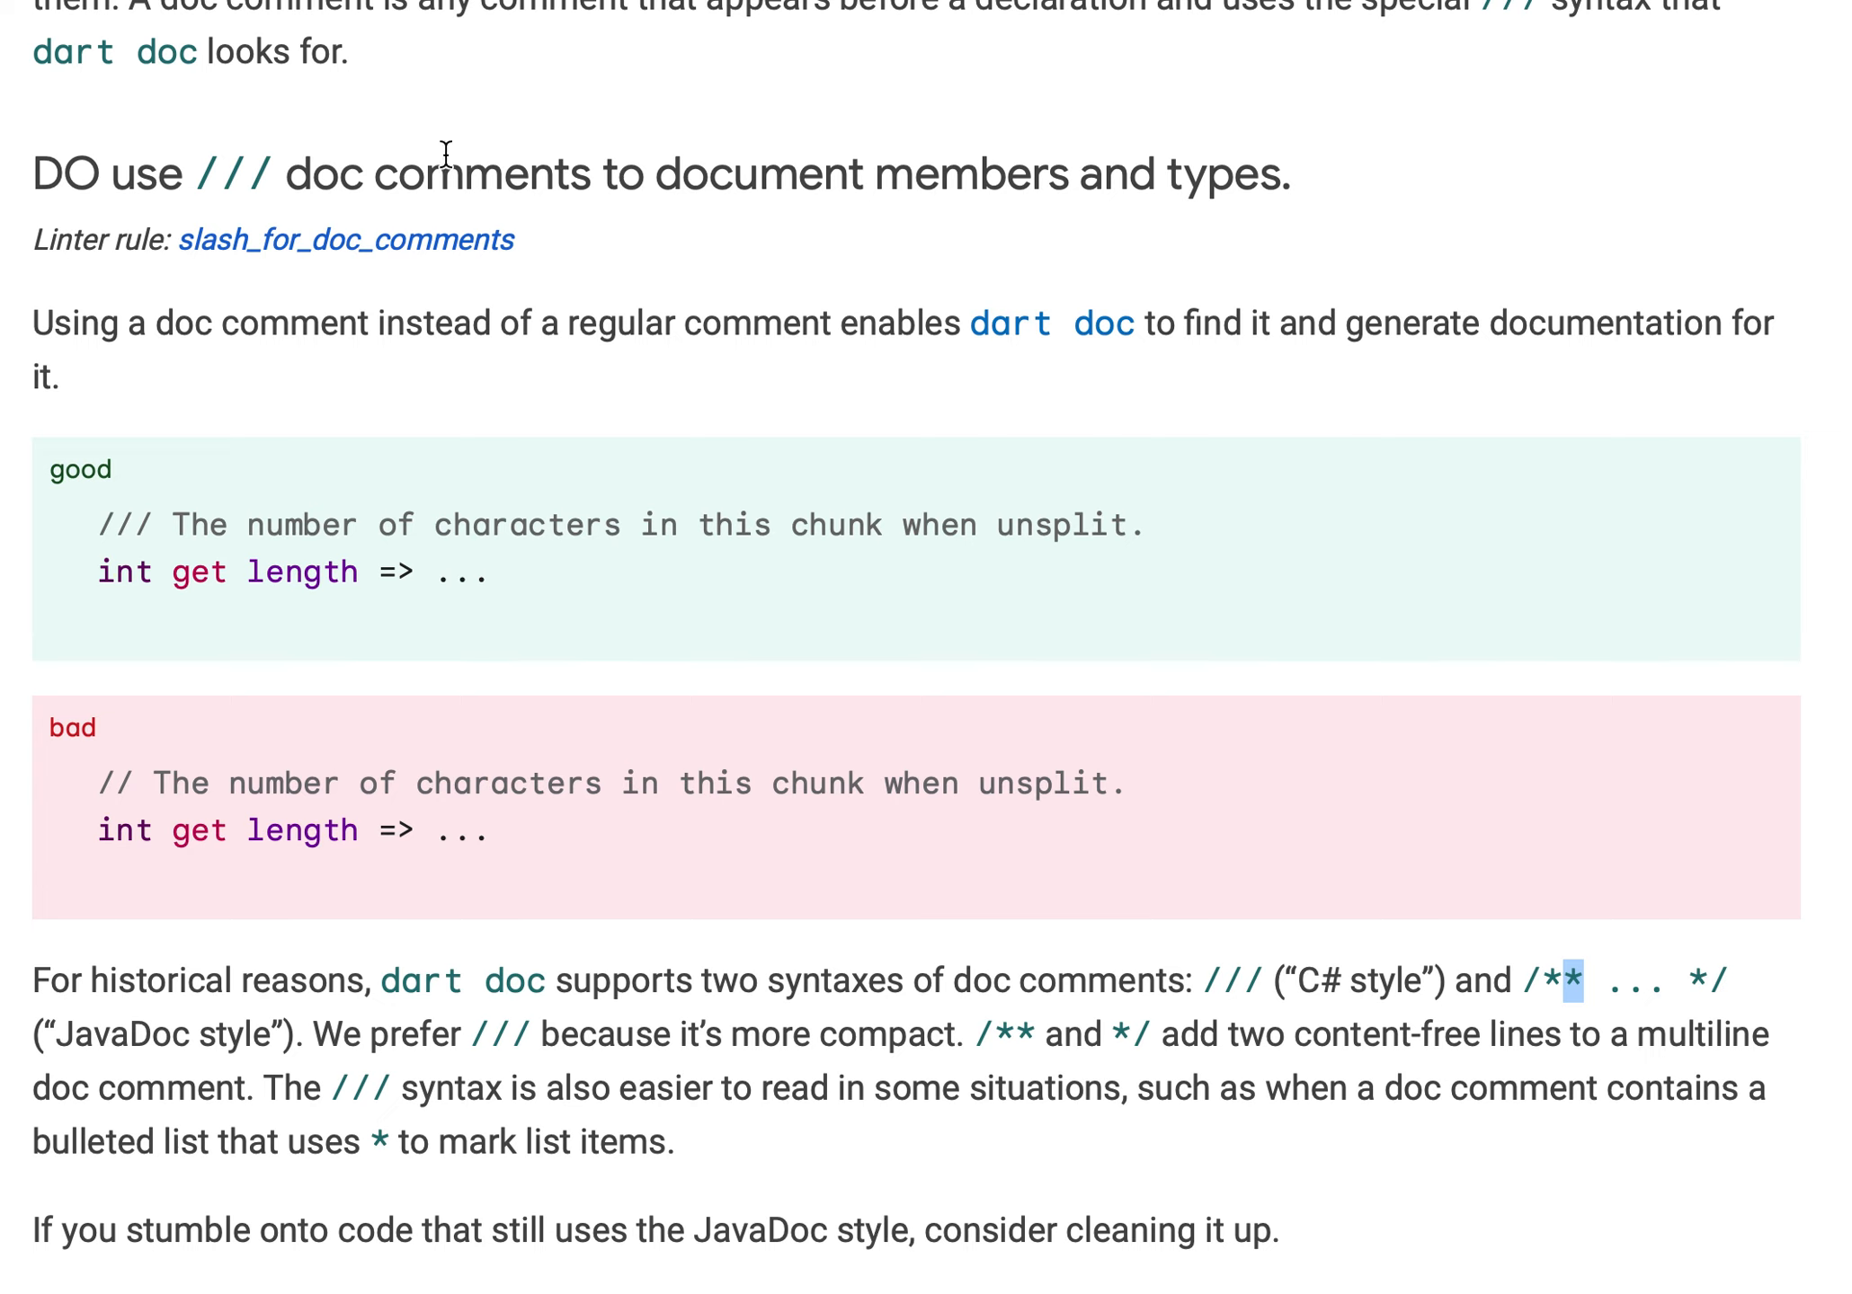